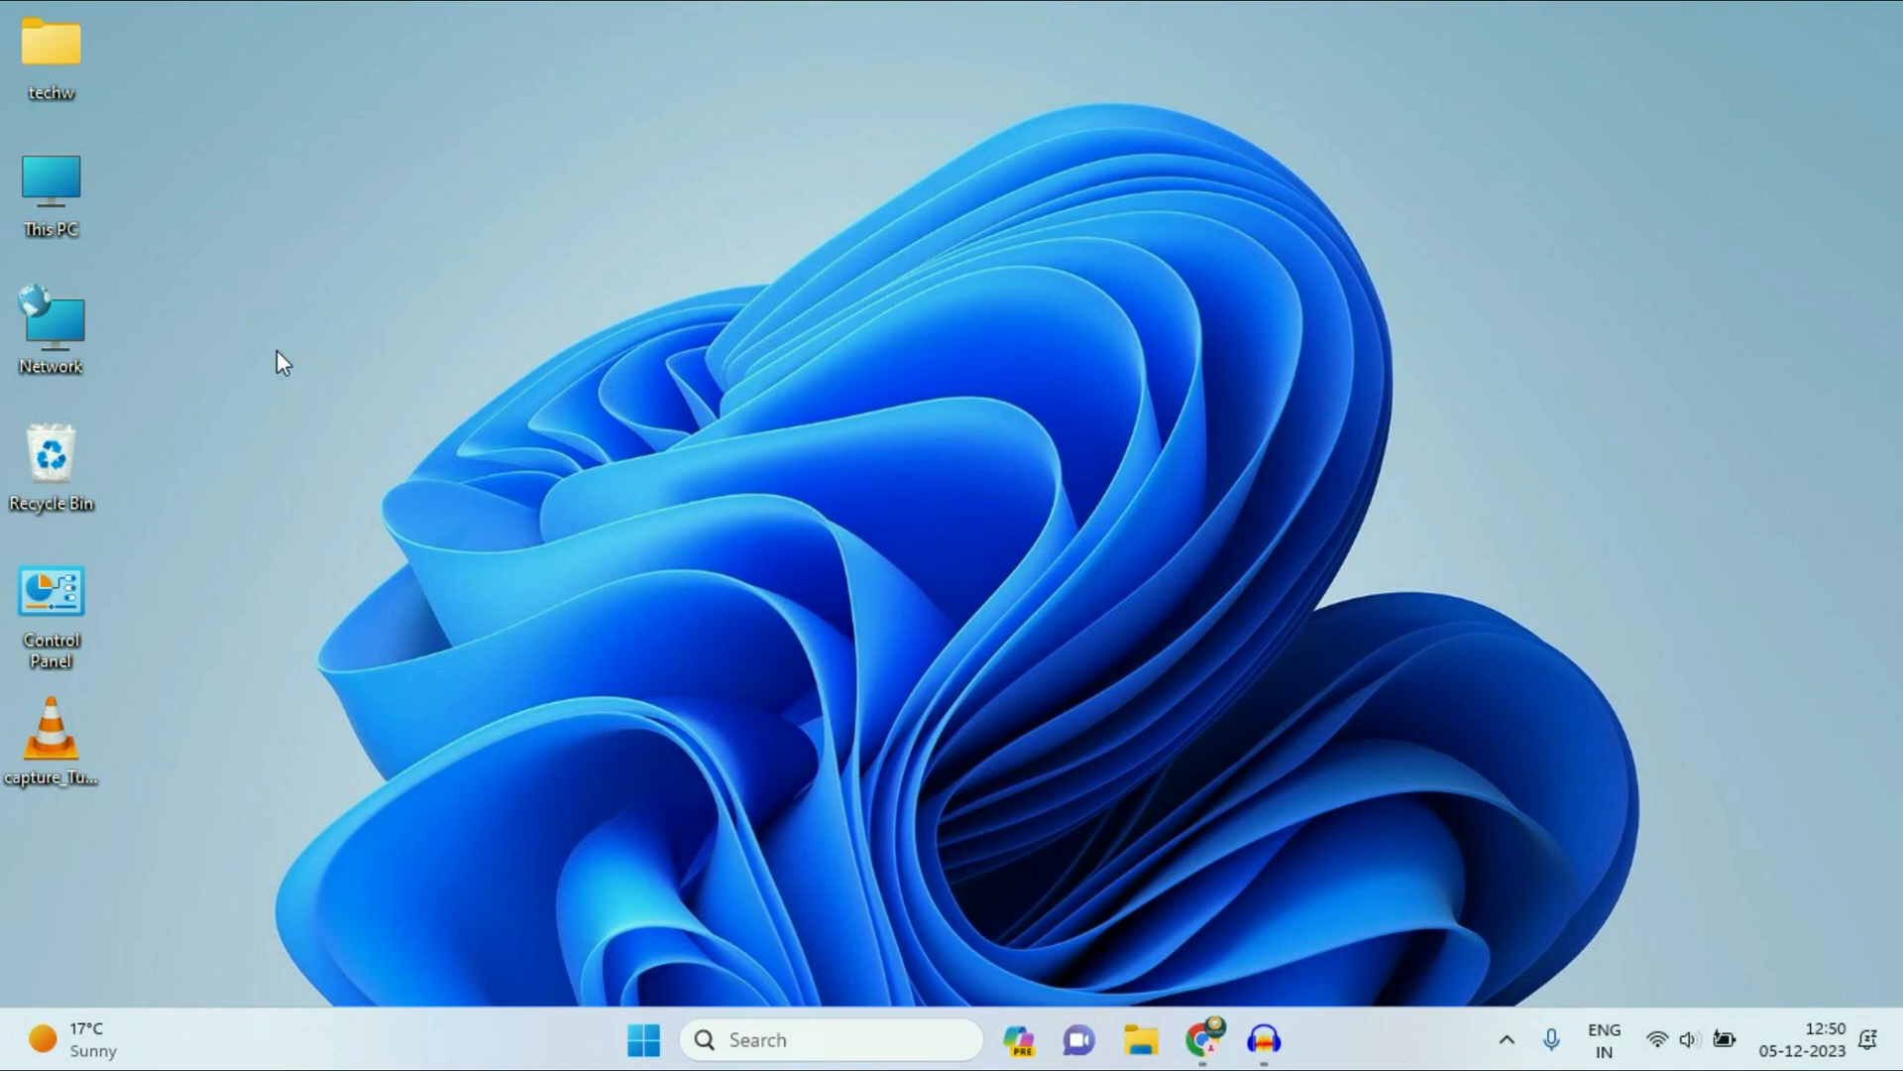
{"action": "mouse_move", "coordinate": [267, 317]}
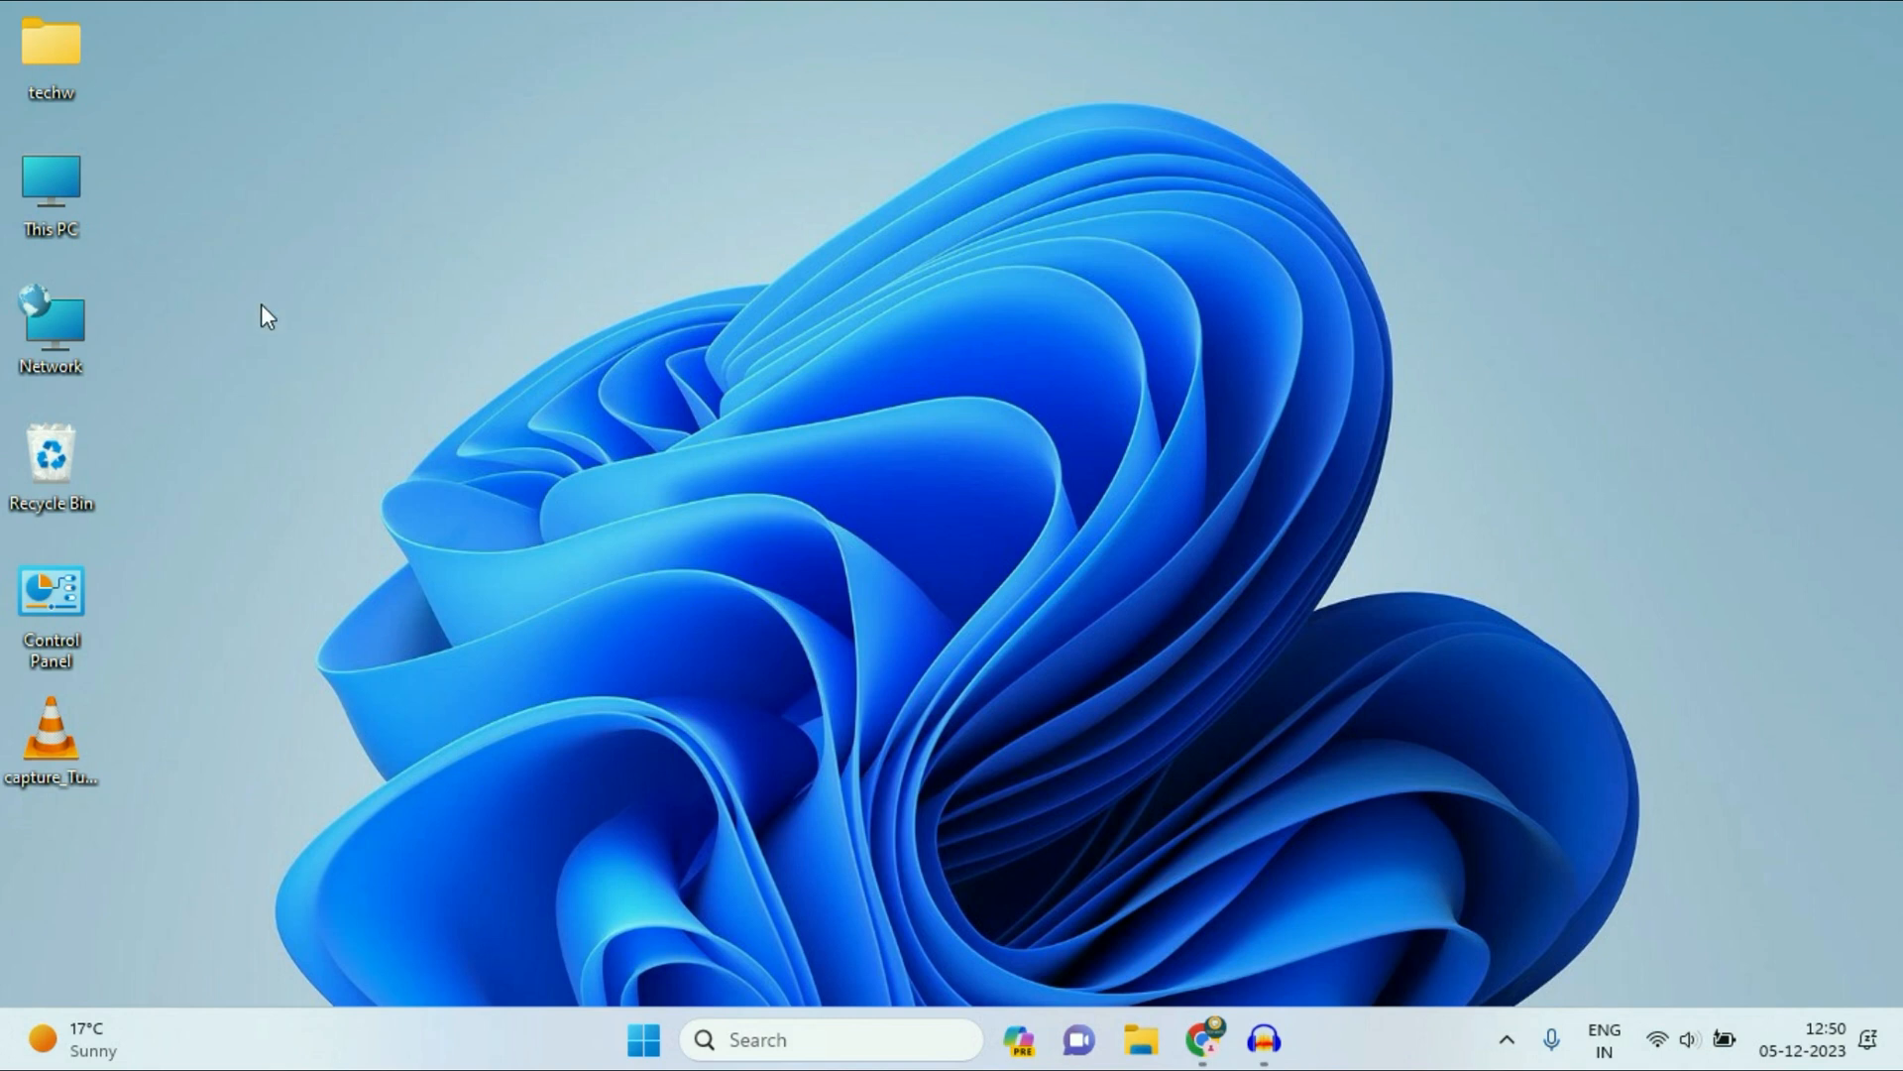
{"action": "mouse_move", "coordinate": [450, 323]}
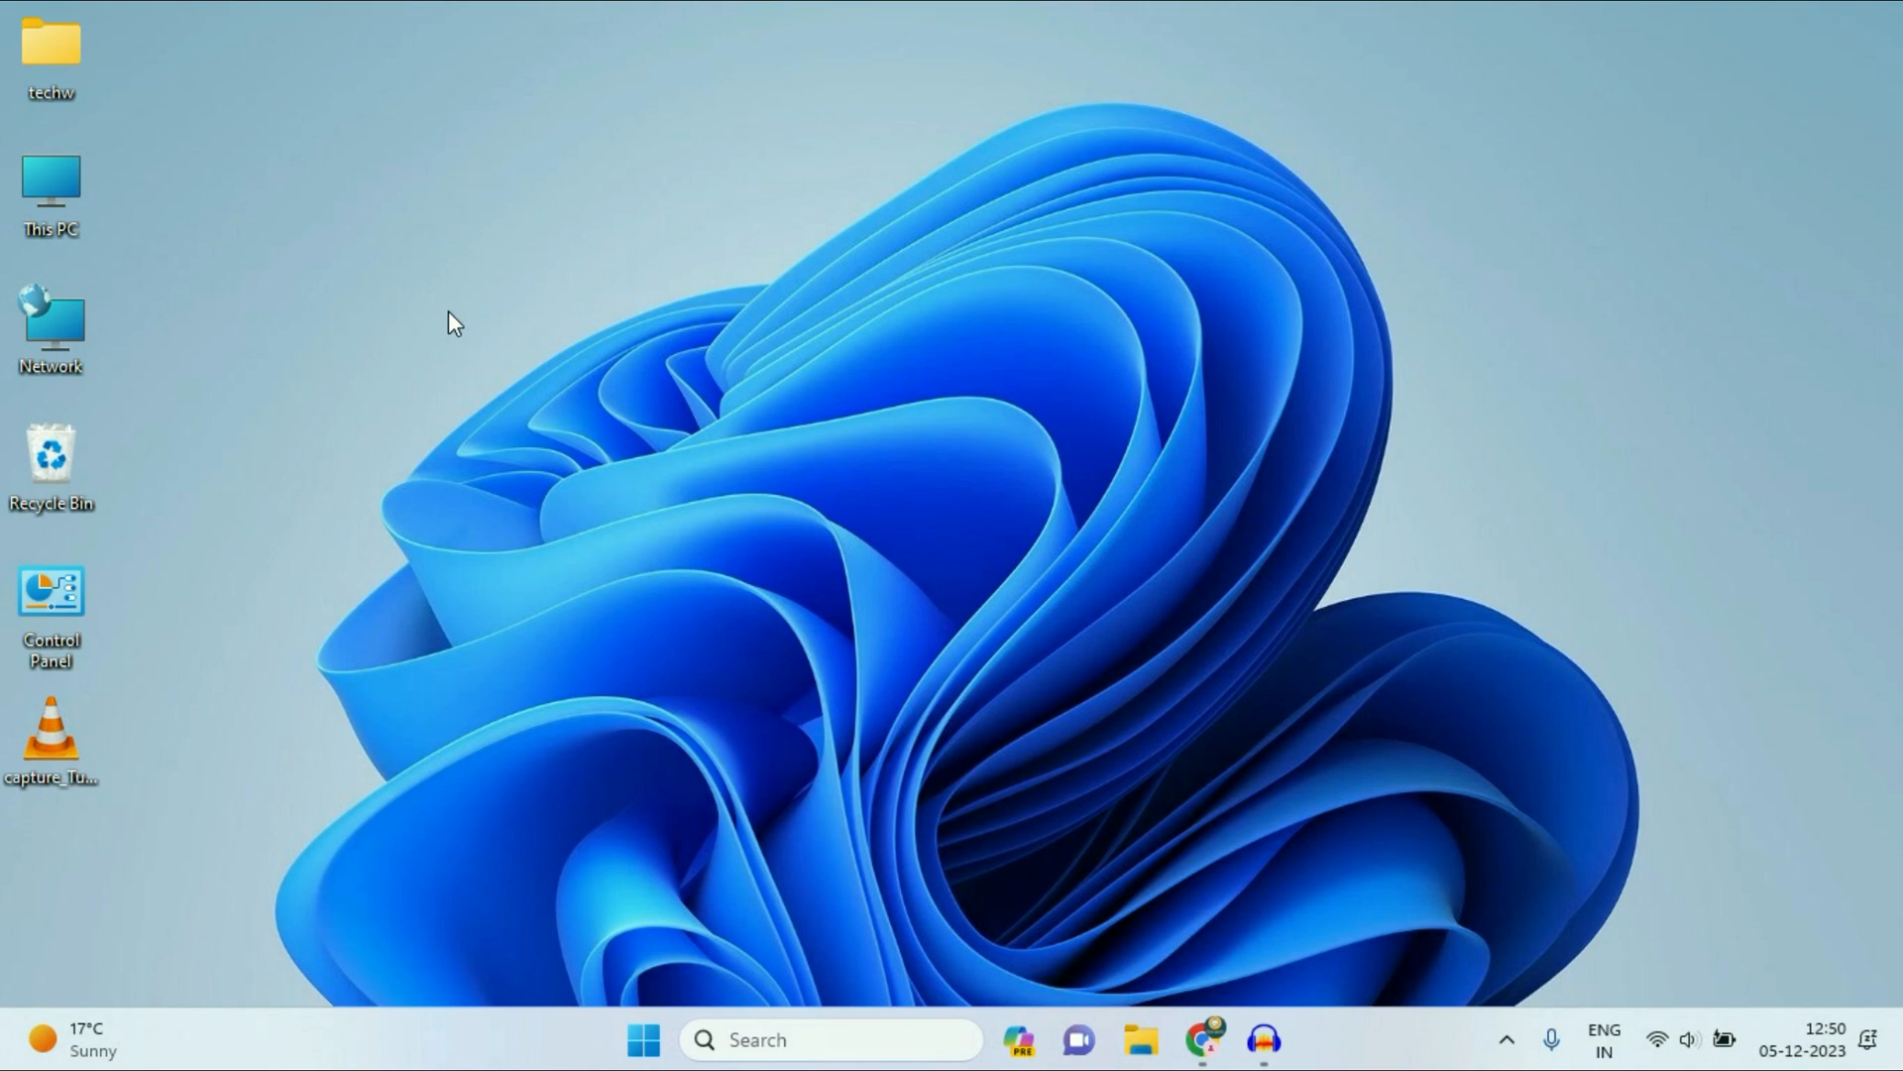
{"action": "mouse_move", "coordinate": [545, 307]}
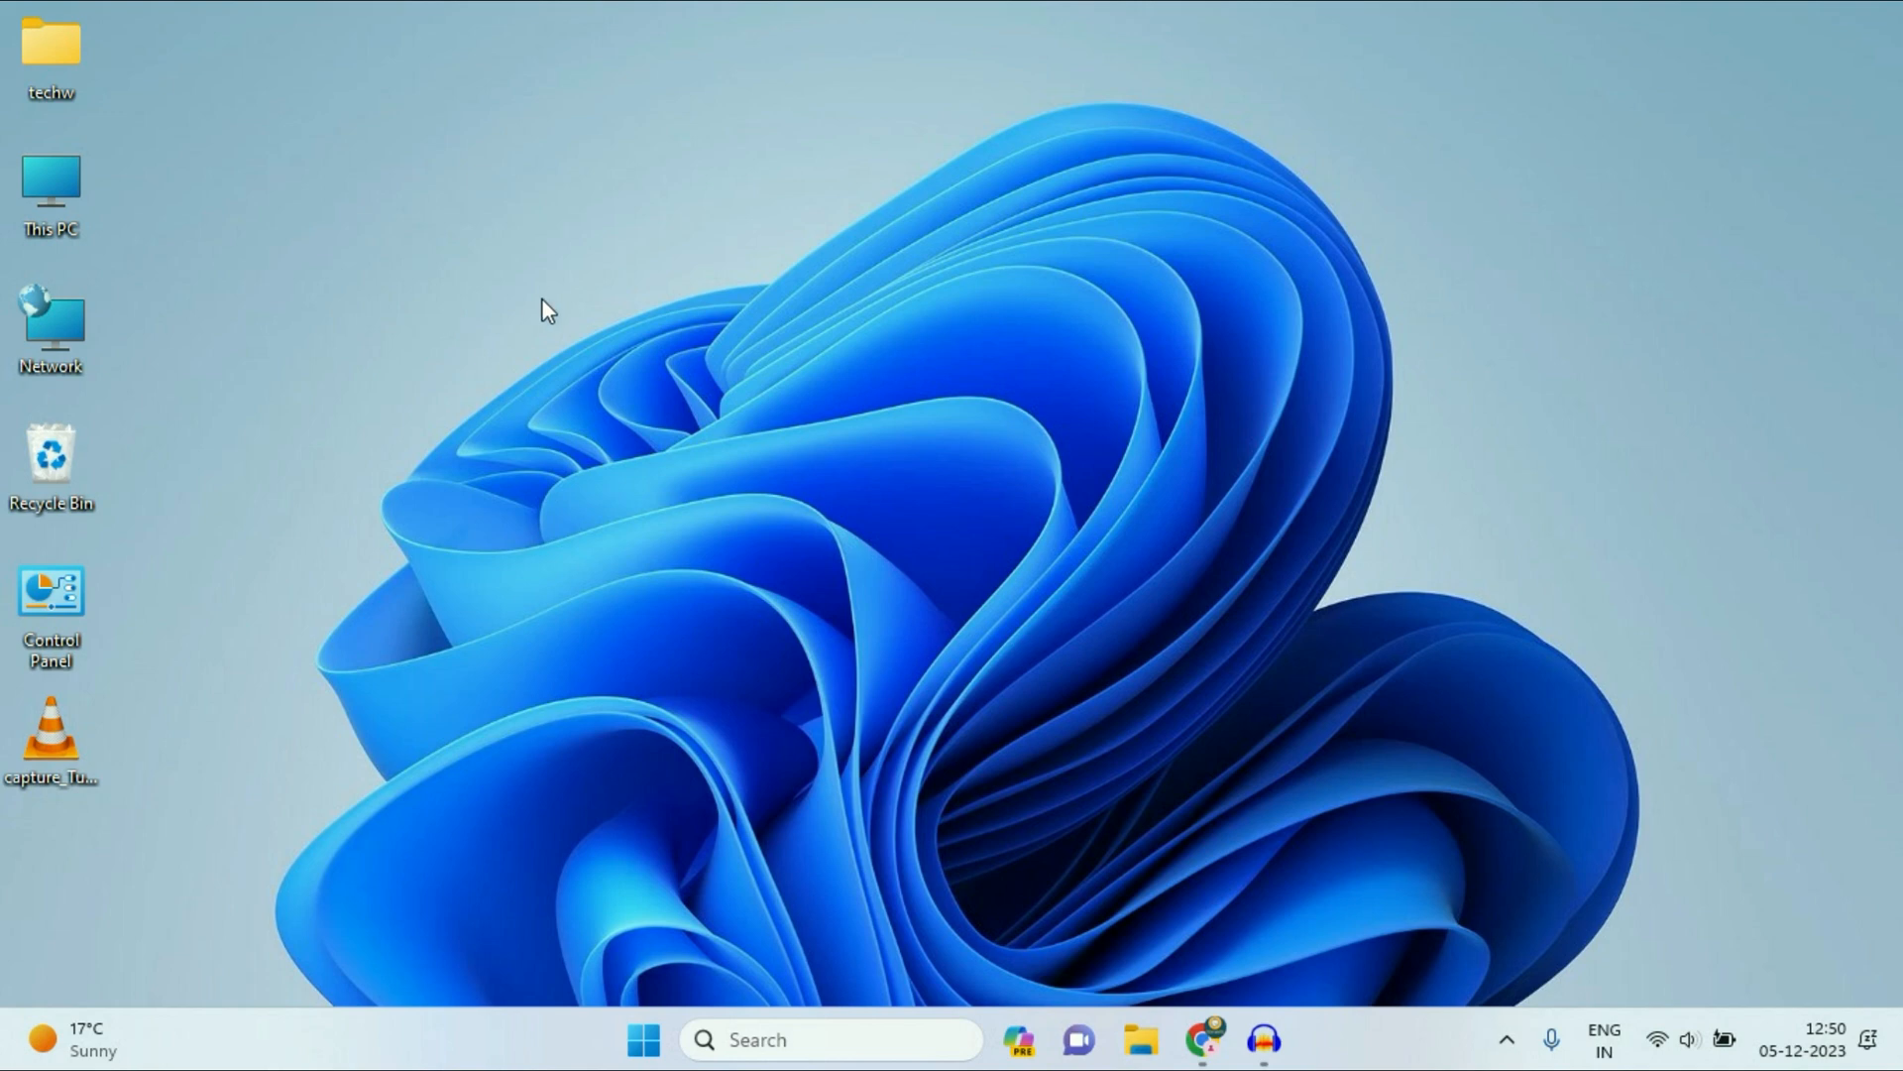
{"action": "mouse_move", "coordinate": [362, 461]}
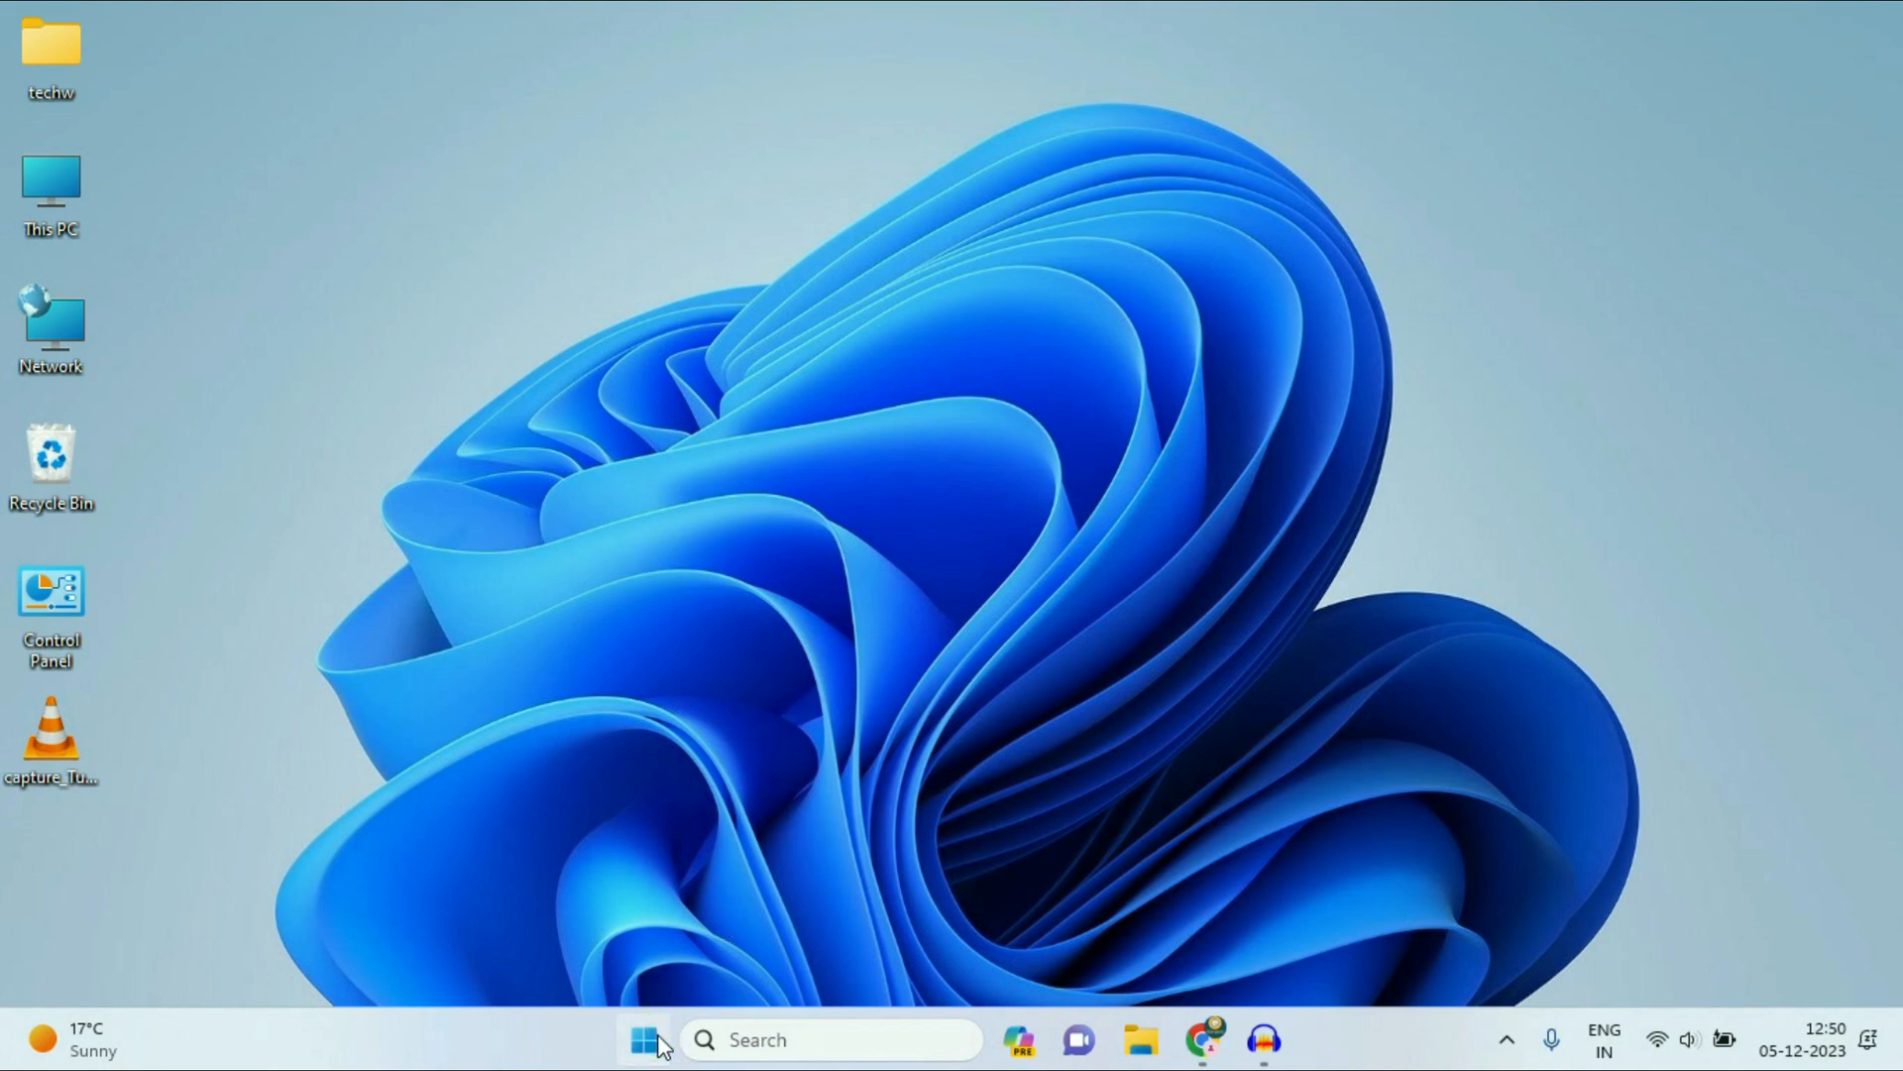
Step: Open Device Manager from the Start context menu and expand Audio inputs and outputs
{"action": "right_click", "coordinate": [645, 1039]}
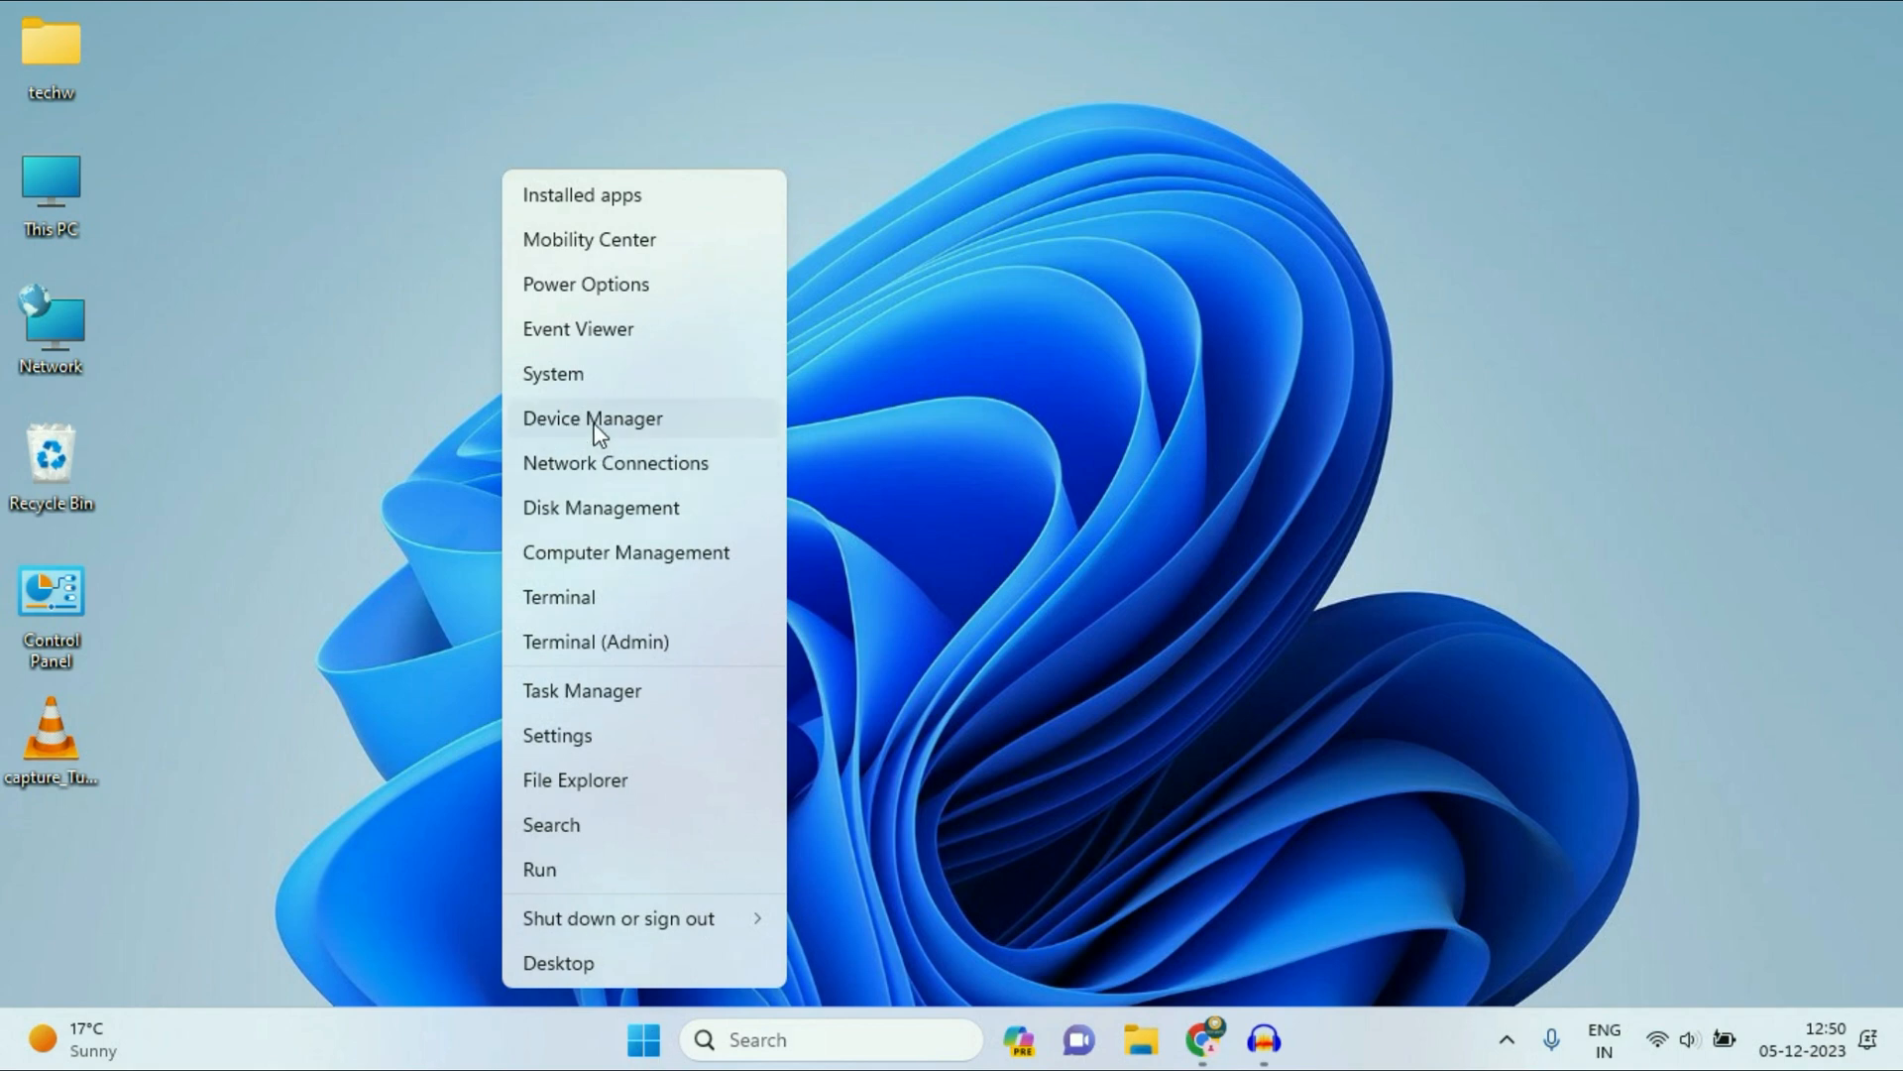
{"action": "left_click", "coordinate": [593, 417]}
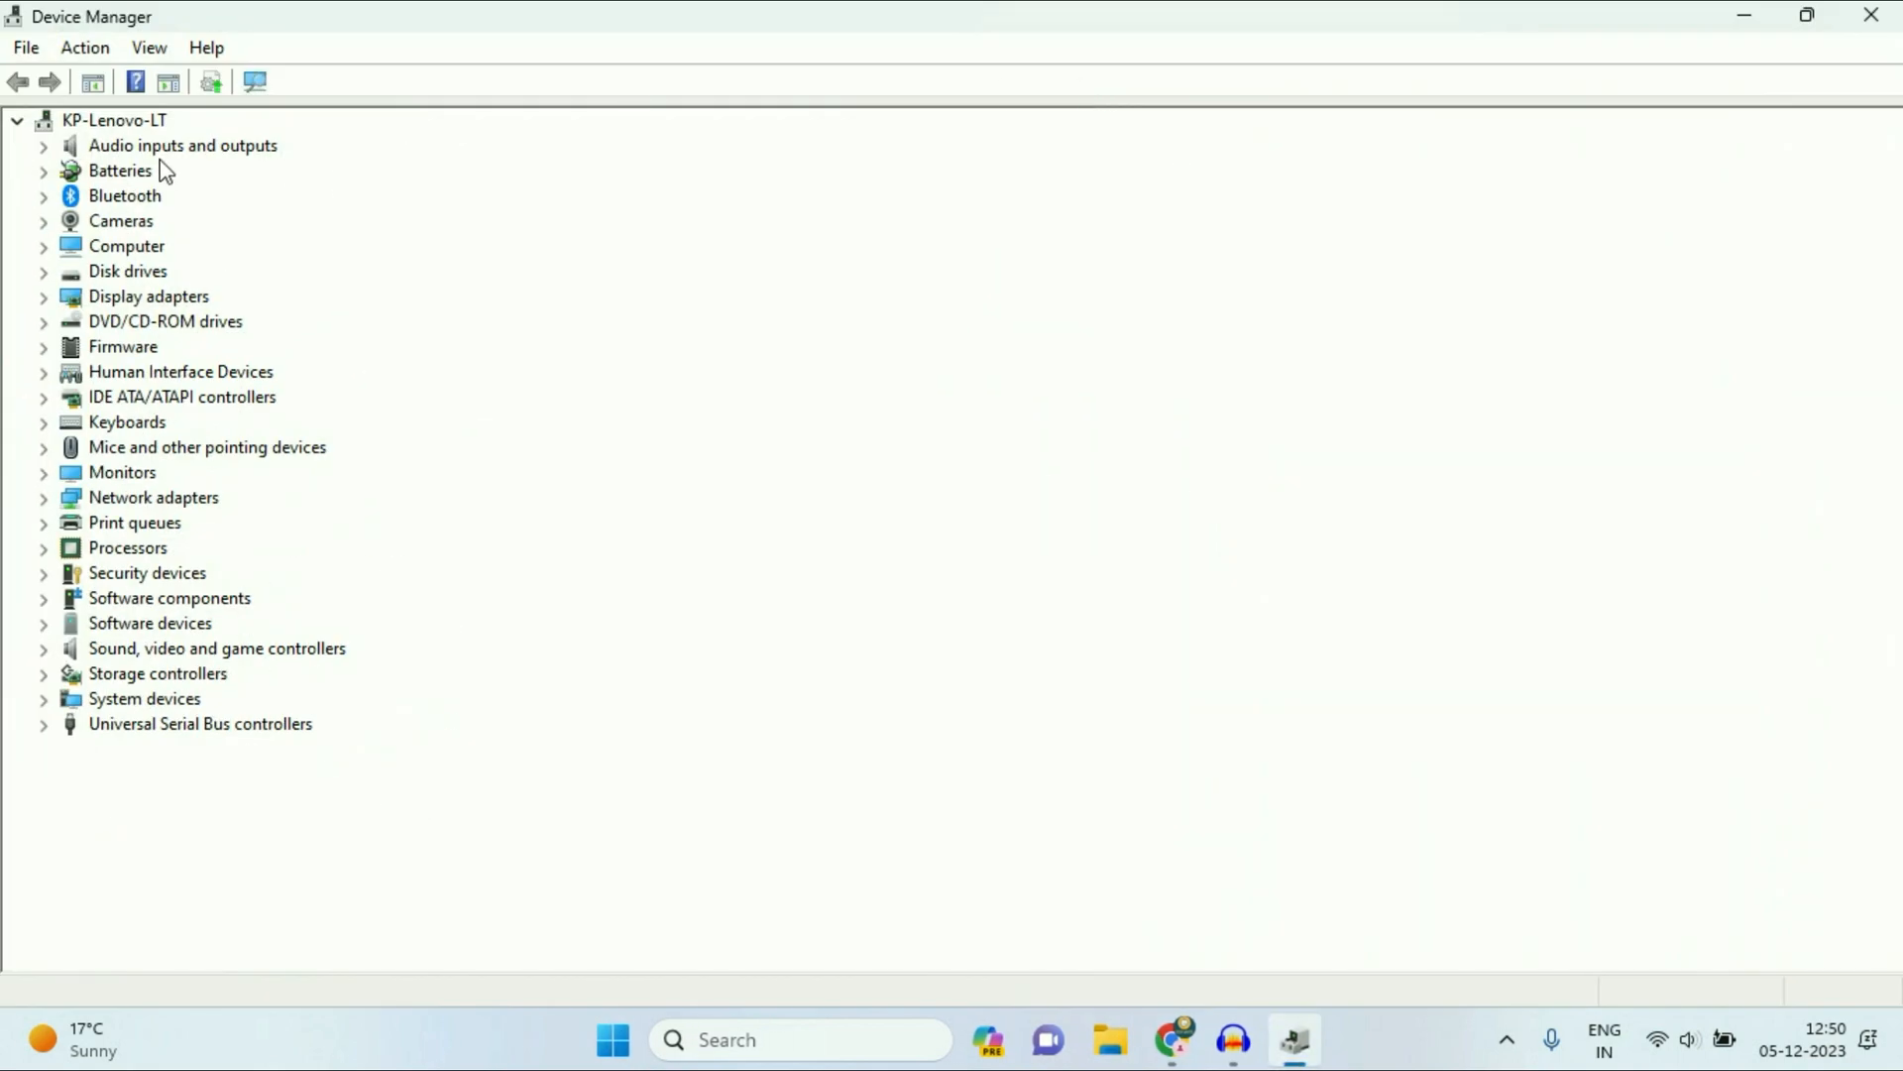
{"action": "left_click", "coordinate": [184, 144]}
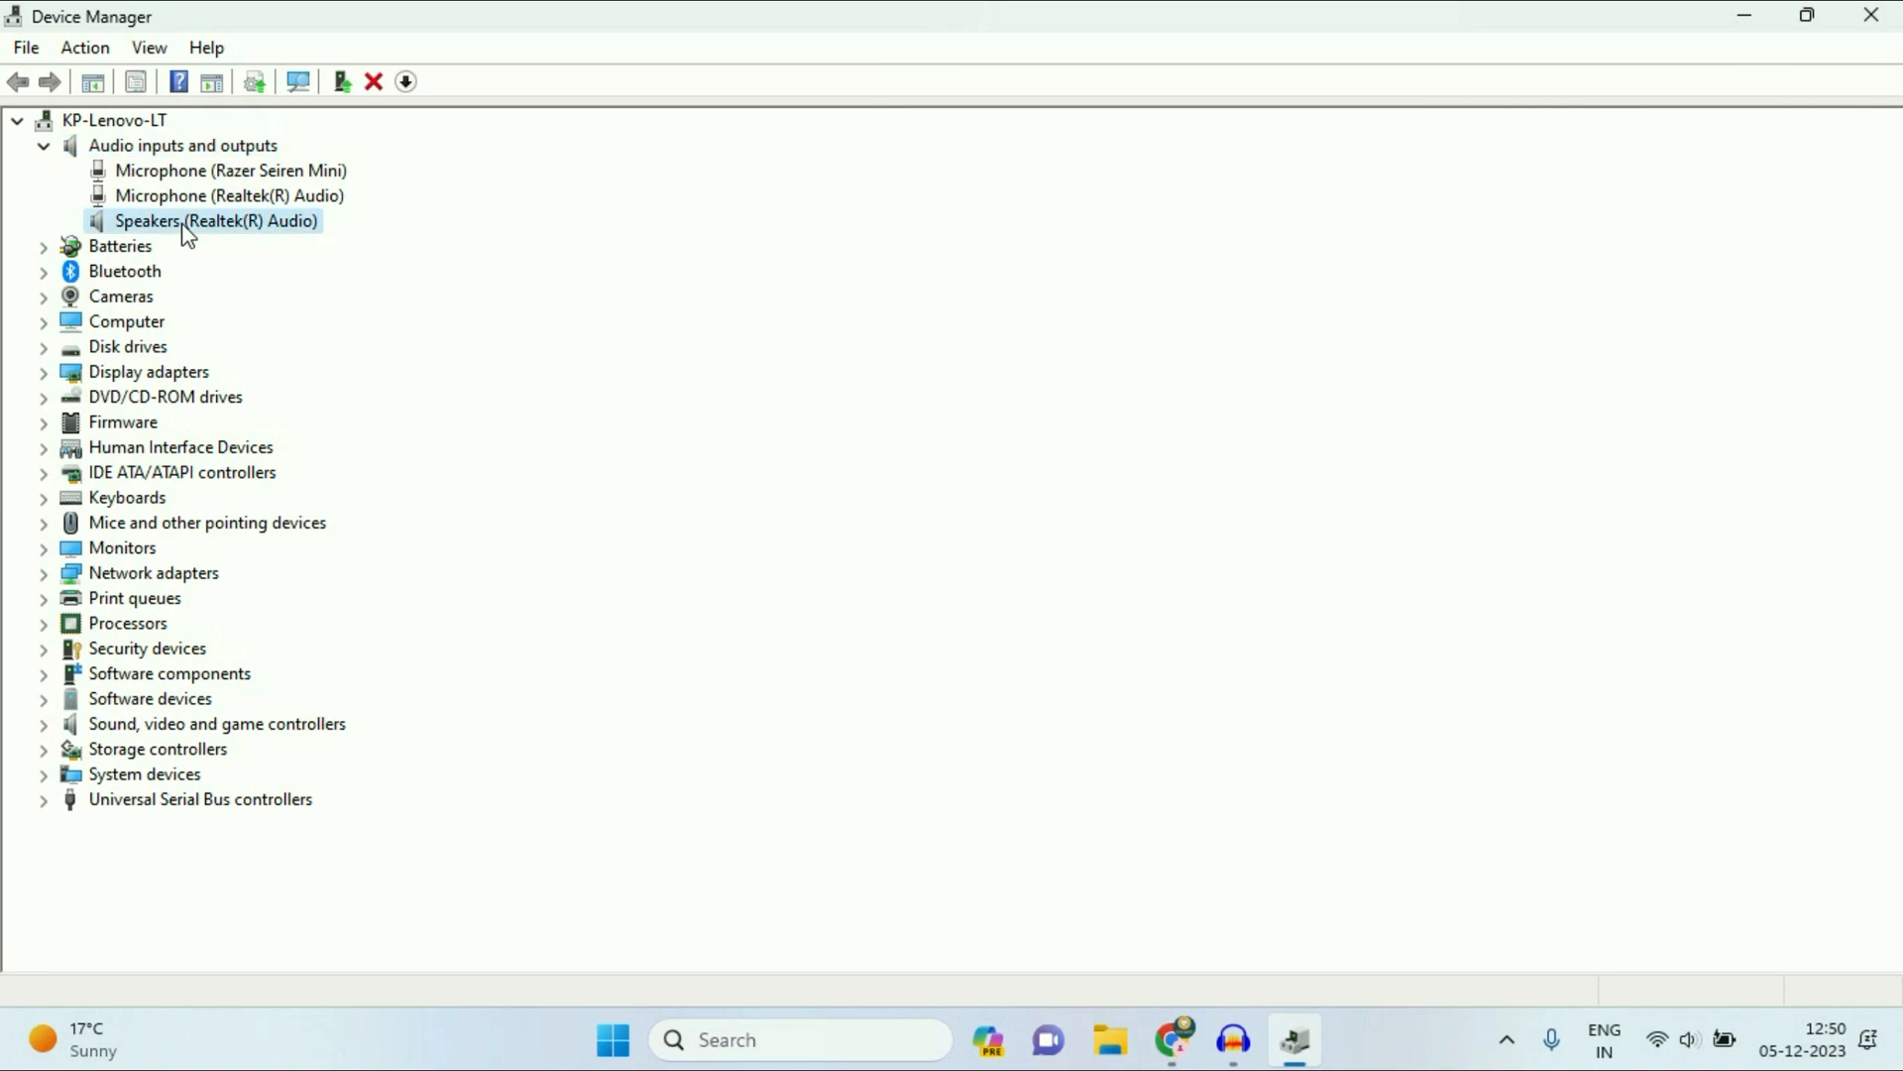
{"action": "mouse_move", "coordinate": [300, 232]}
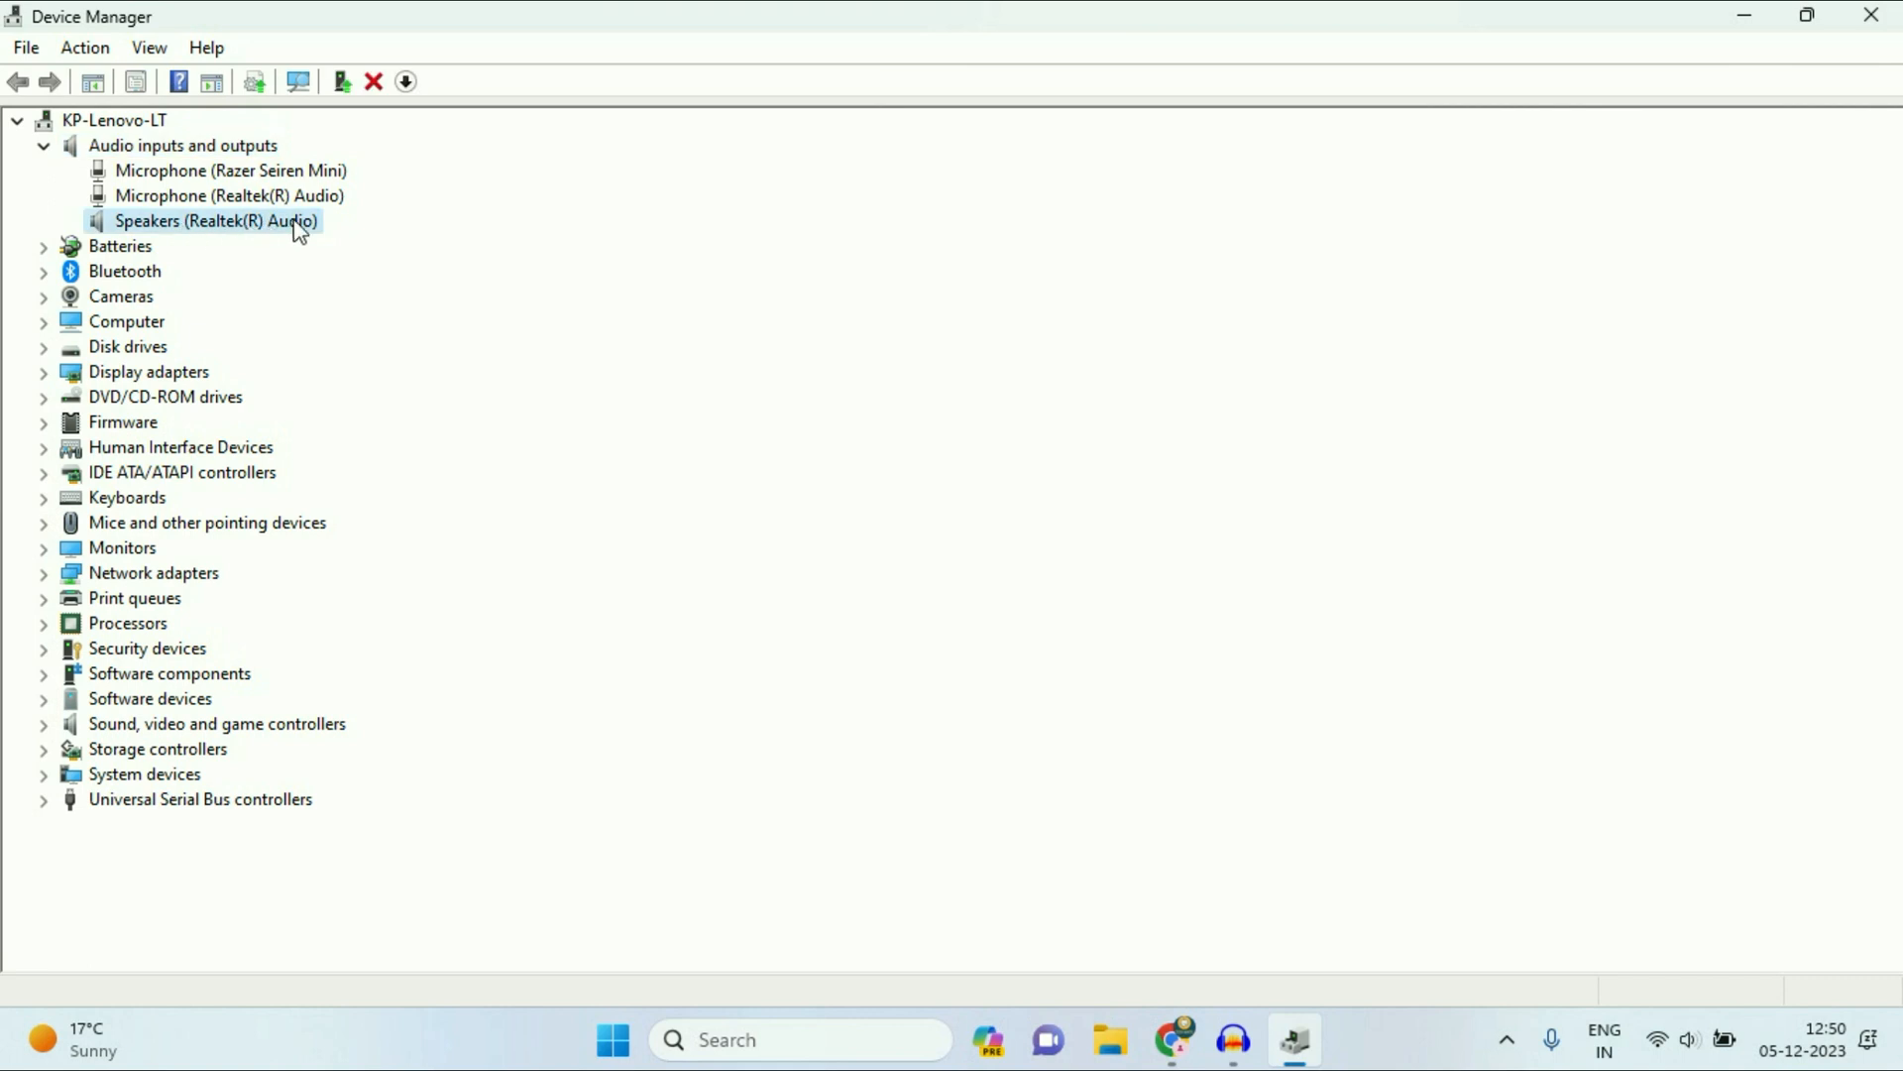
Step: Search automatically for a Speakers (Realtek(R) Audio) driver, confirming the best one is installed
{"action": "right_click", "coordinate": [216, 220]}
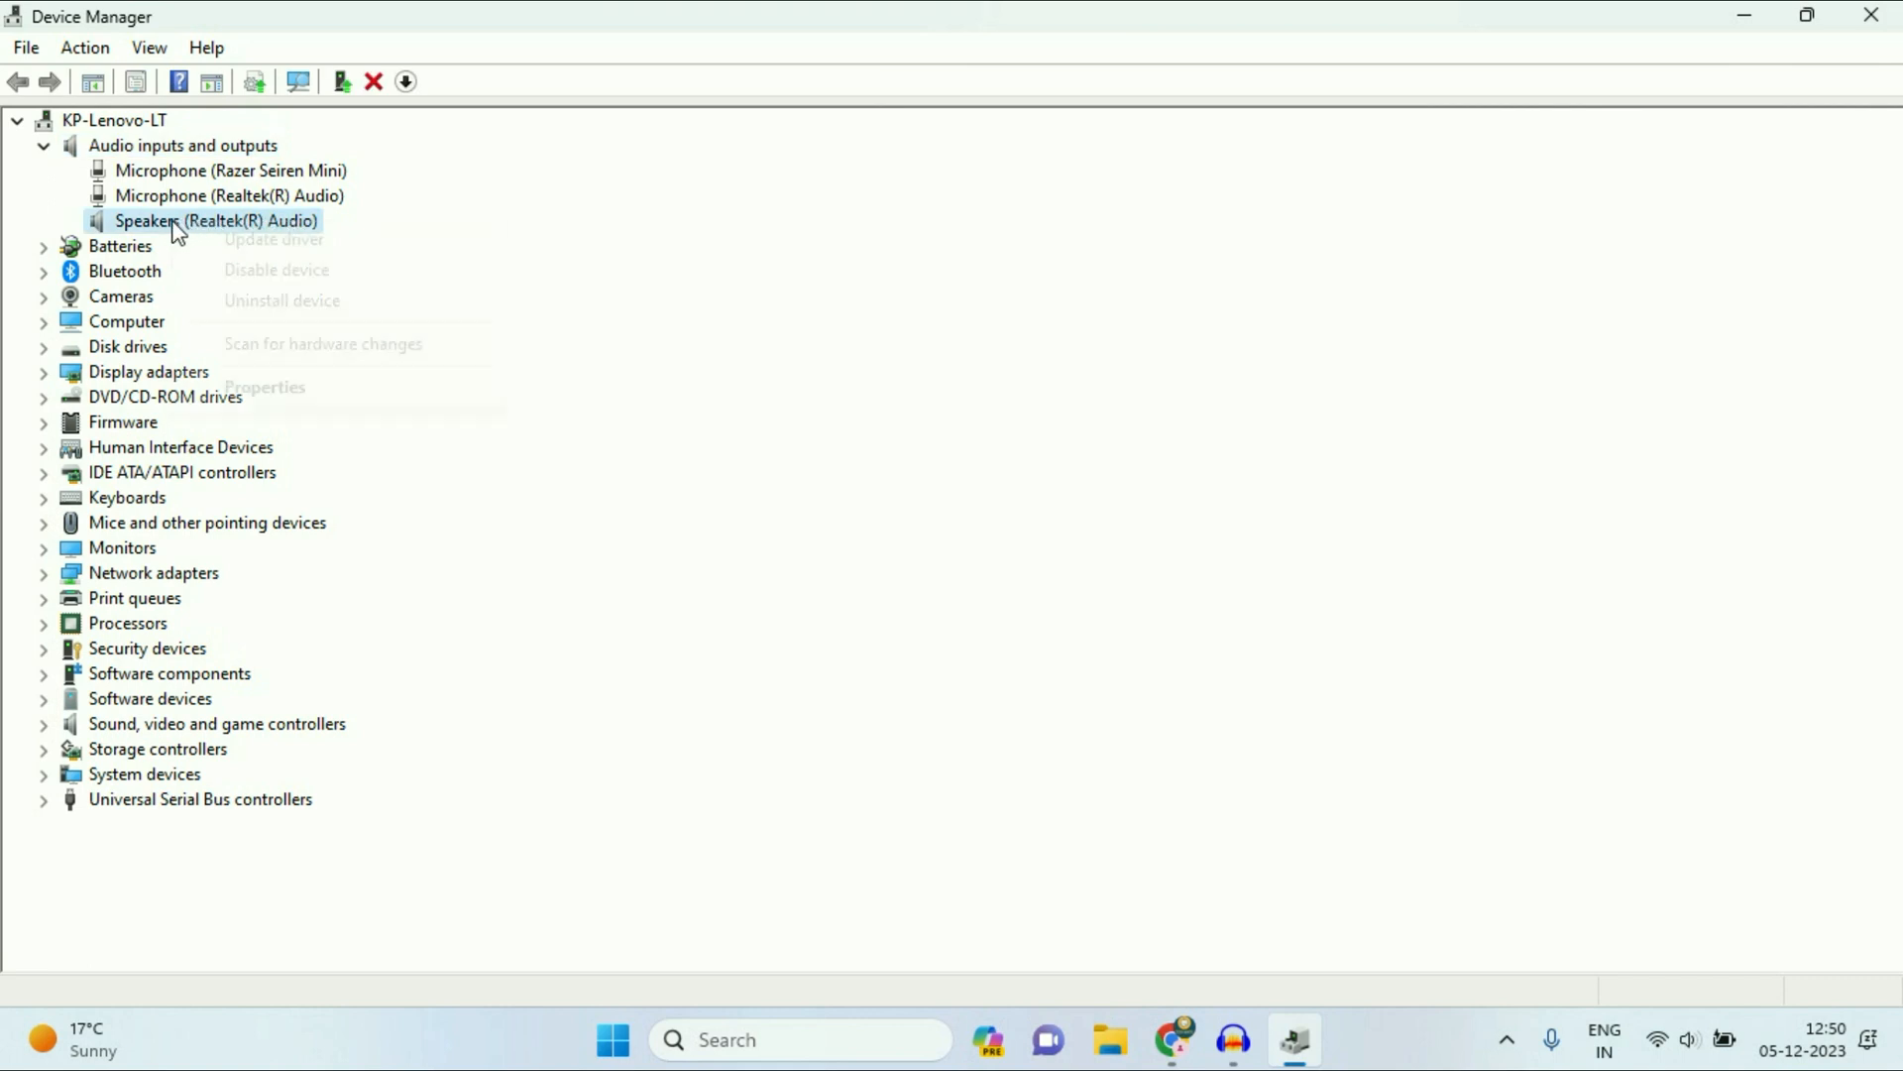
{"action": "right_click", "coordinate": [216, 220]}
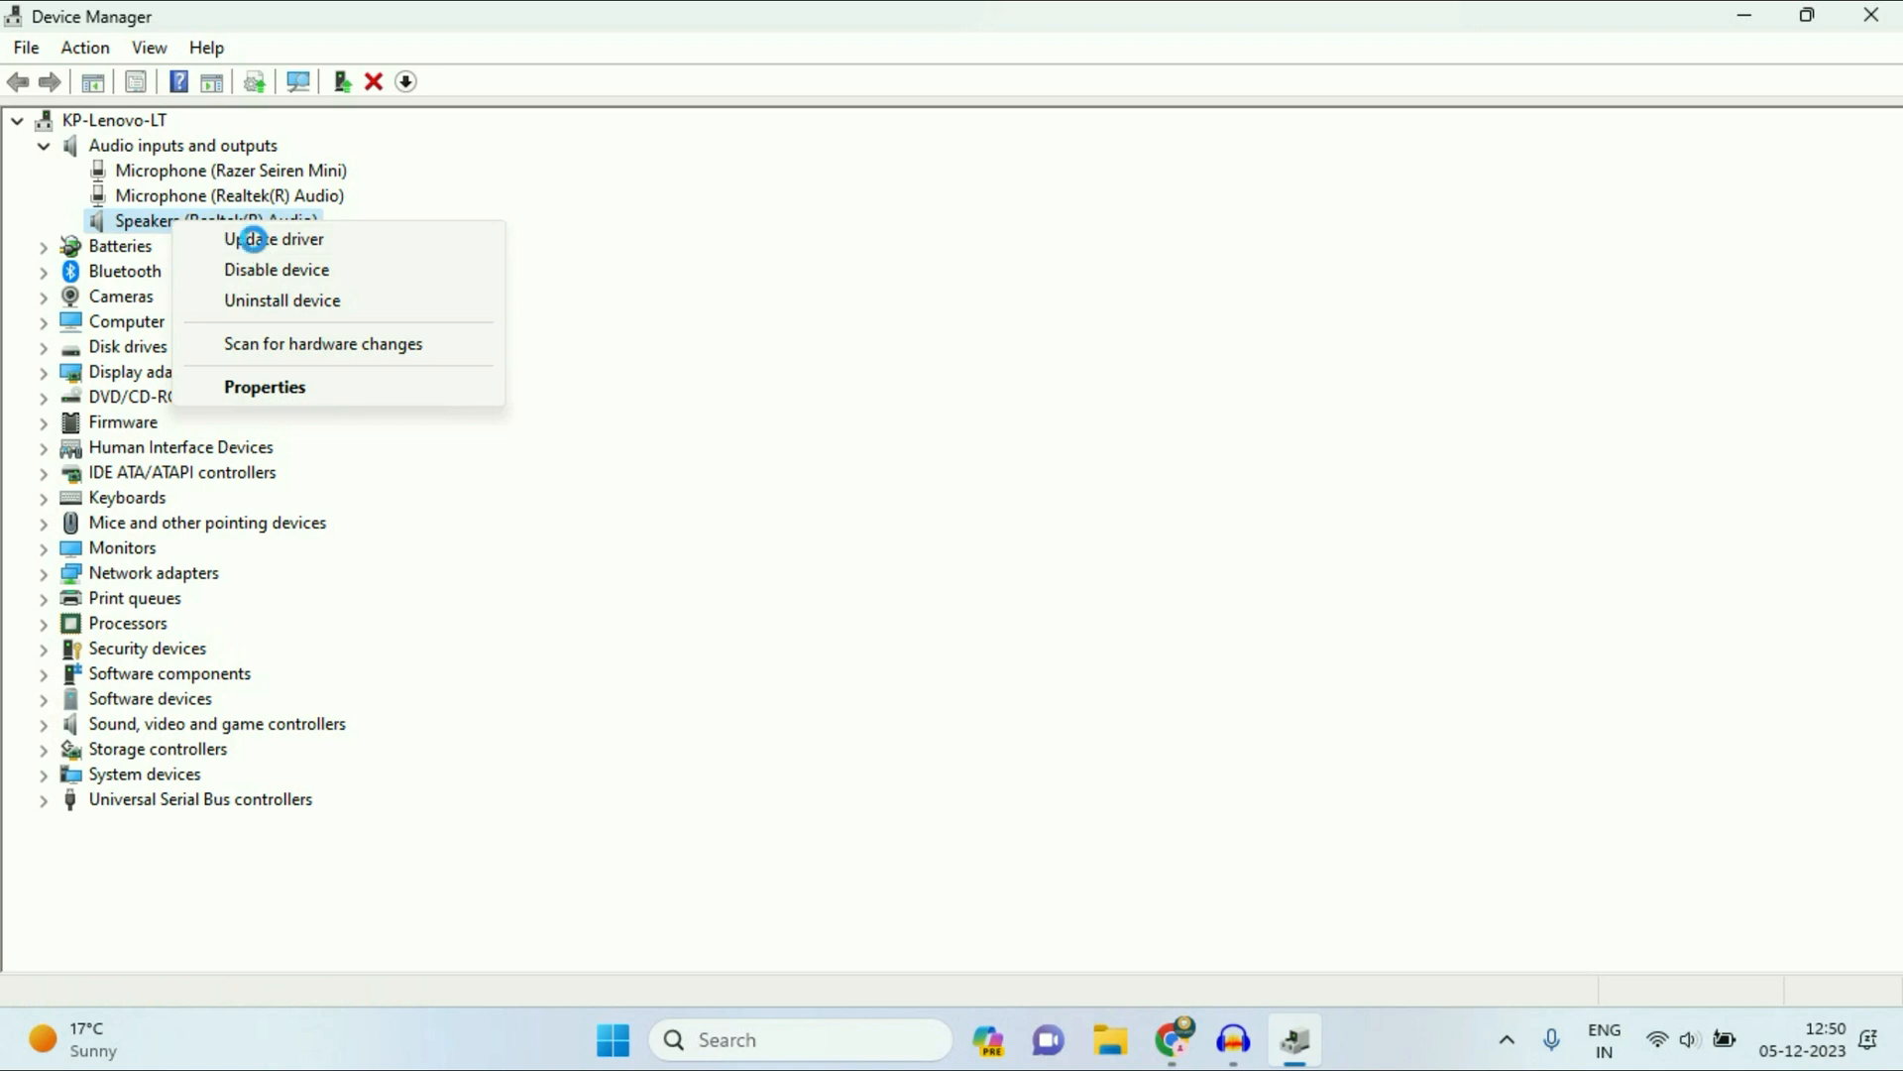
{"action": "left_click", "coordinate": [272, 238]}
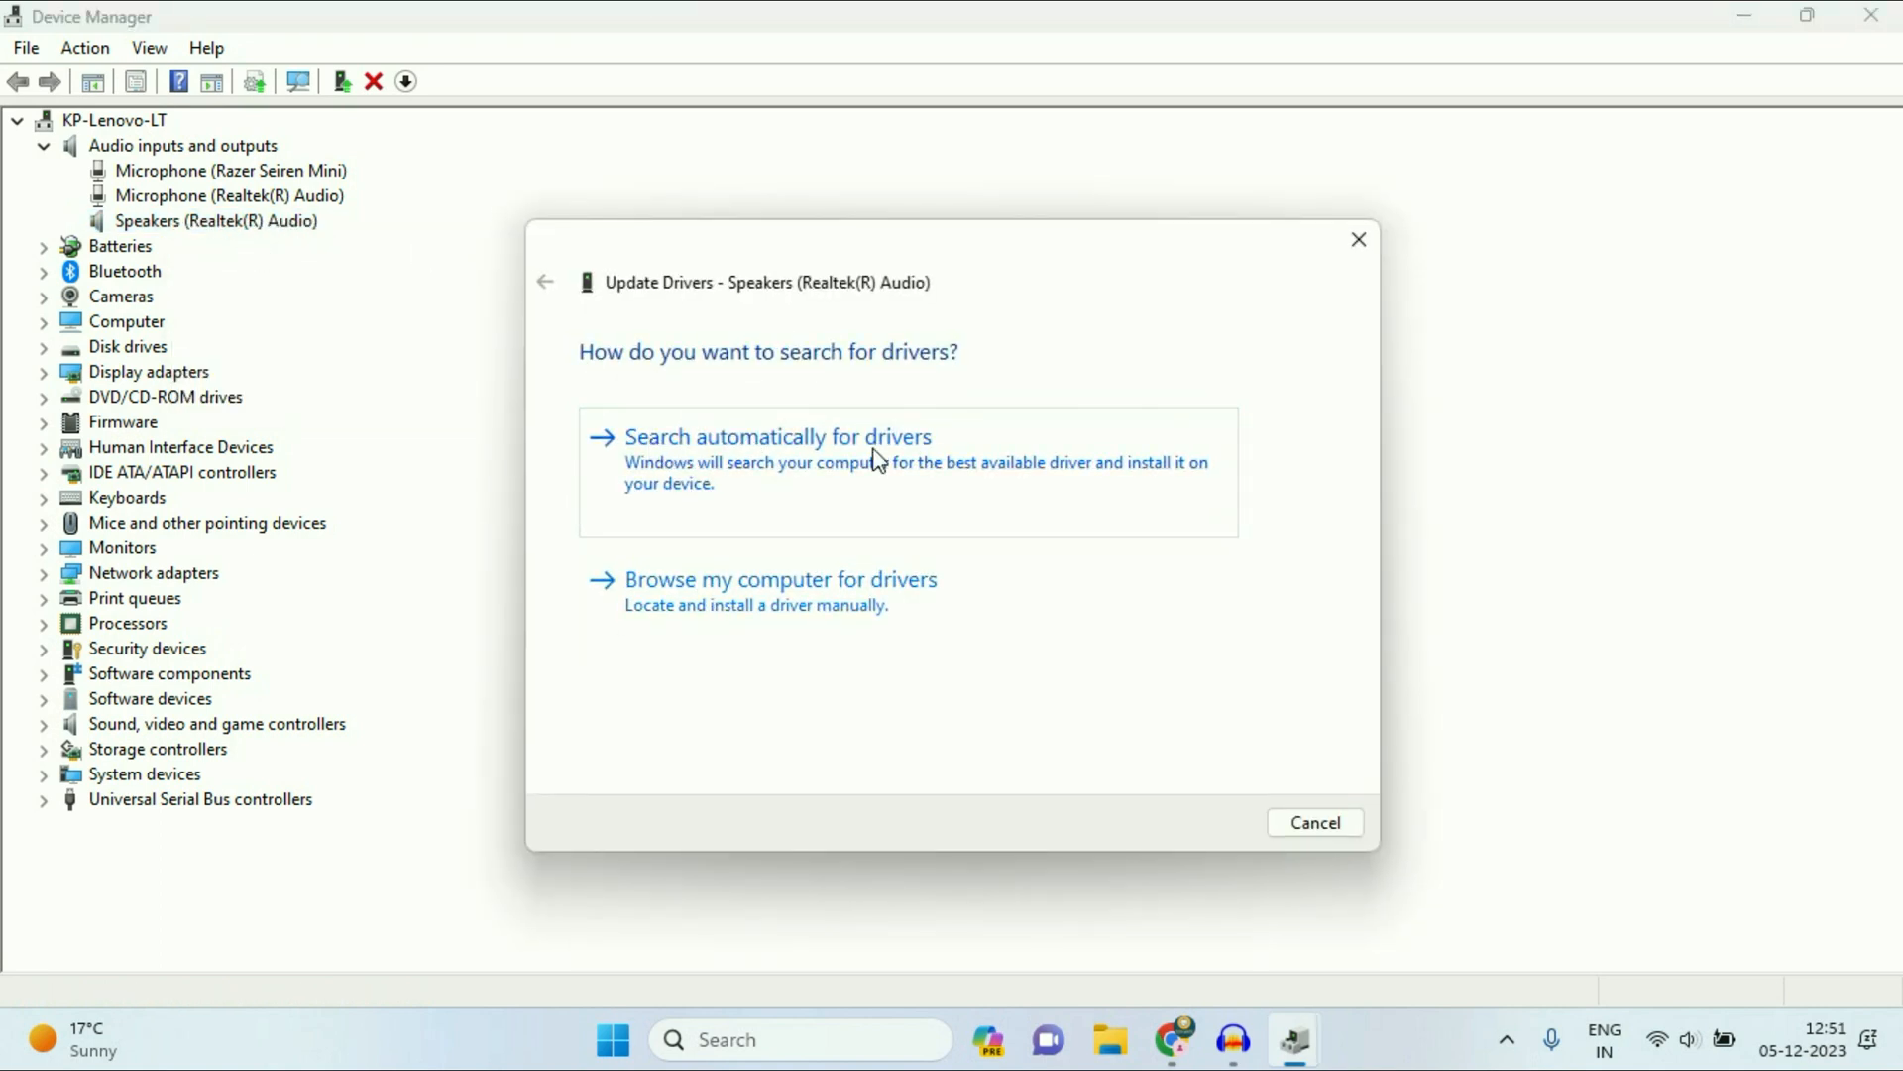
{"action": "mouse_move", "coordinate": [756, 471]}
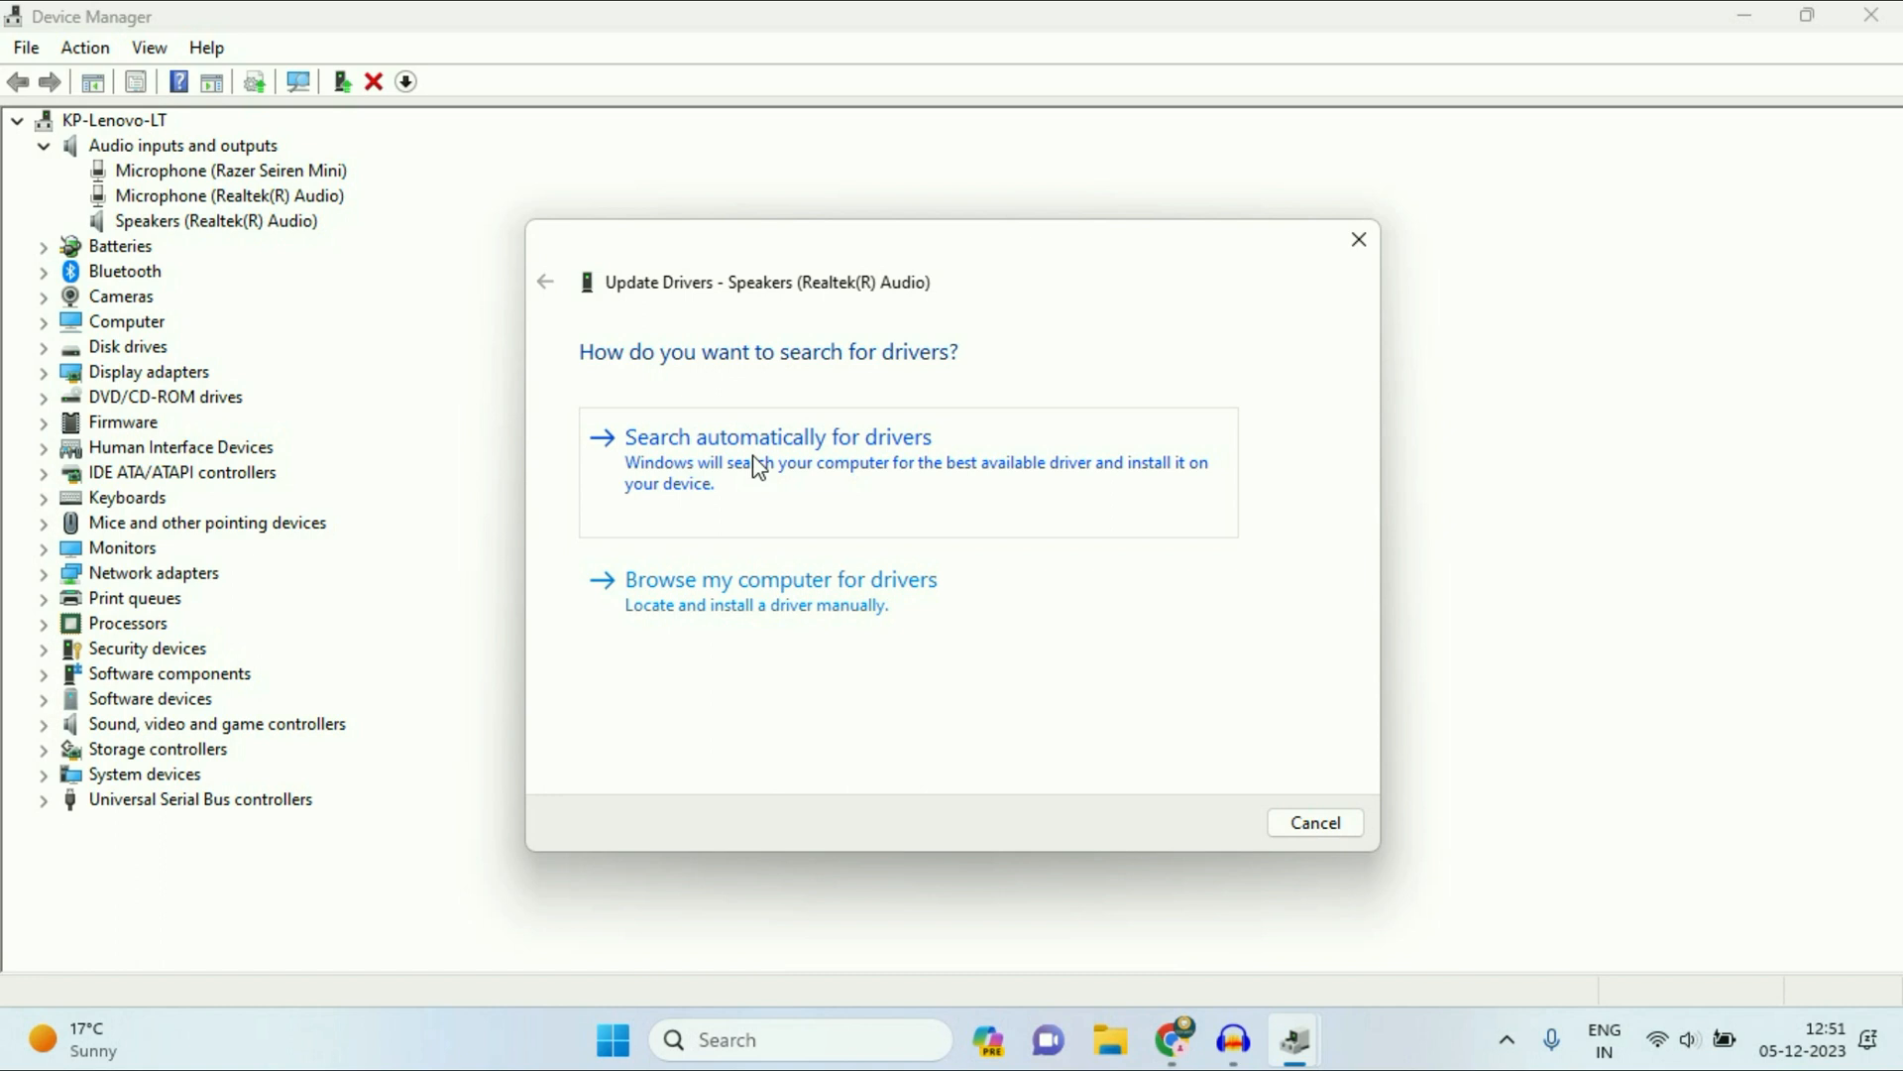
{"action": "mouse_move", "coordinate": [712, 471]}
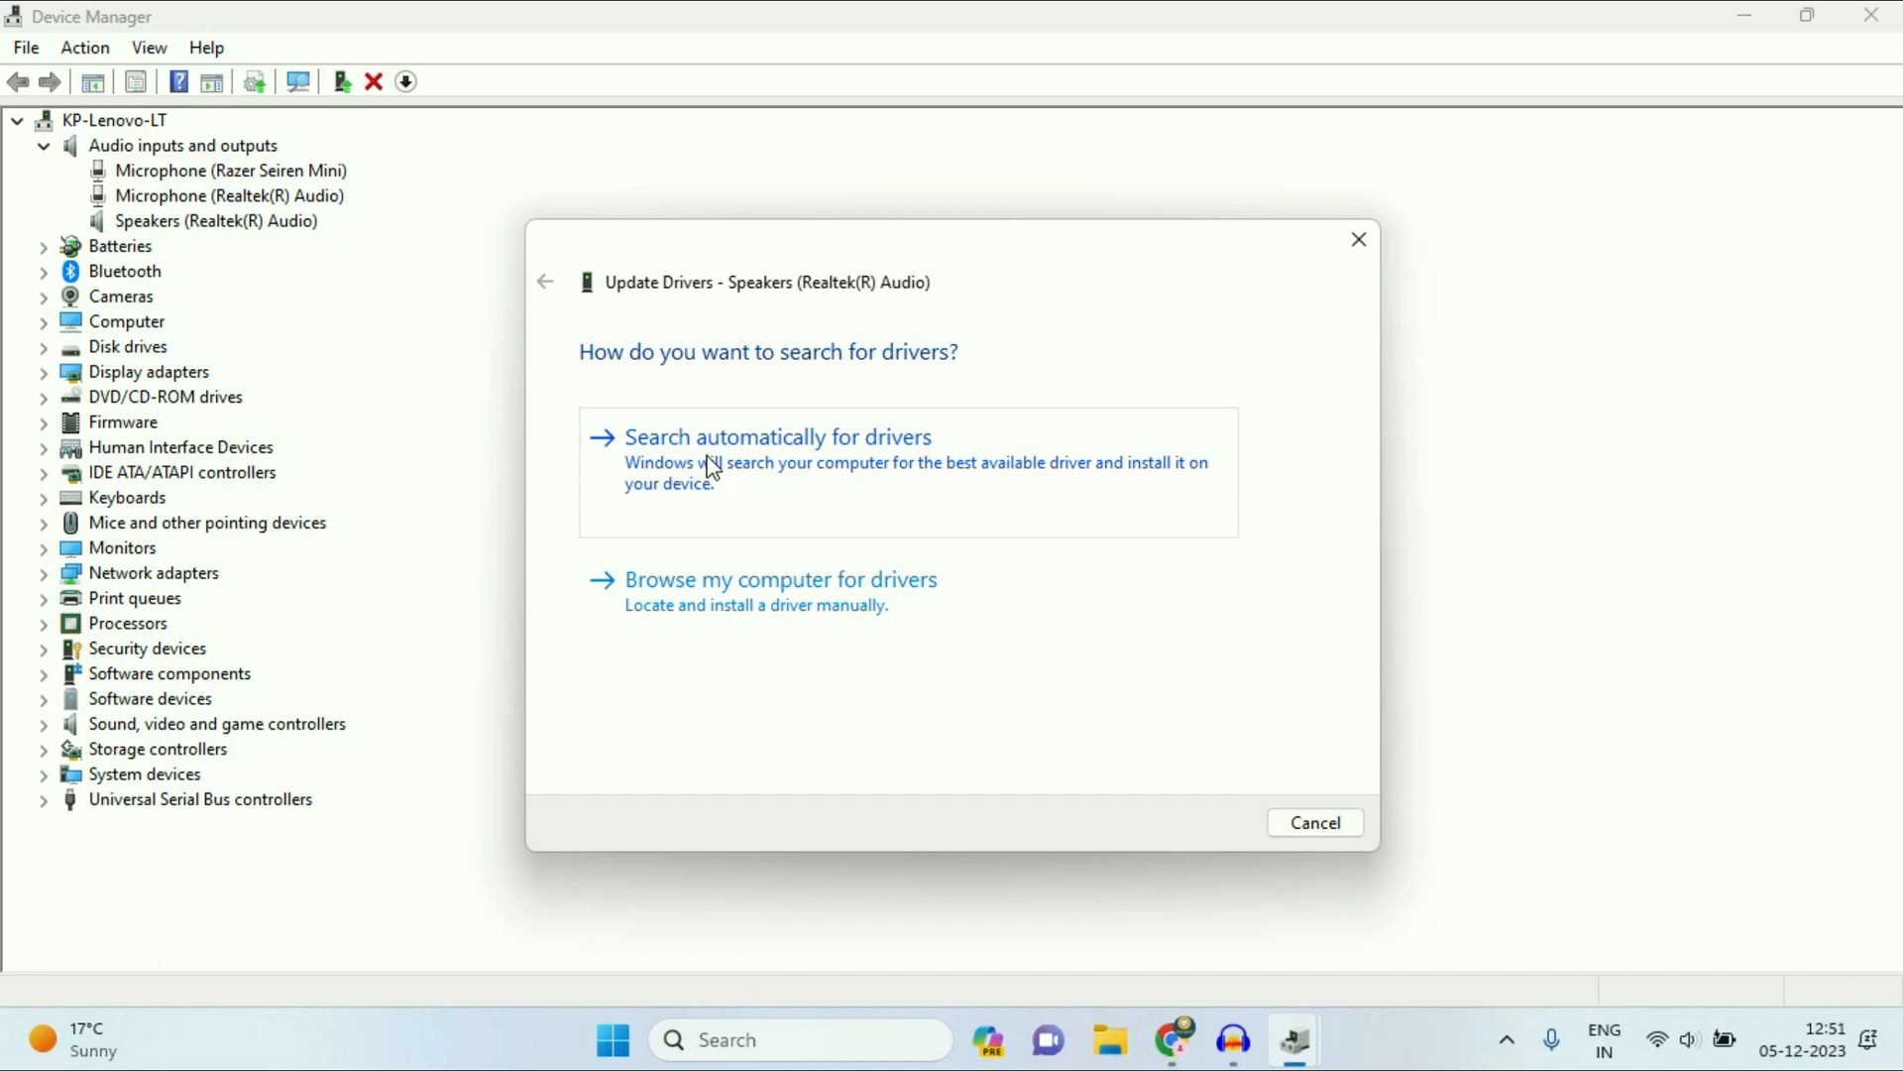
{"action": "left_click", "coordinate": [777, 437]}
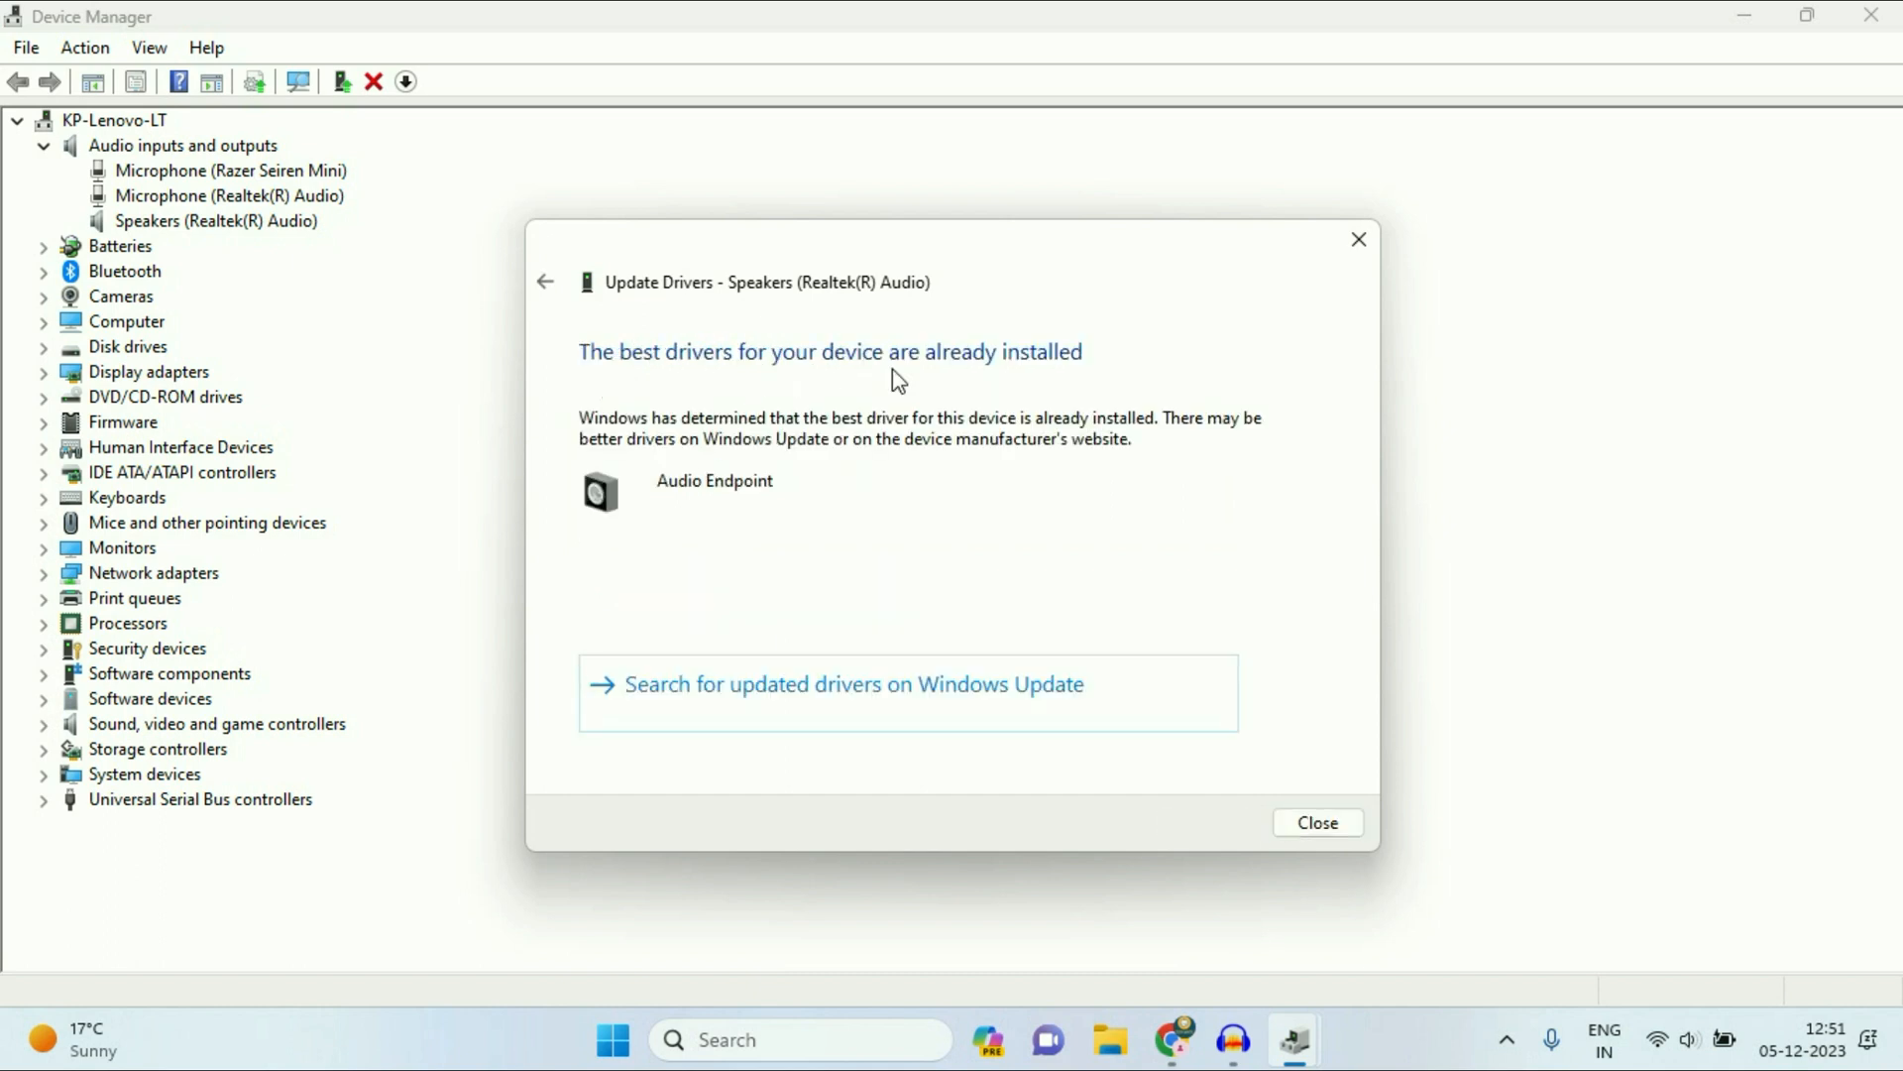
{"action": "mouse_move", "coordinate": [957, 367]}
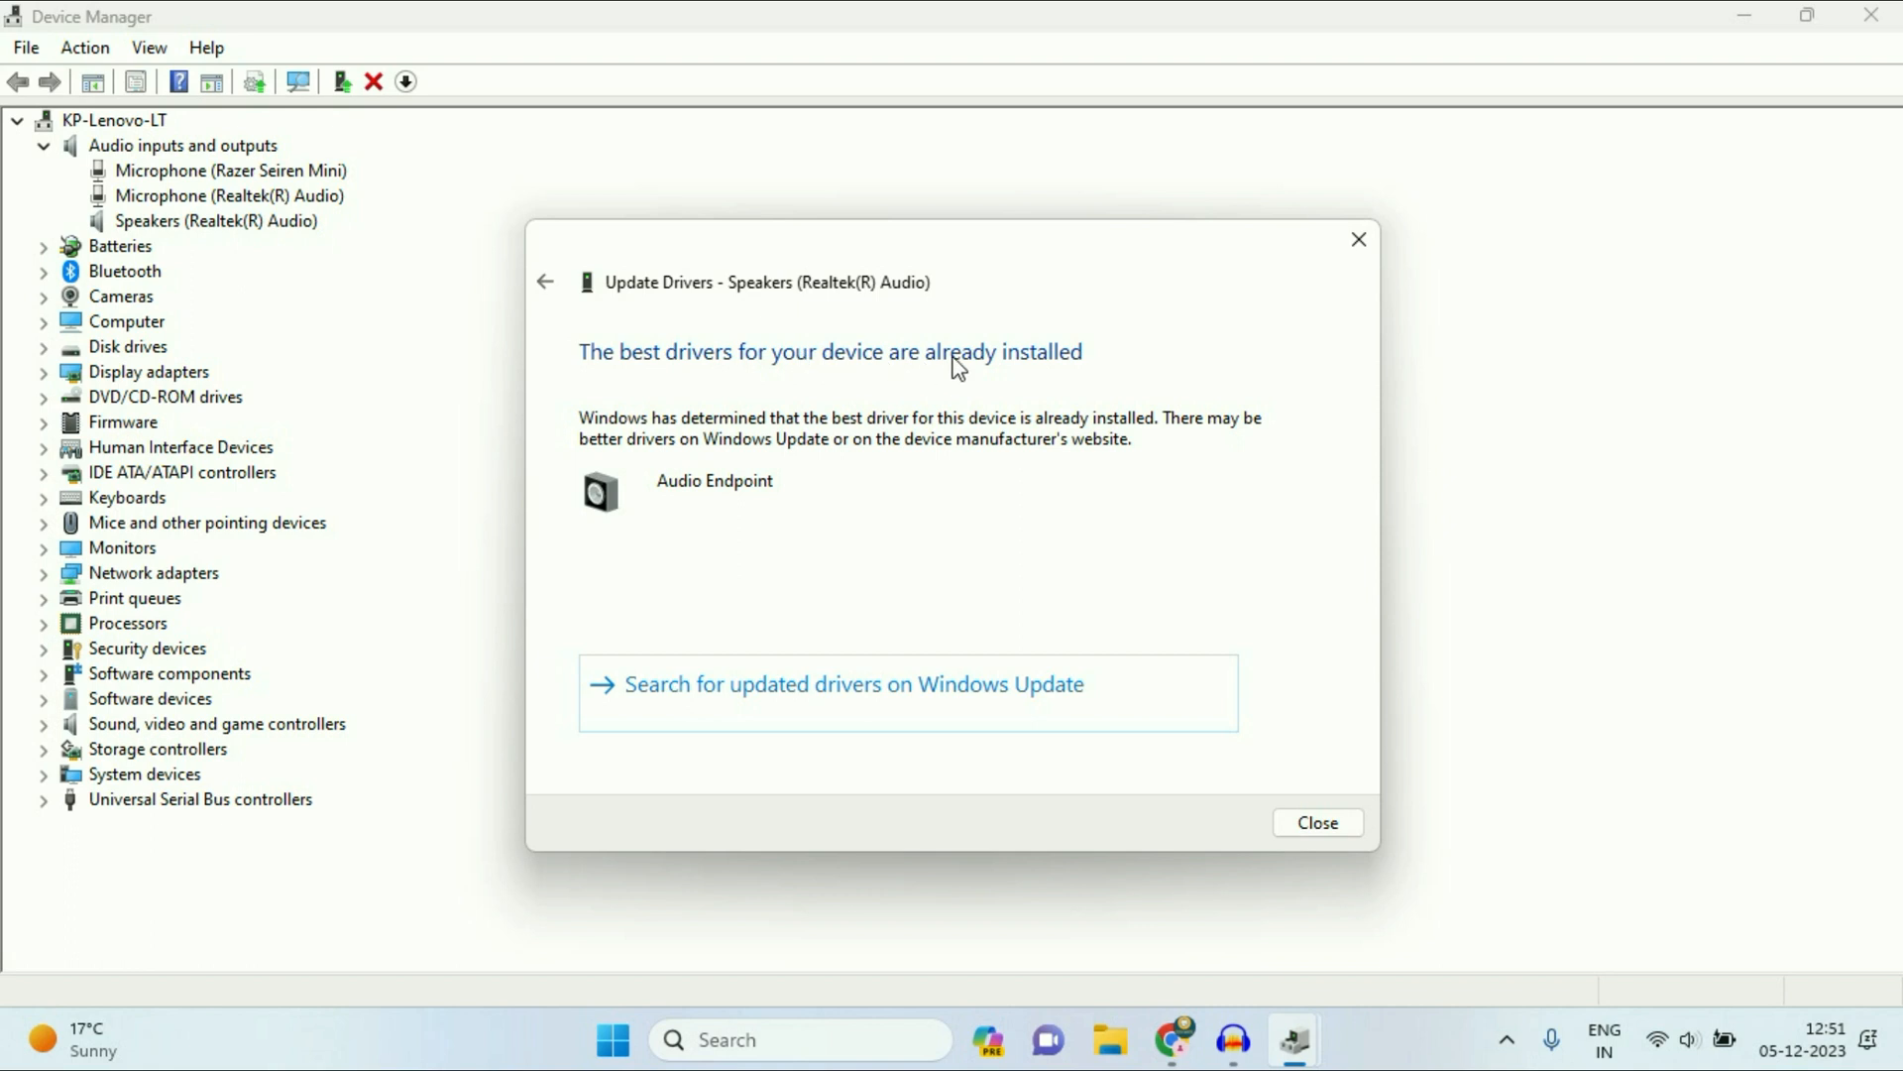
{"action": "left_click", "coordinate": [1316, 822]}
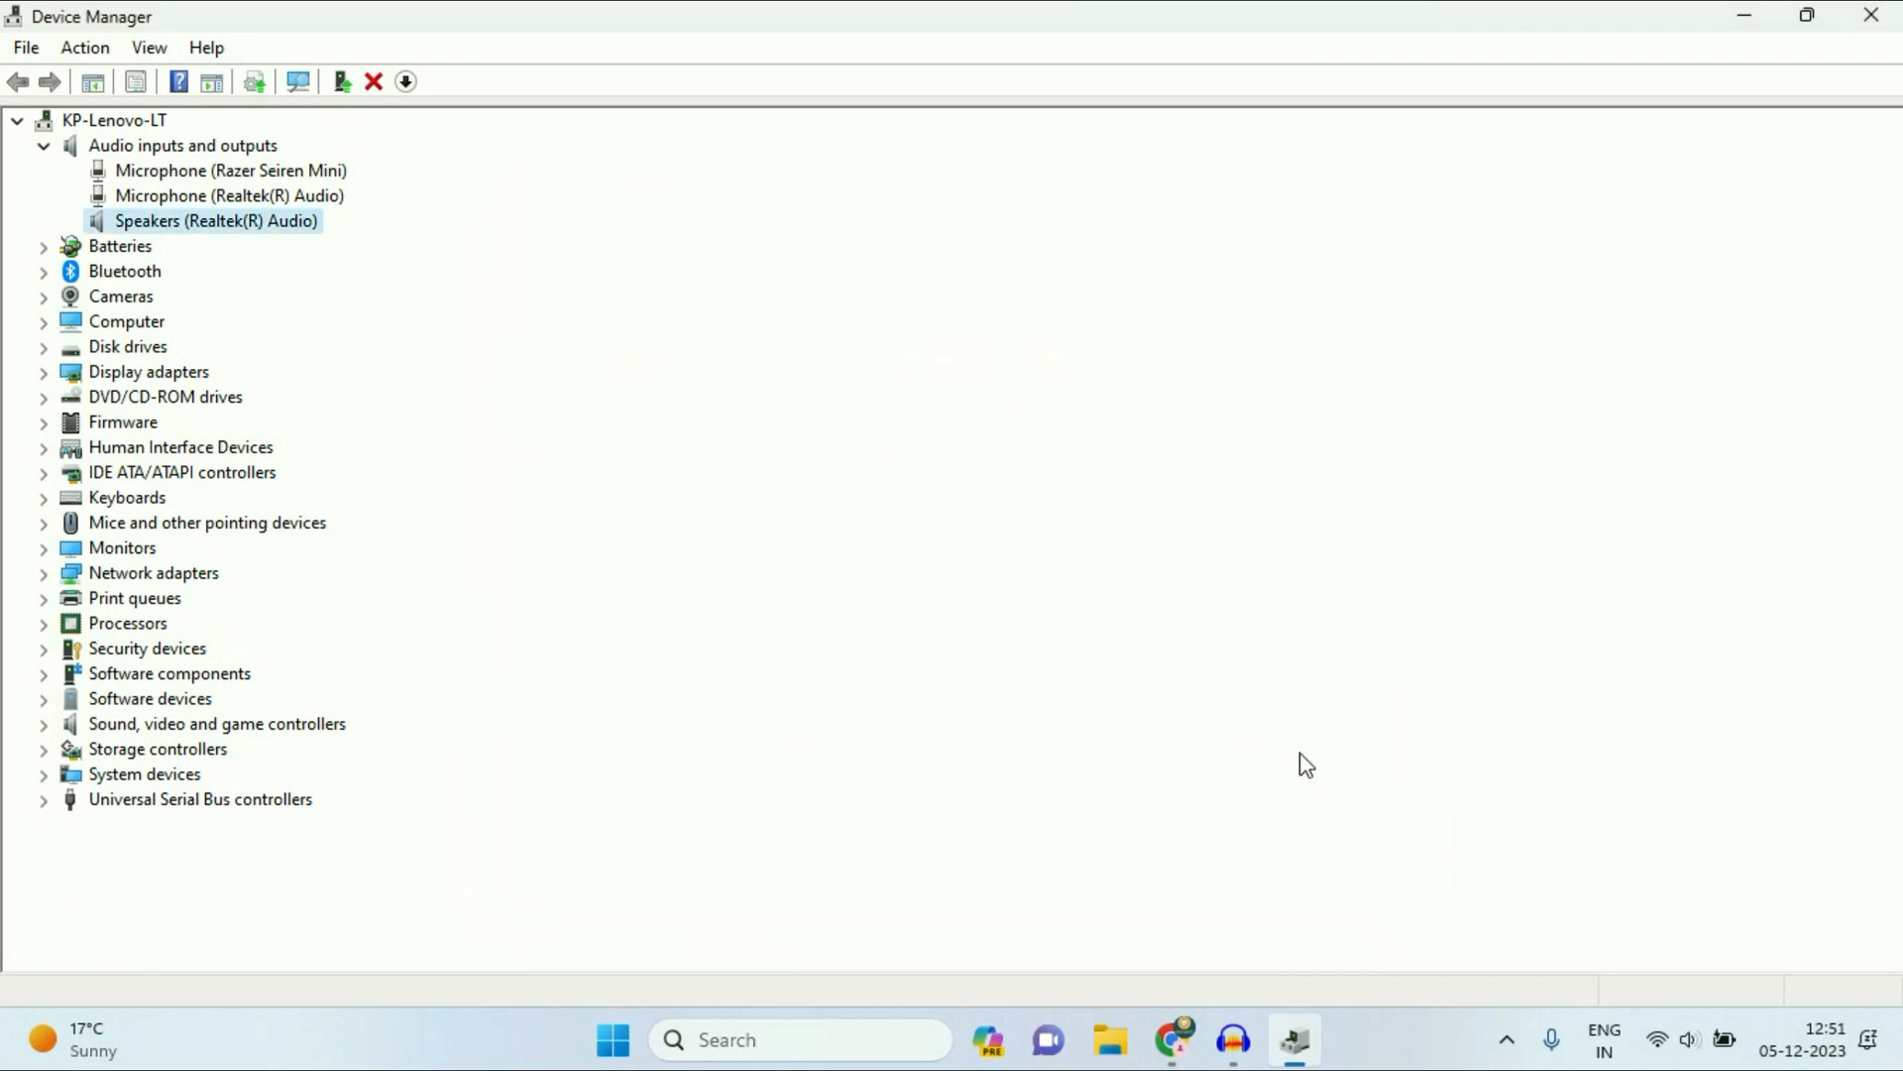
{"action": "mouse_move", "coordinate": [567, 281]}
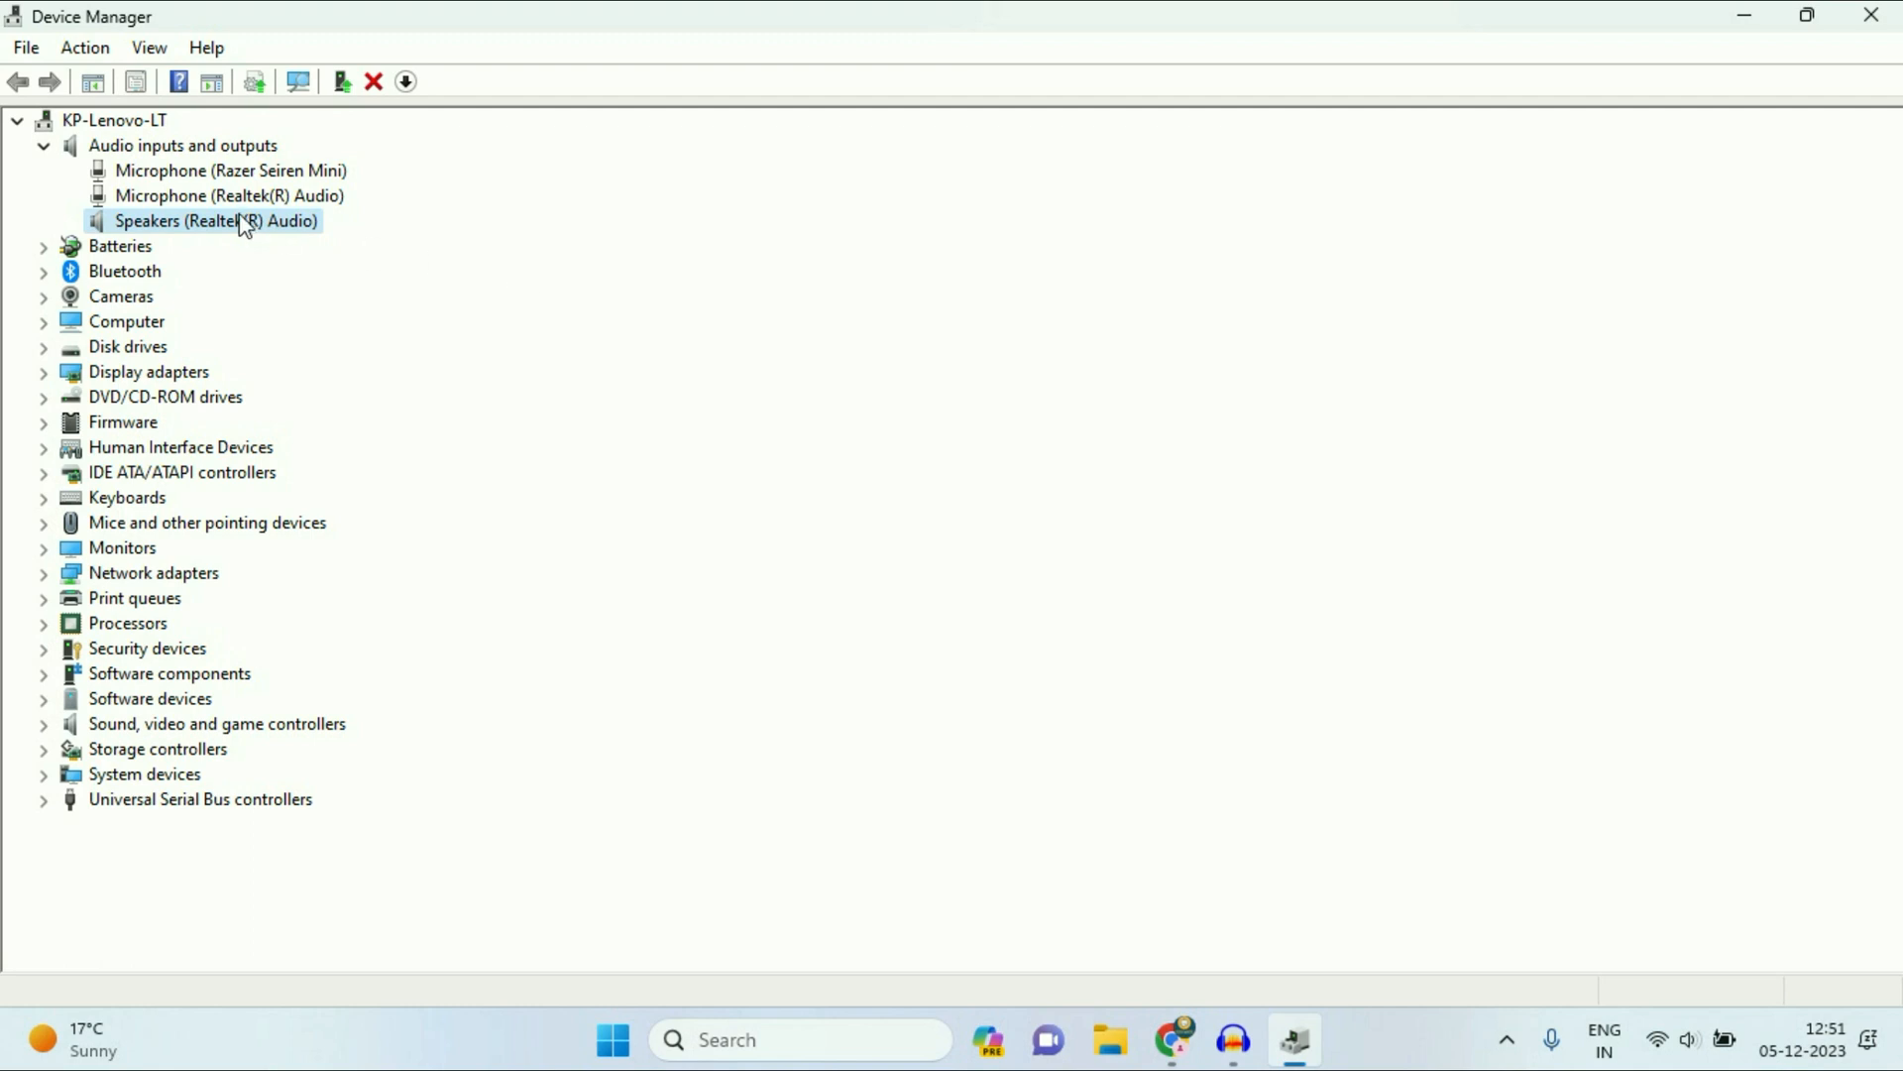
Step: Manually install the Audio Endpoint driver for the Realtek speakers from the compatible list
{"action": "right_click", "coordinate": [216, 221]}
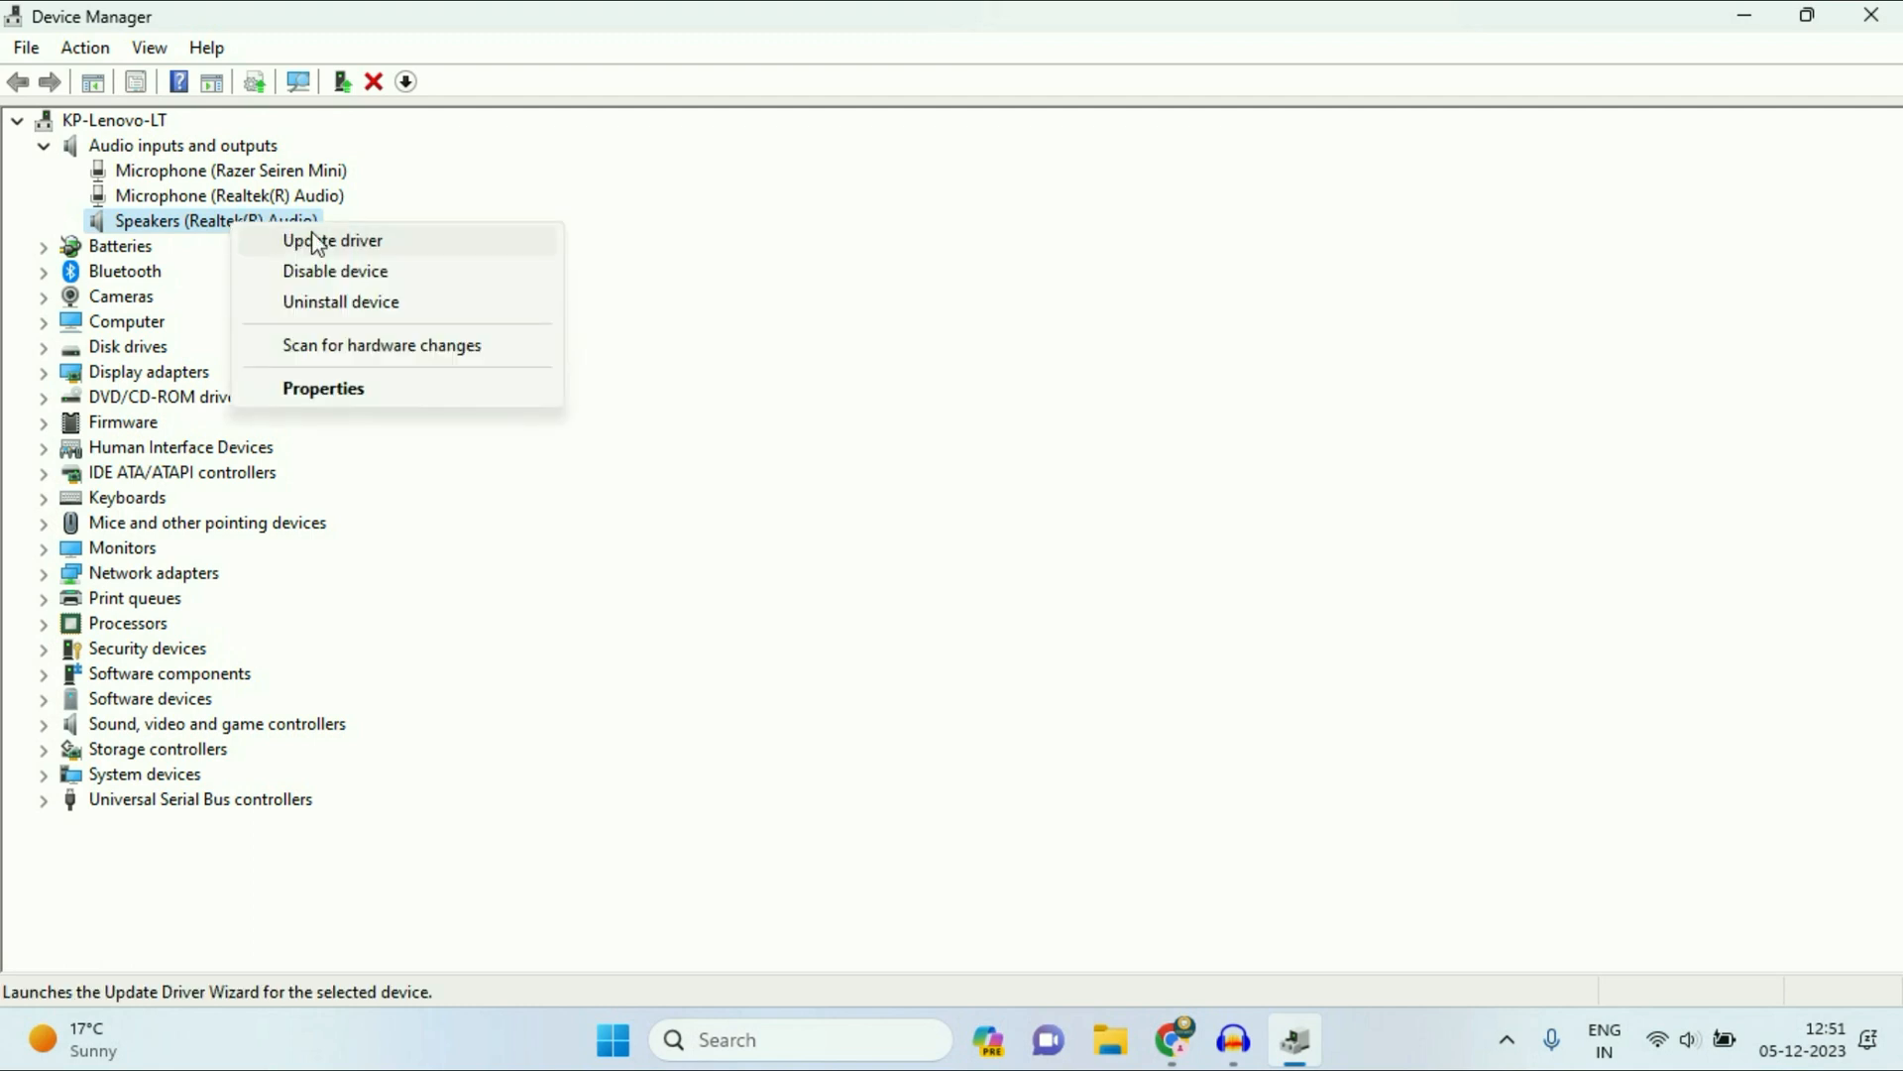
{"action": "left_click", "coordinate": [331, 239]}
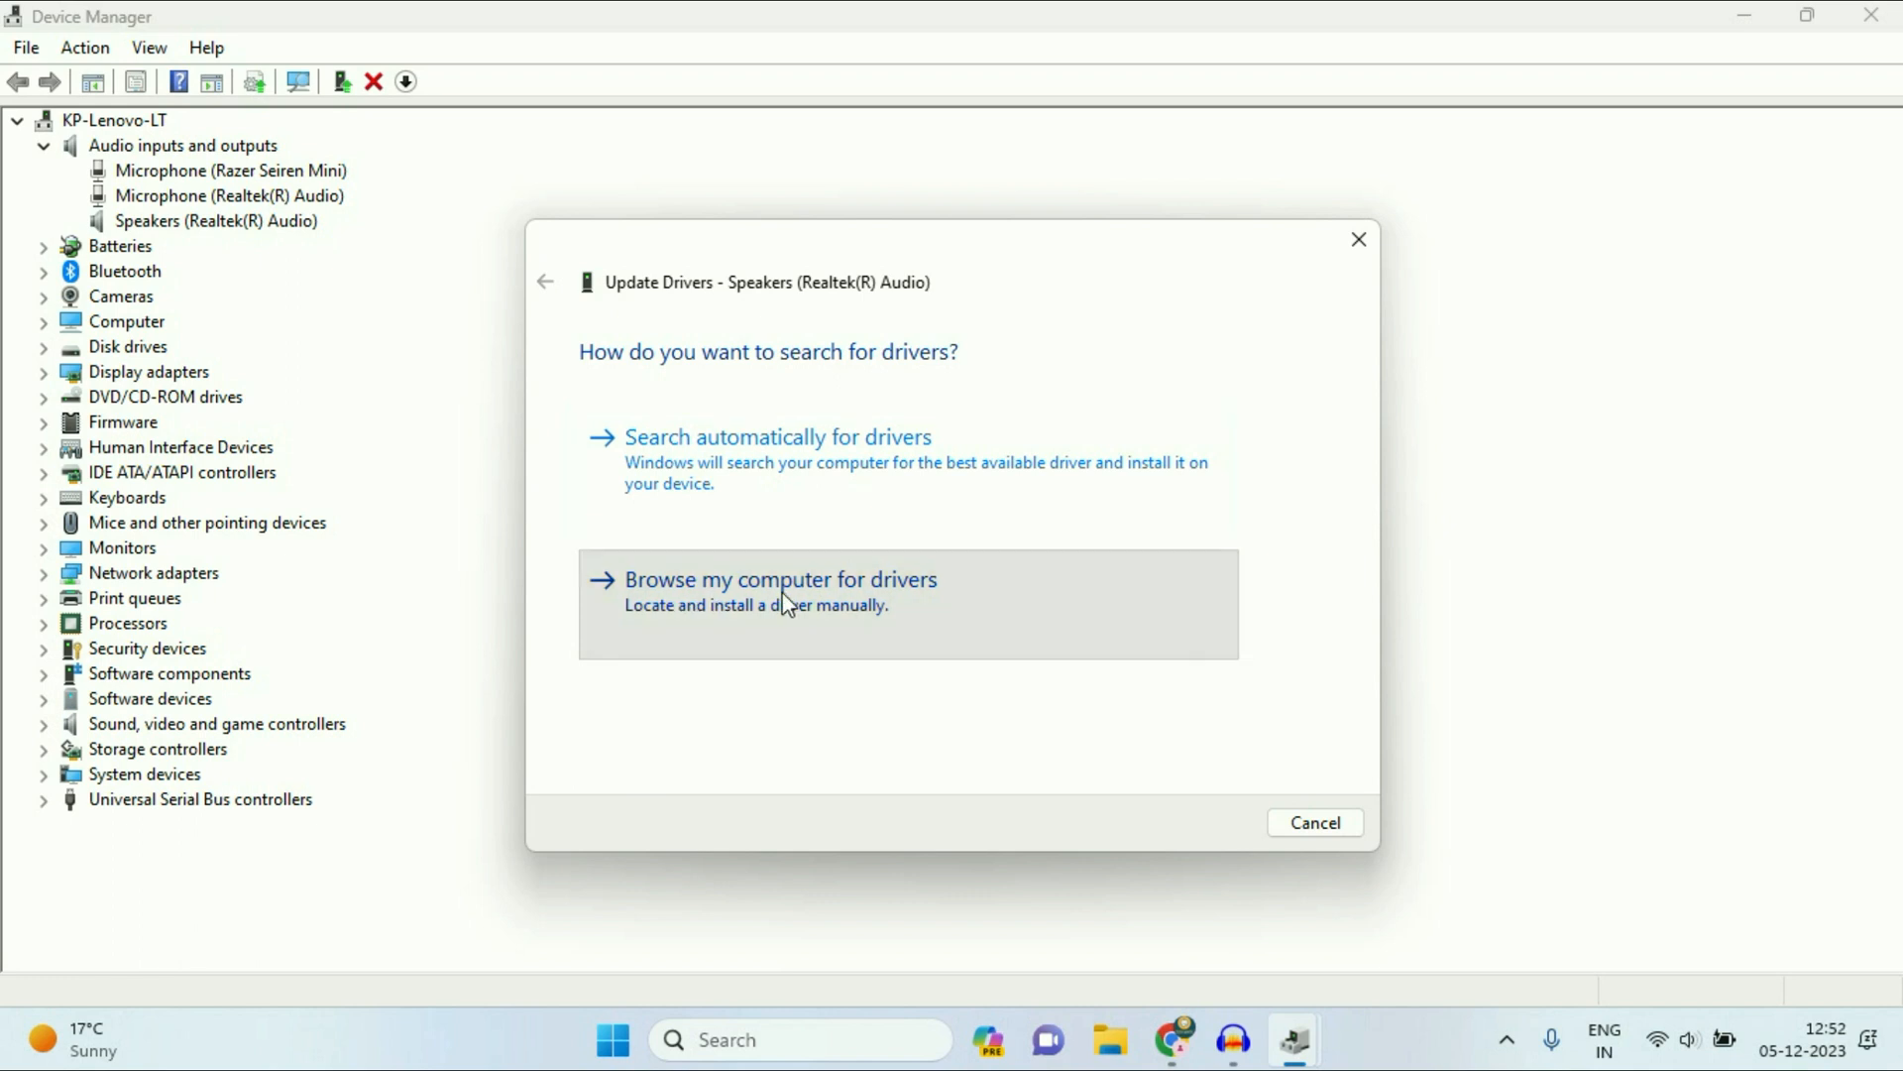
{"action": "left_click", "coordinate": [782, 579]}
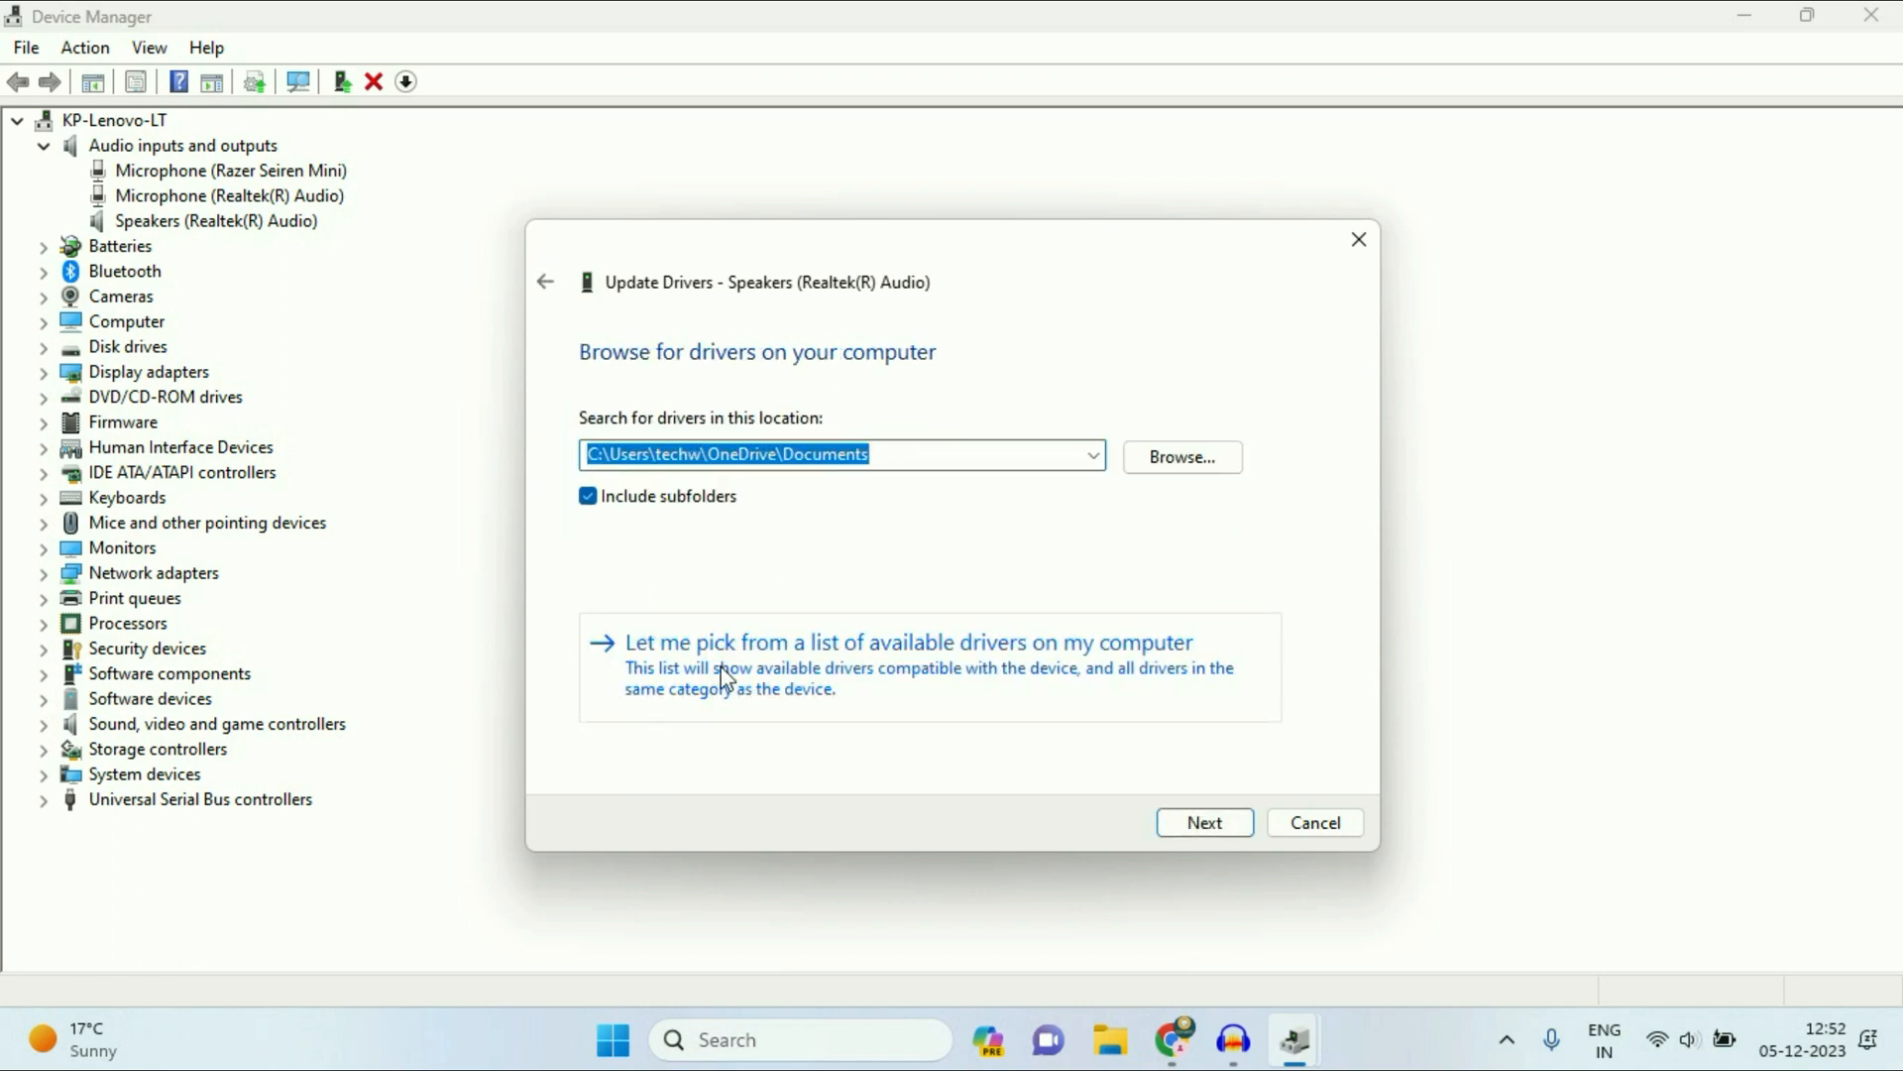
{"action": "left_click", "coordinate": [905, 642]}
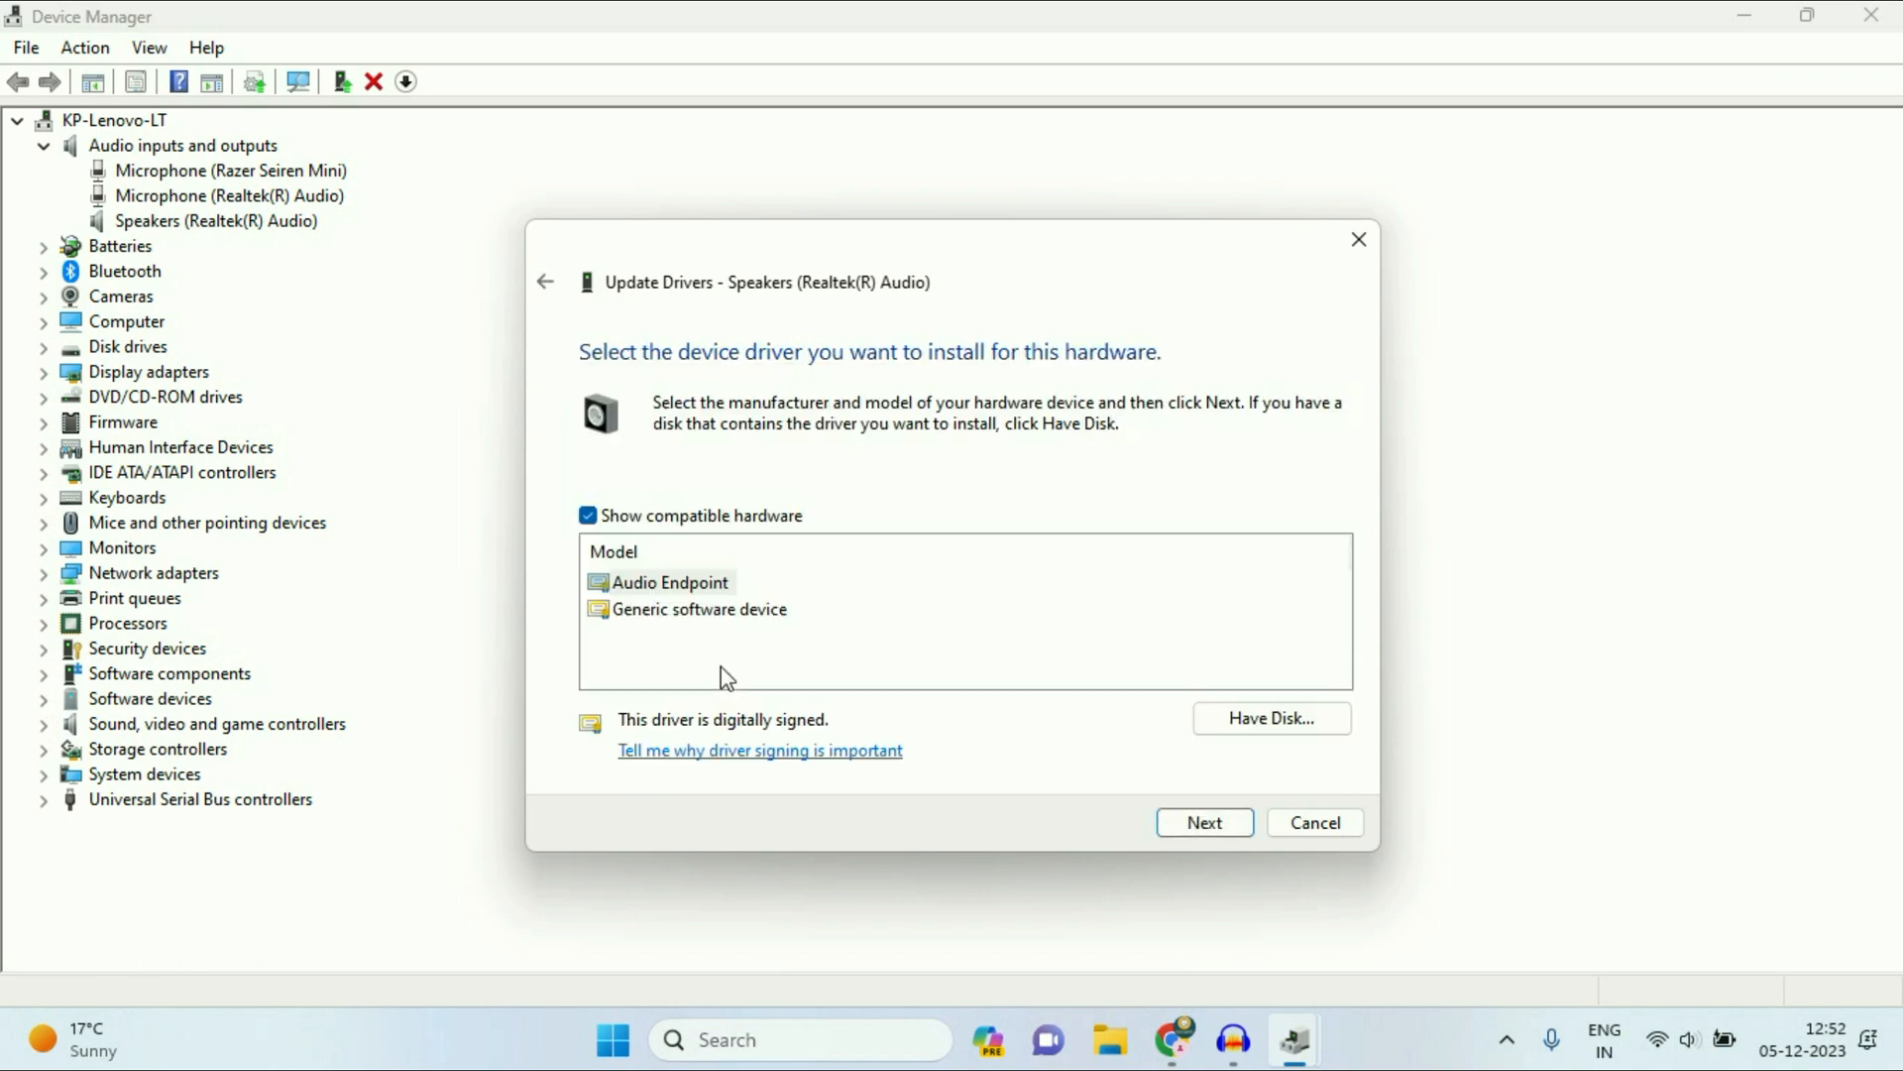
{"action": "mouse_move", "coordinate": [698, 623]}
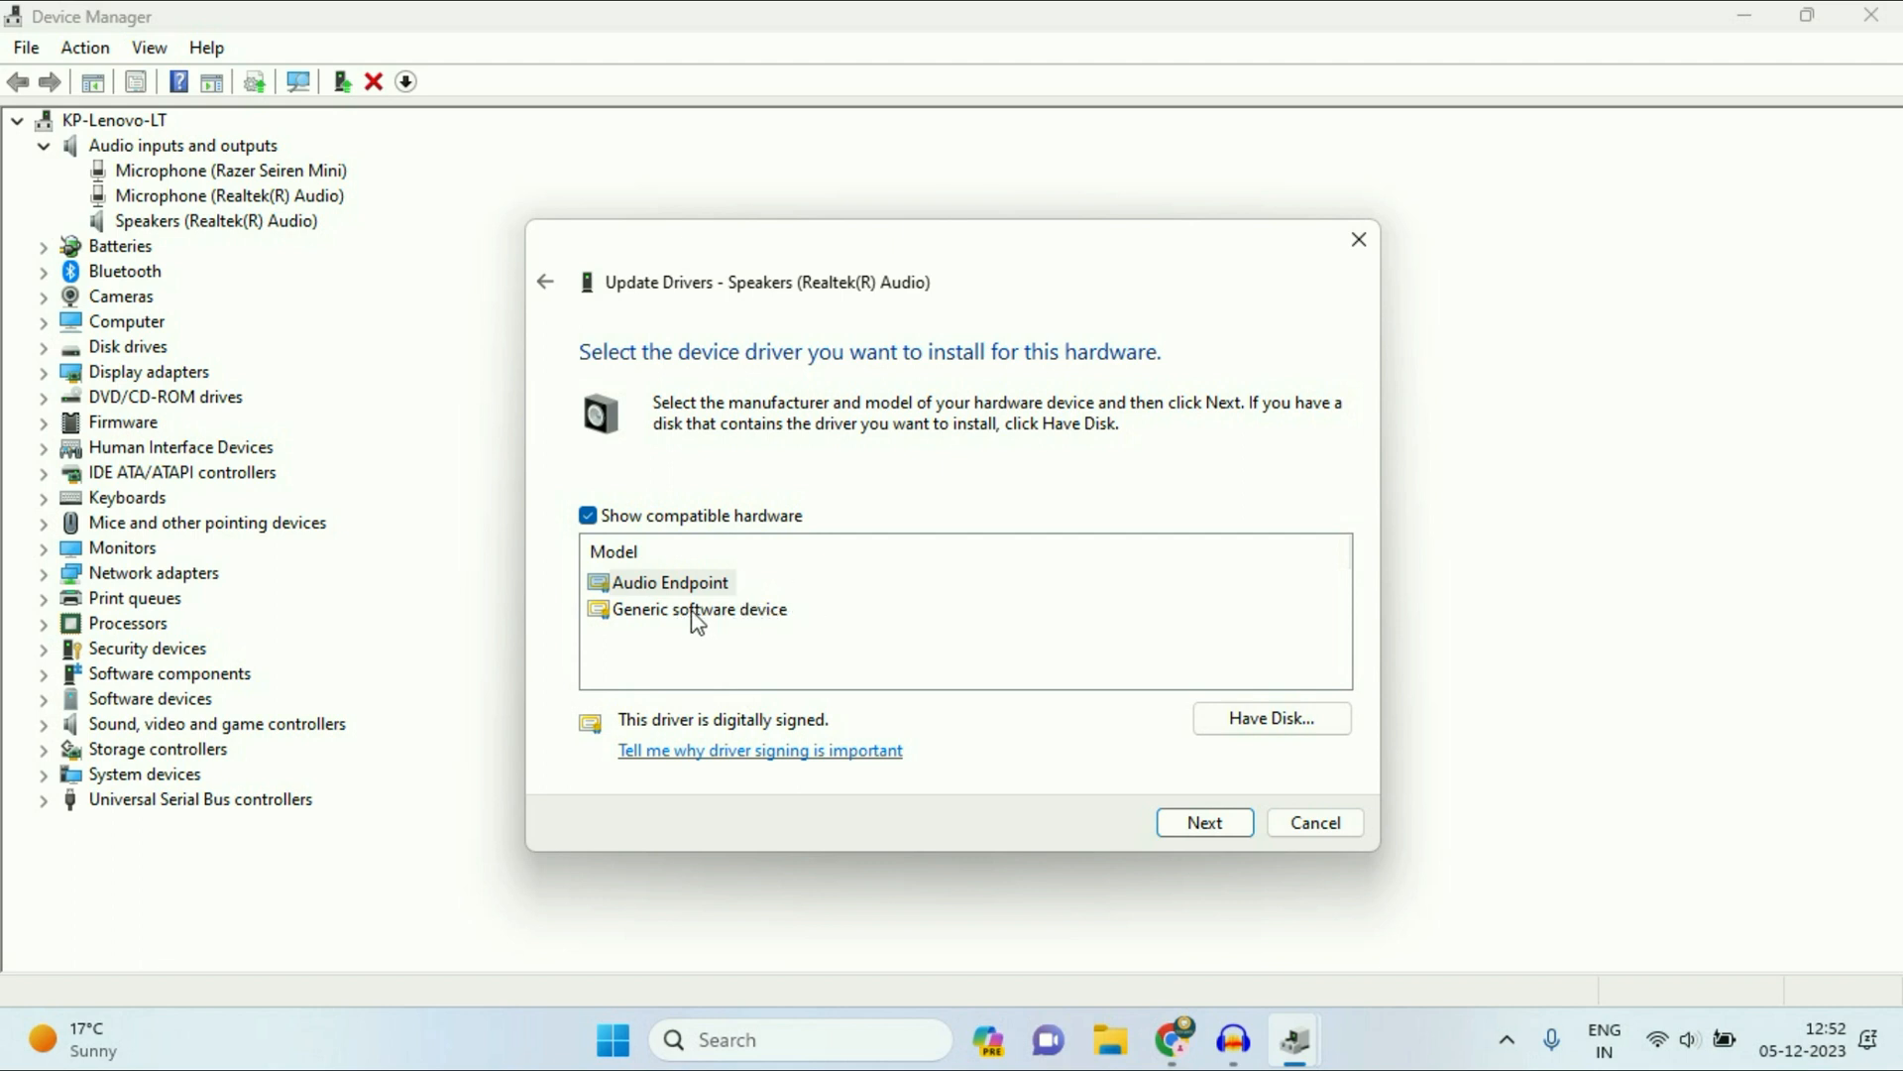
{"action": "left_click", "coordinate": [669, 582]}
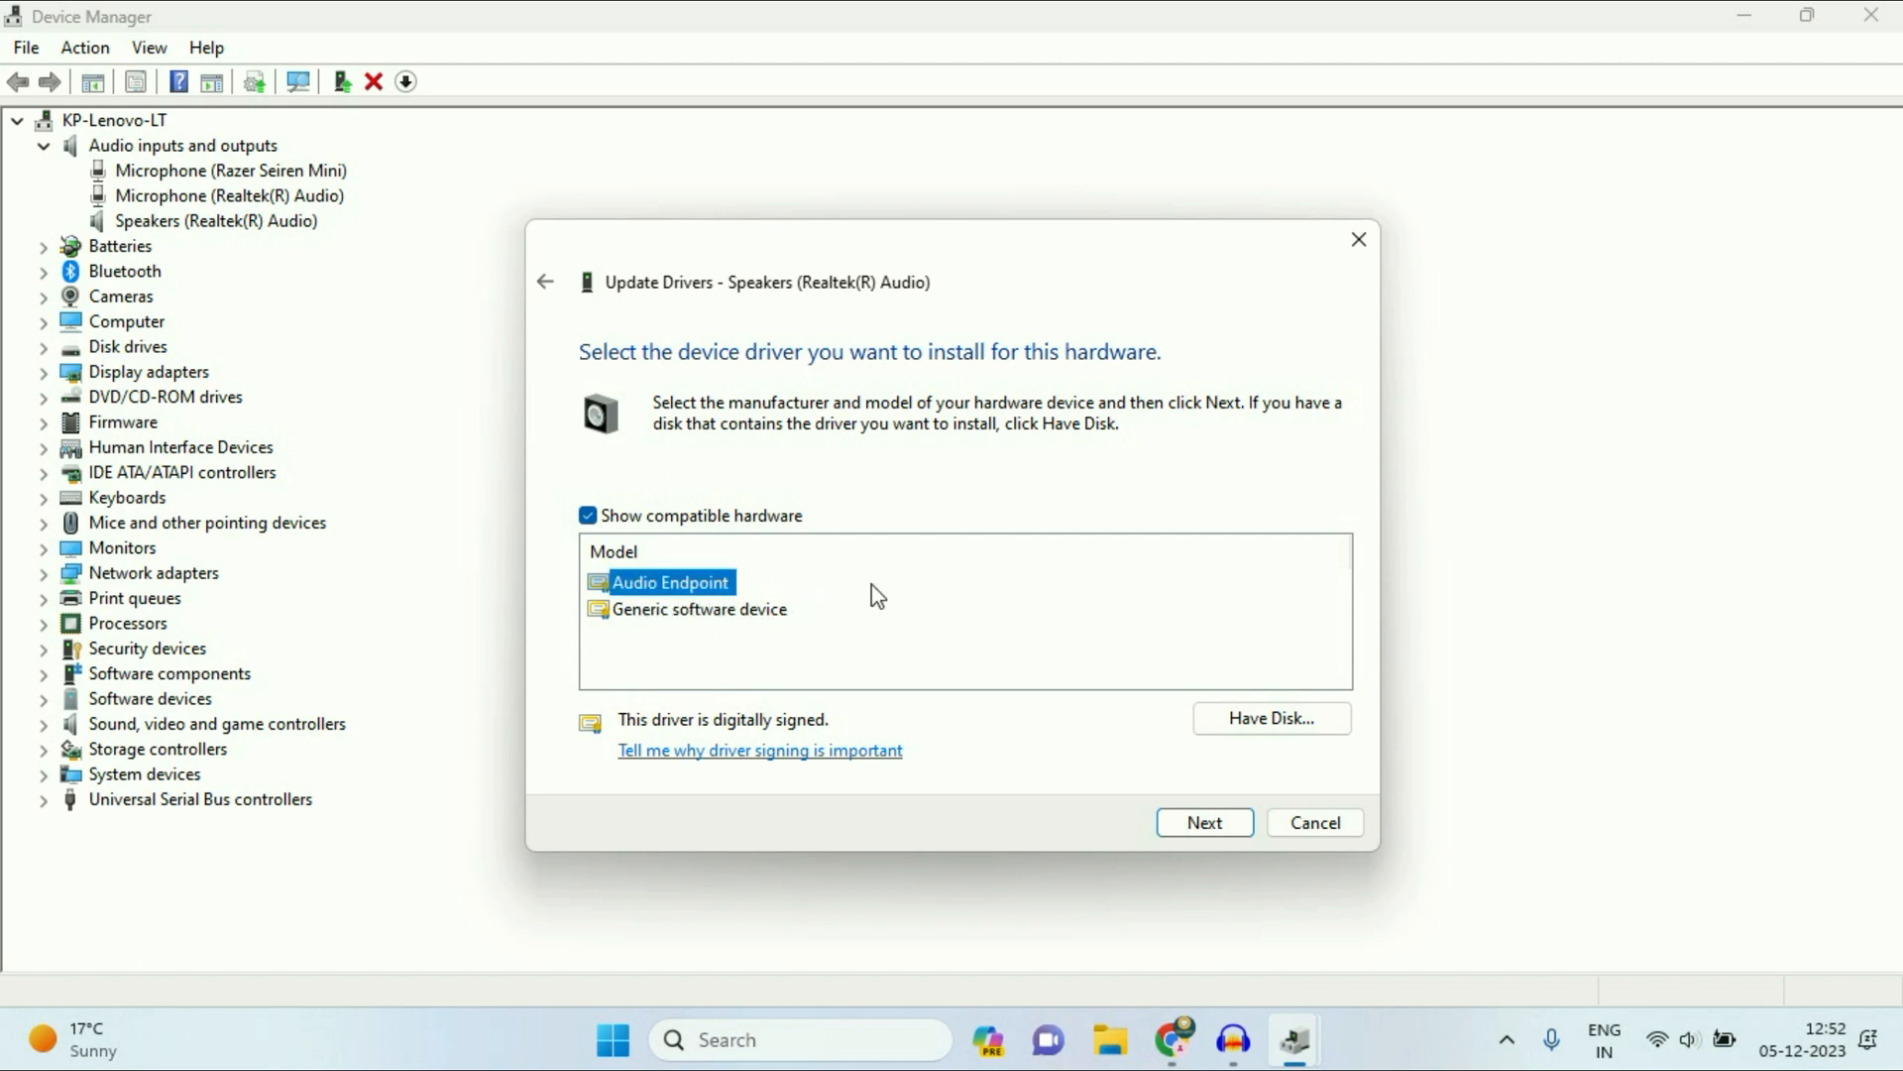
{"action": "left_click", "coordinate": [1202, 822]}
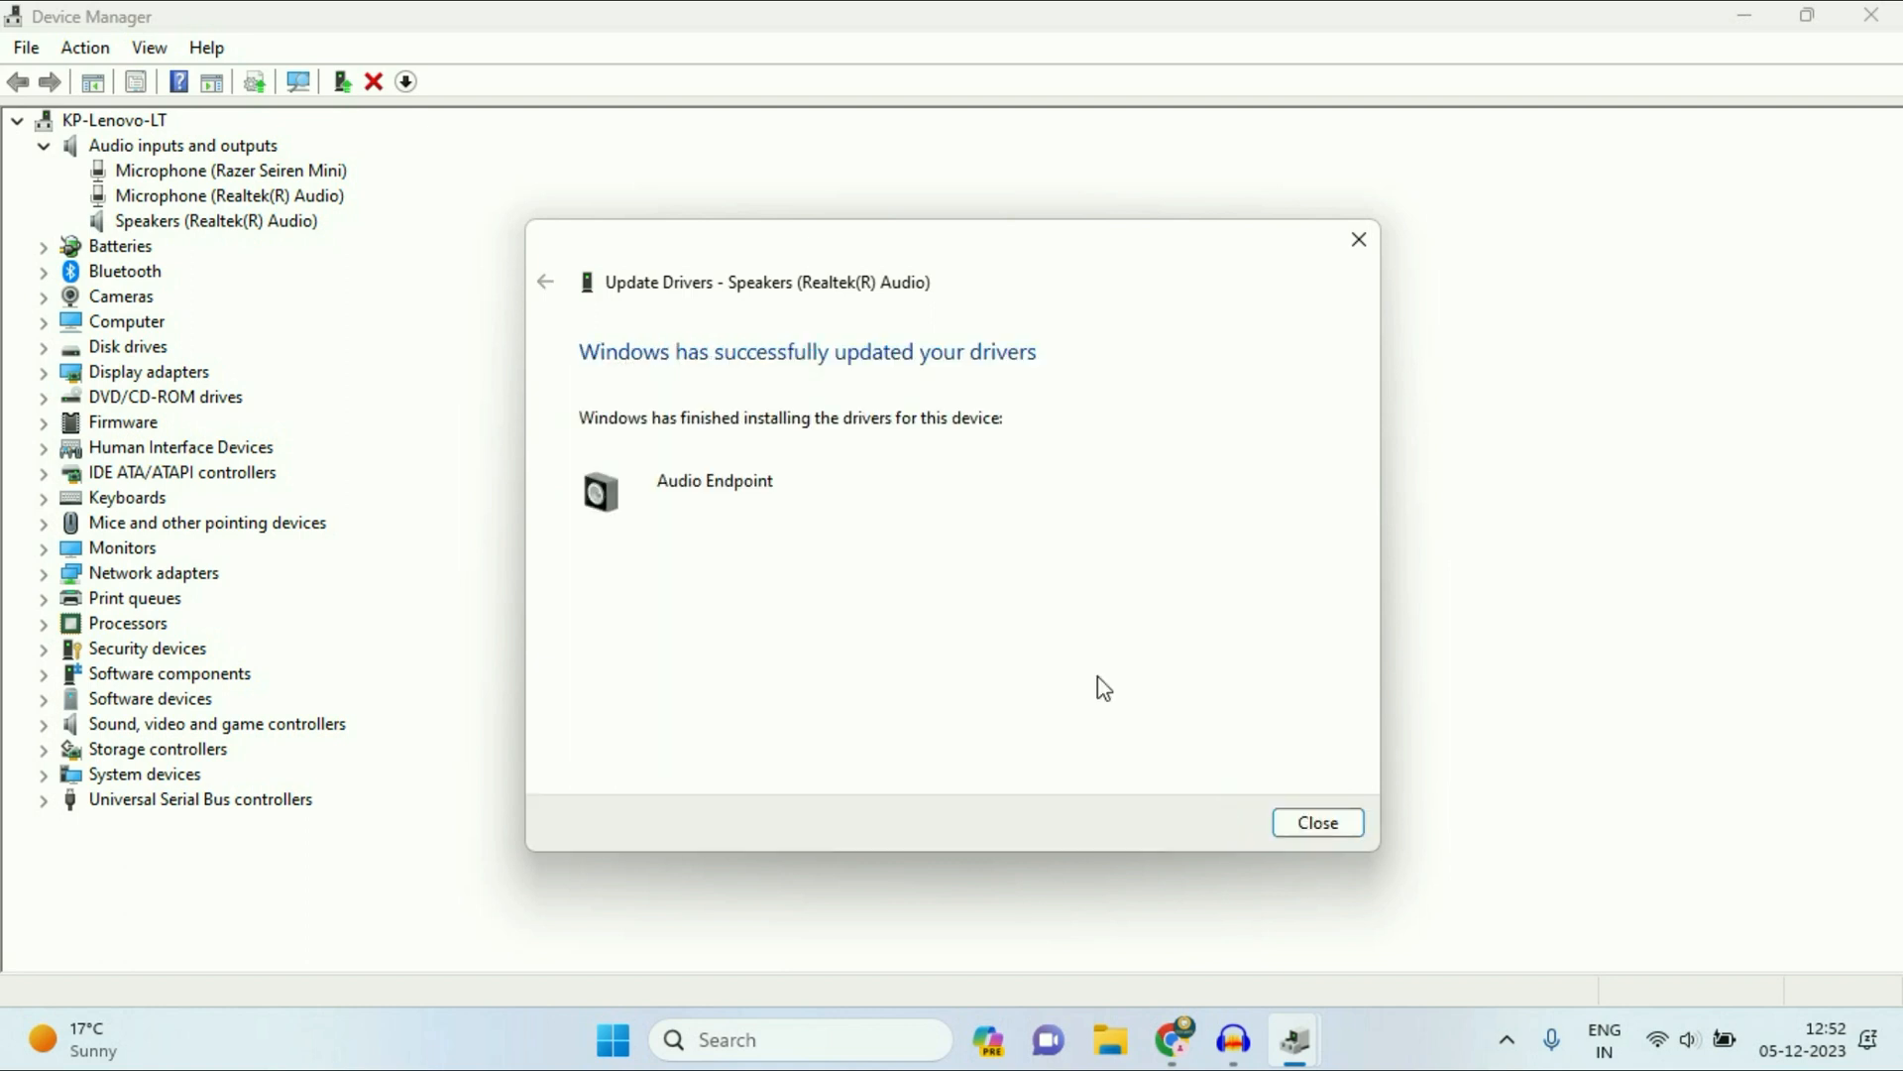
{"action": "left_click", "coordinate": [1315, 822]}
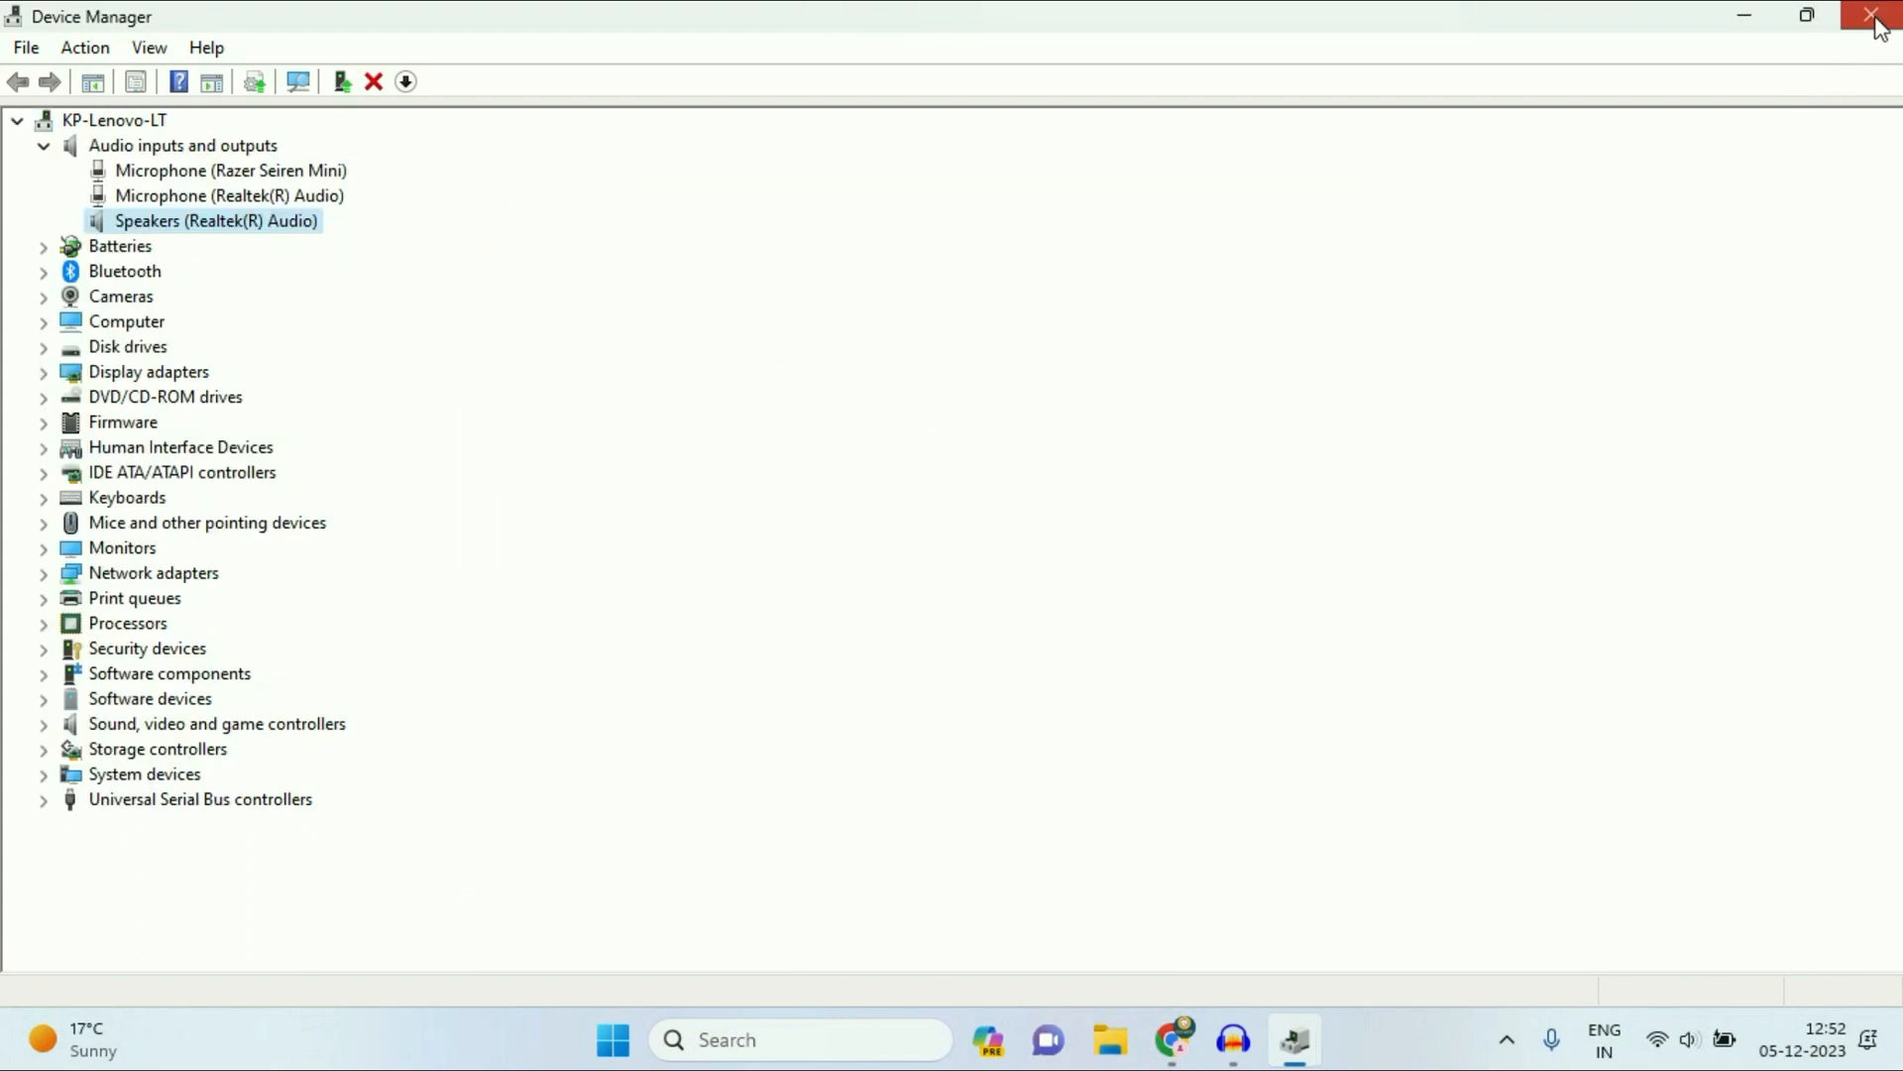
Step: Close Device Manager and launch the Sound control panel with mmsys.cpl
{"action": "left_click", "coordinate": [1872, 16]}
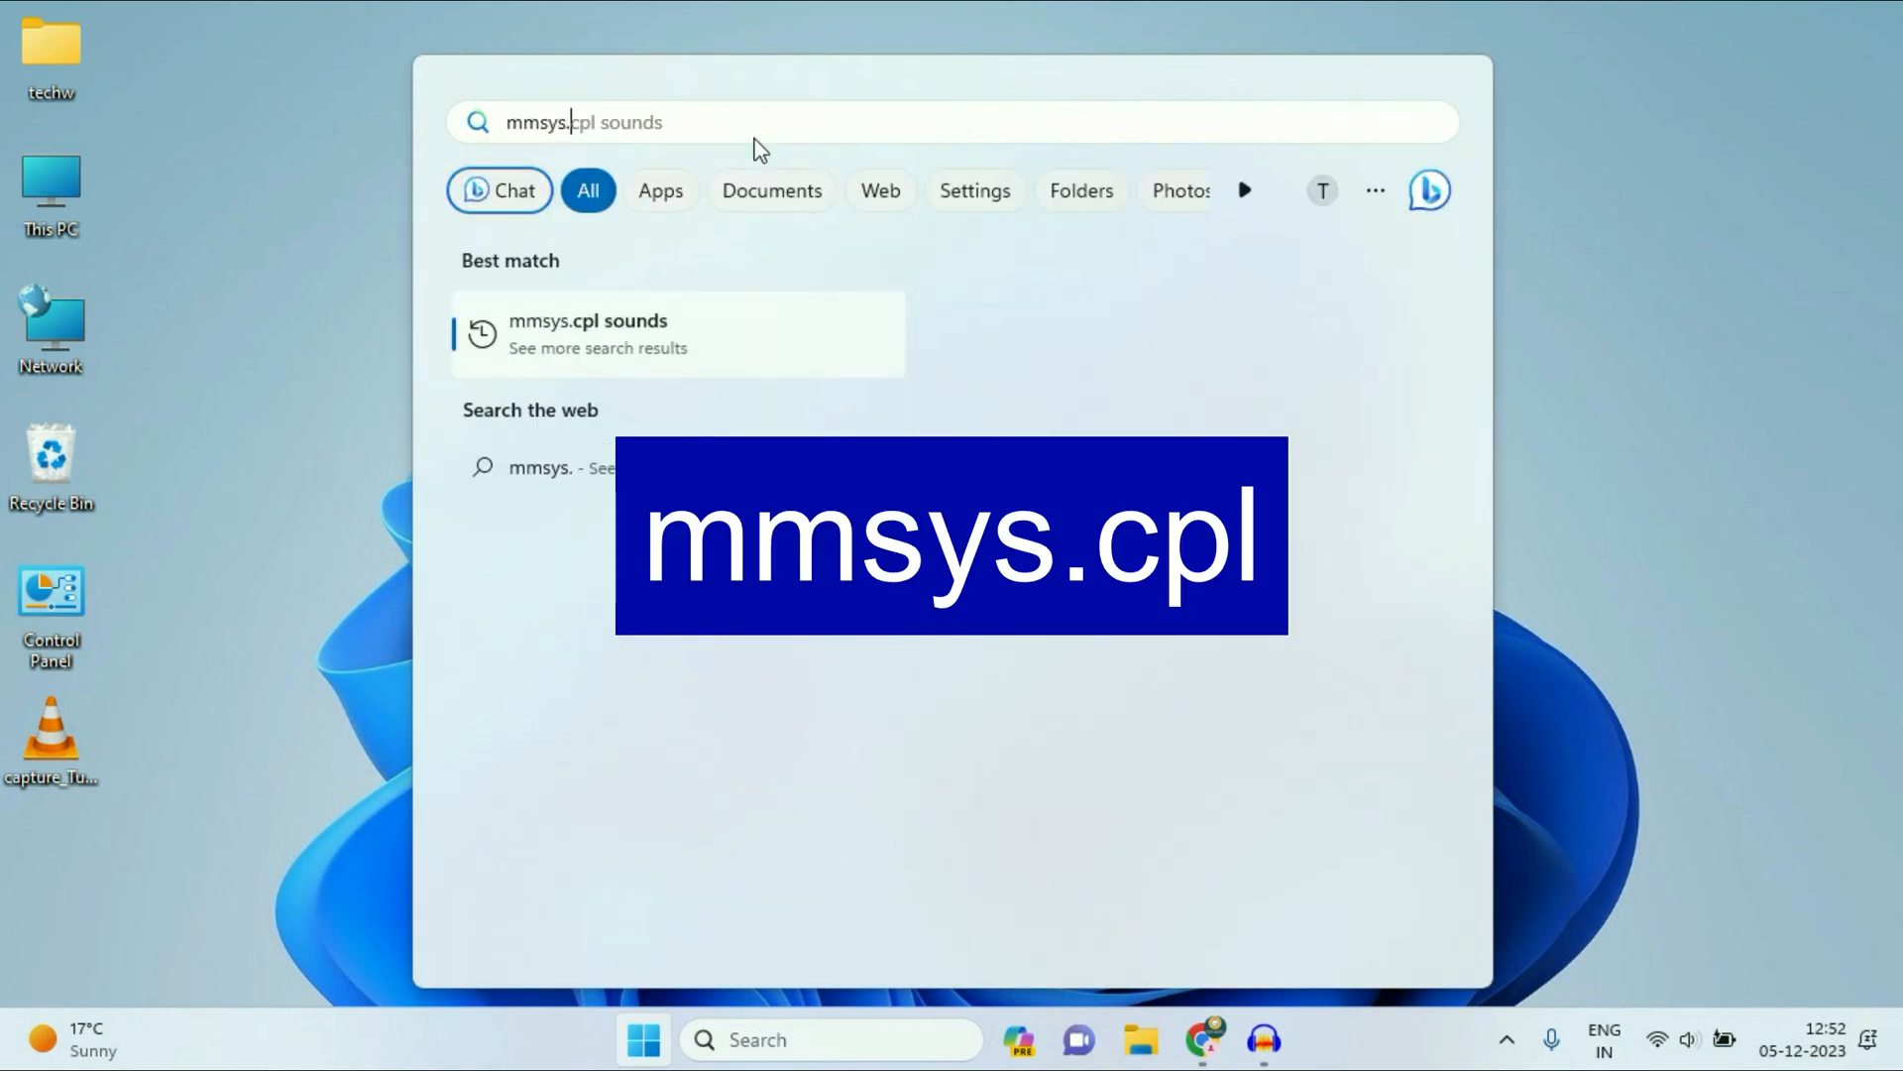
{"action": "type", "text": "mmsys.cpl"}
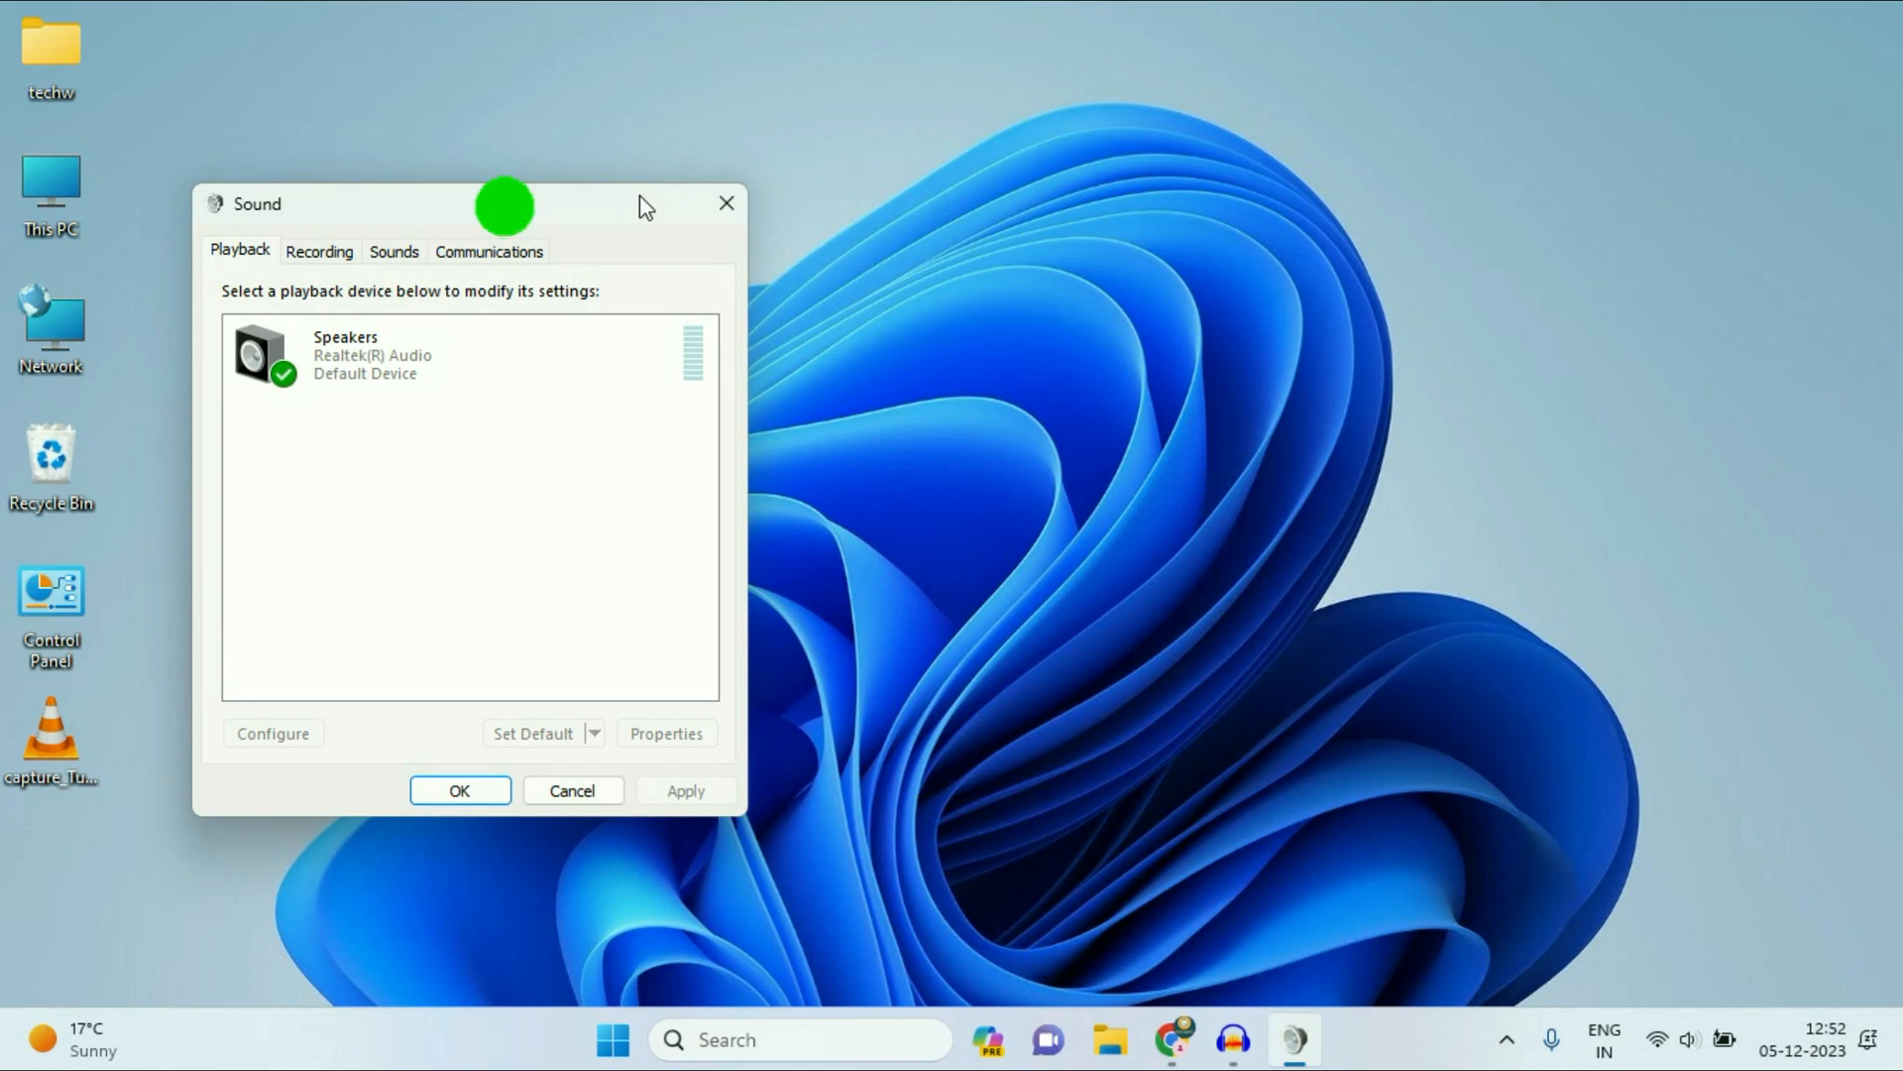
Step: Centre the Sound window and open Properties for the Speakers playback device
{"action": "left_click_drag", "start_coordinate": [503, 202], "coordinate": [716, 186]}
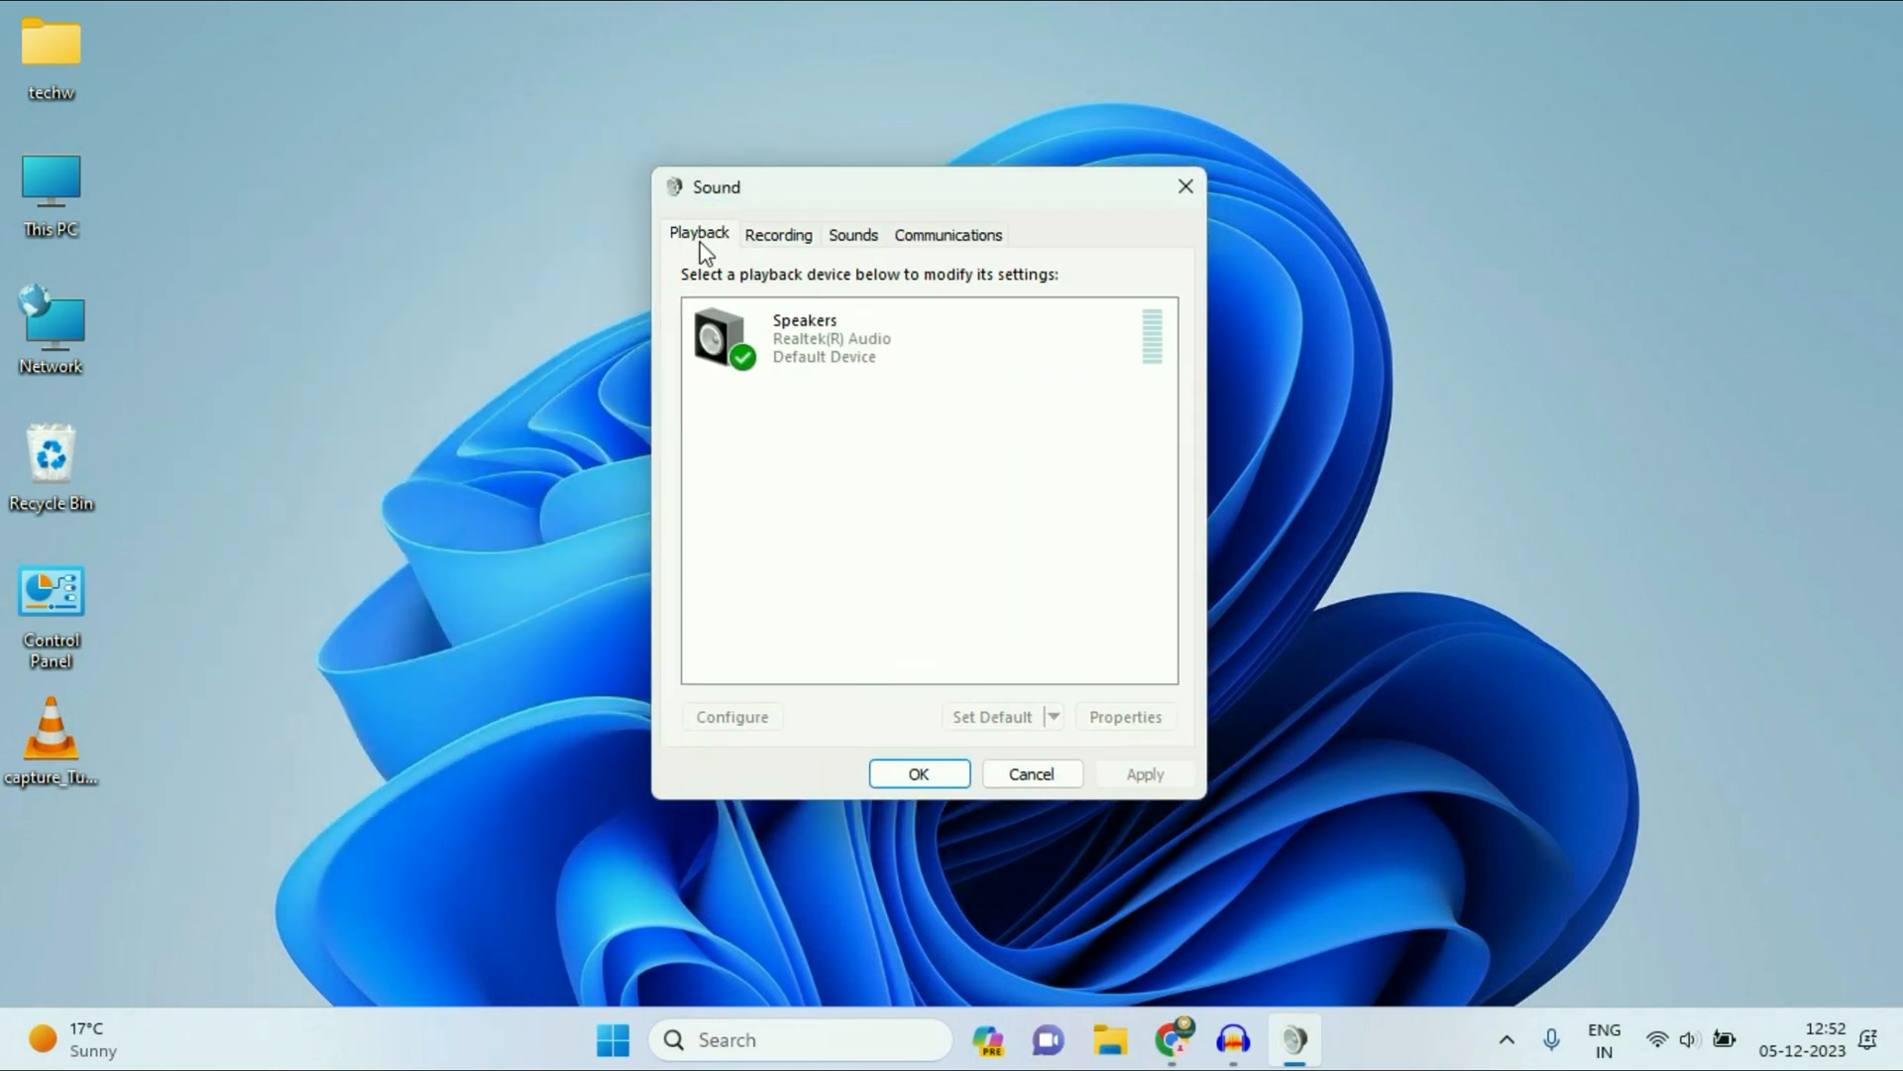
{"action": "left_click", "coordinate": [929, 337]}
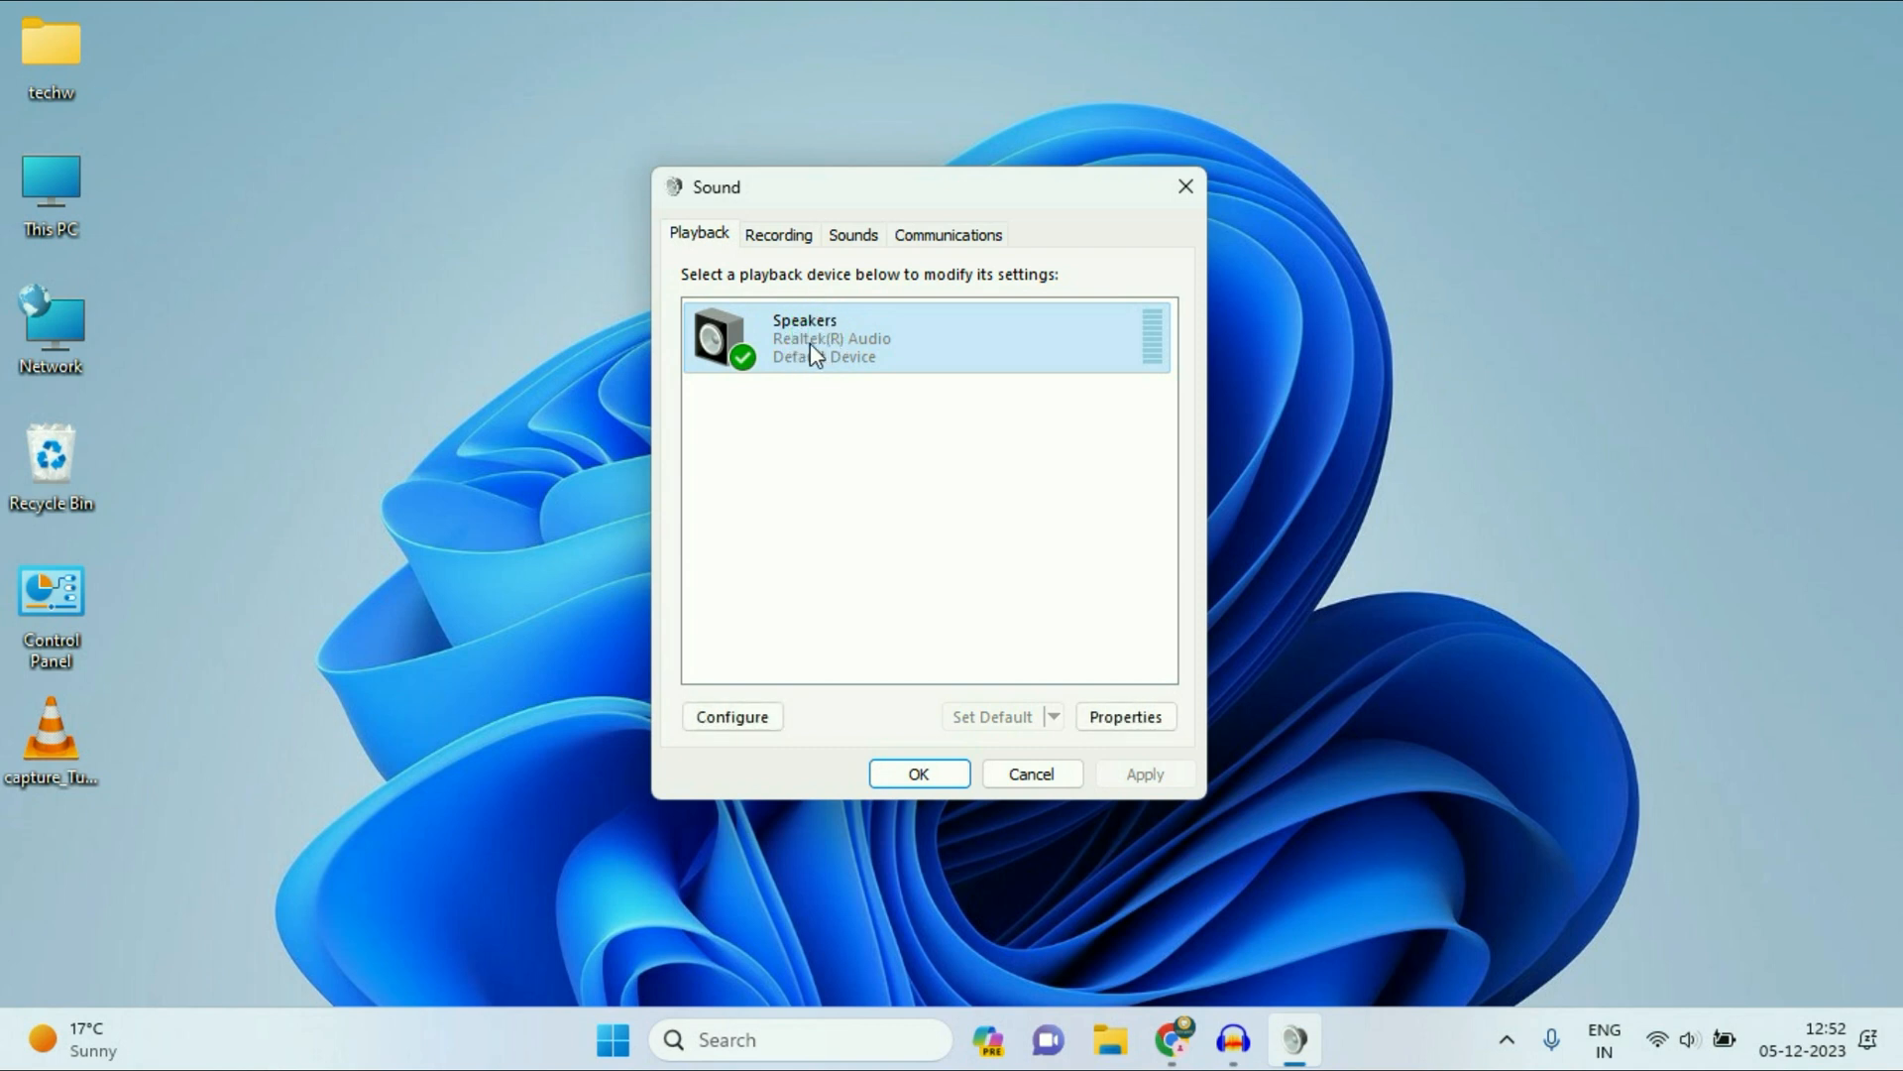
{"action": "right_click", "coordinate": [923, 337]}
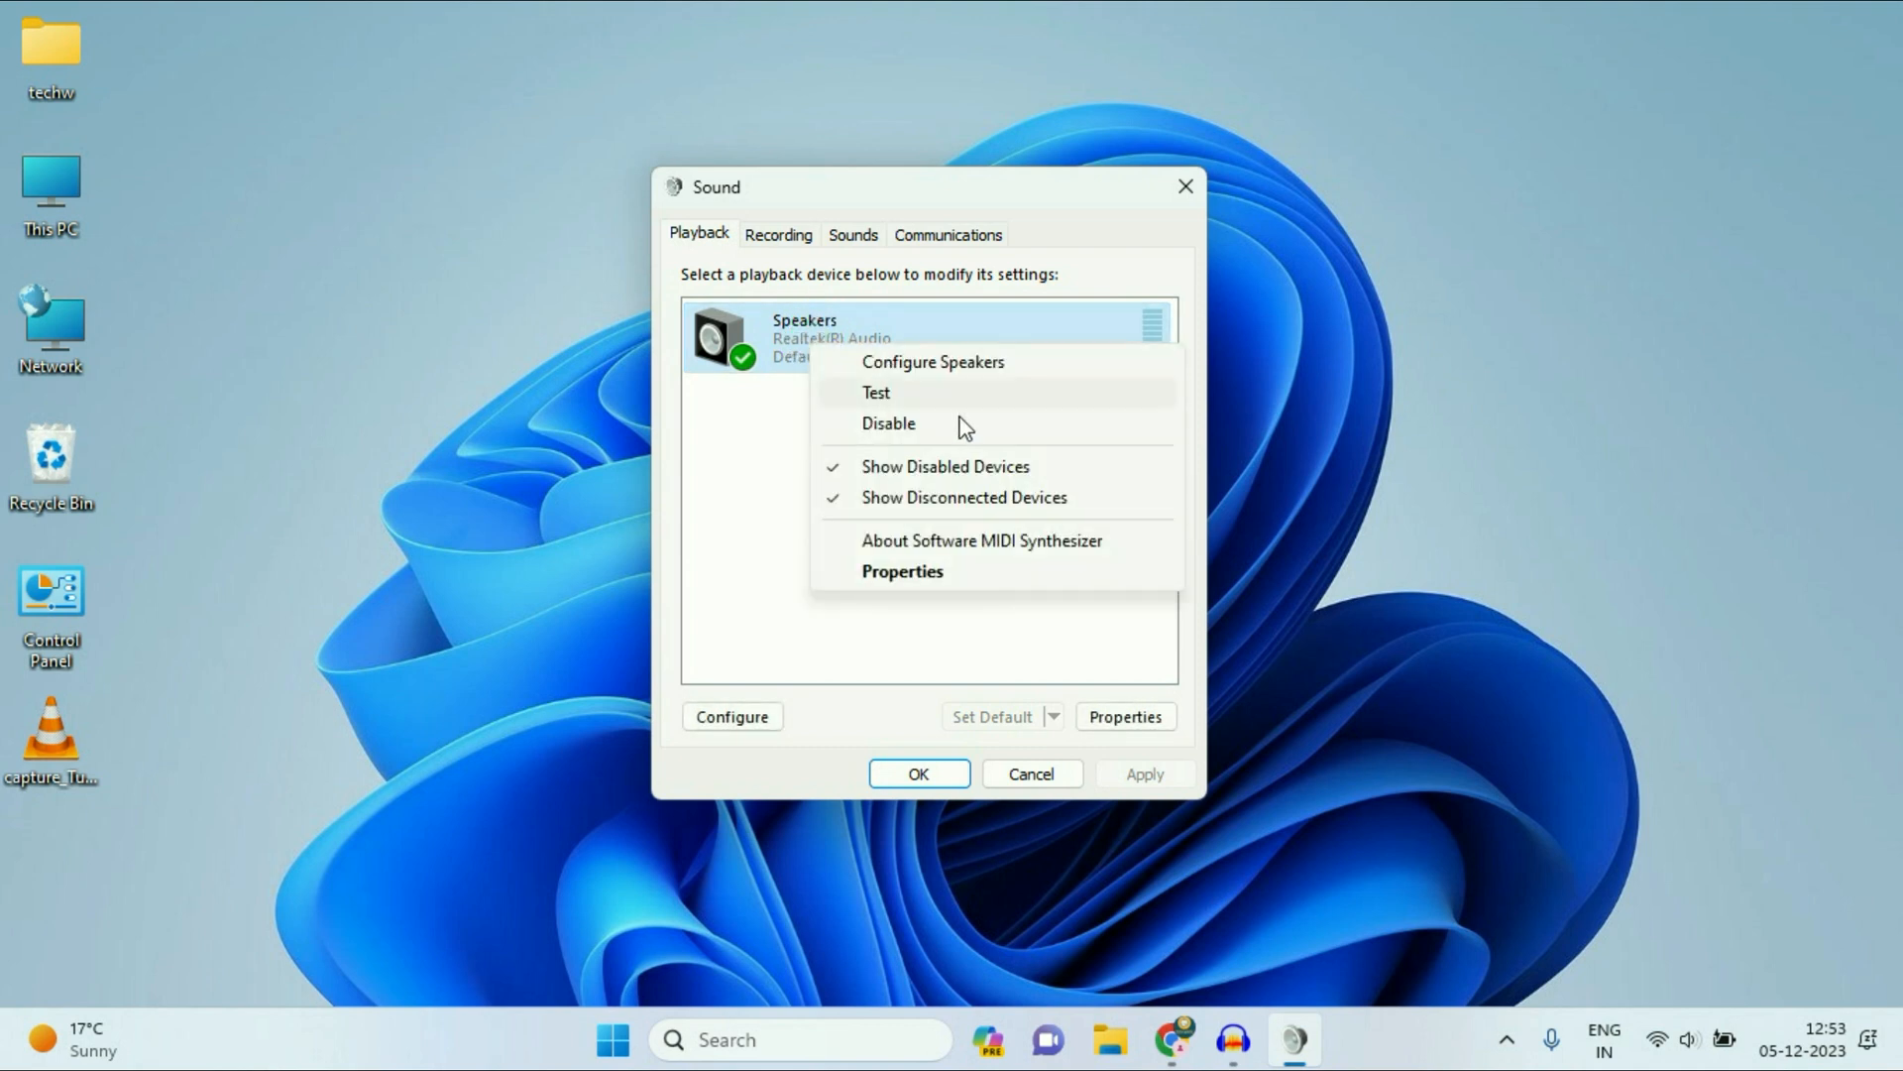
{"action": "left_click", "coordinate": [902, 571]}
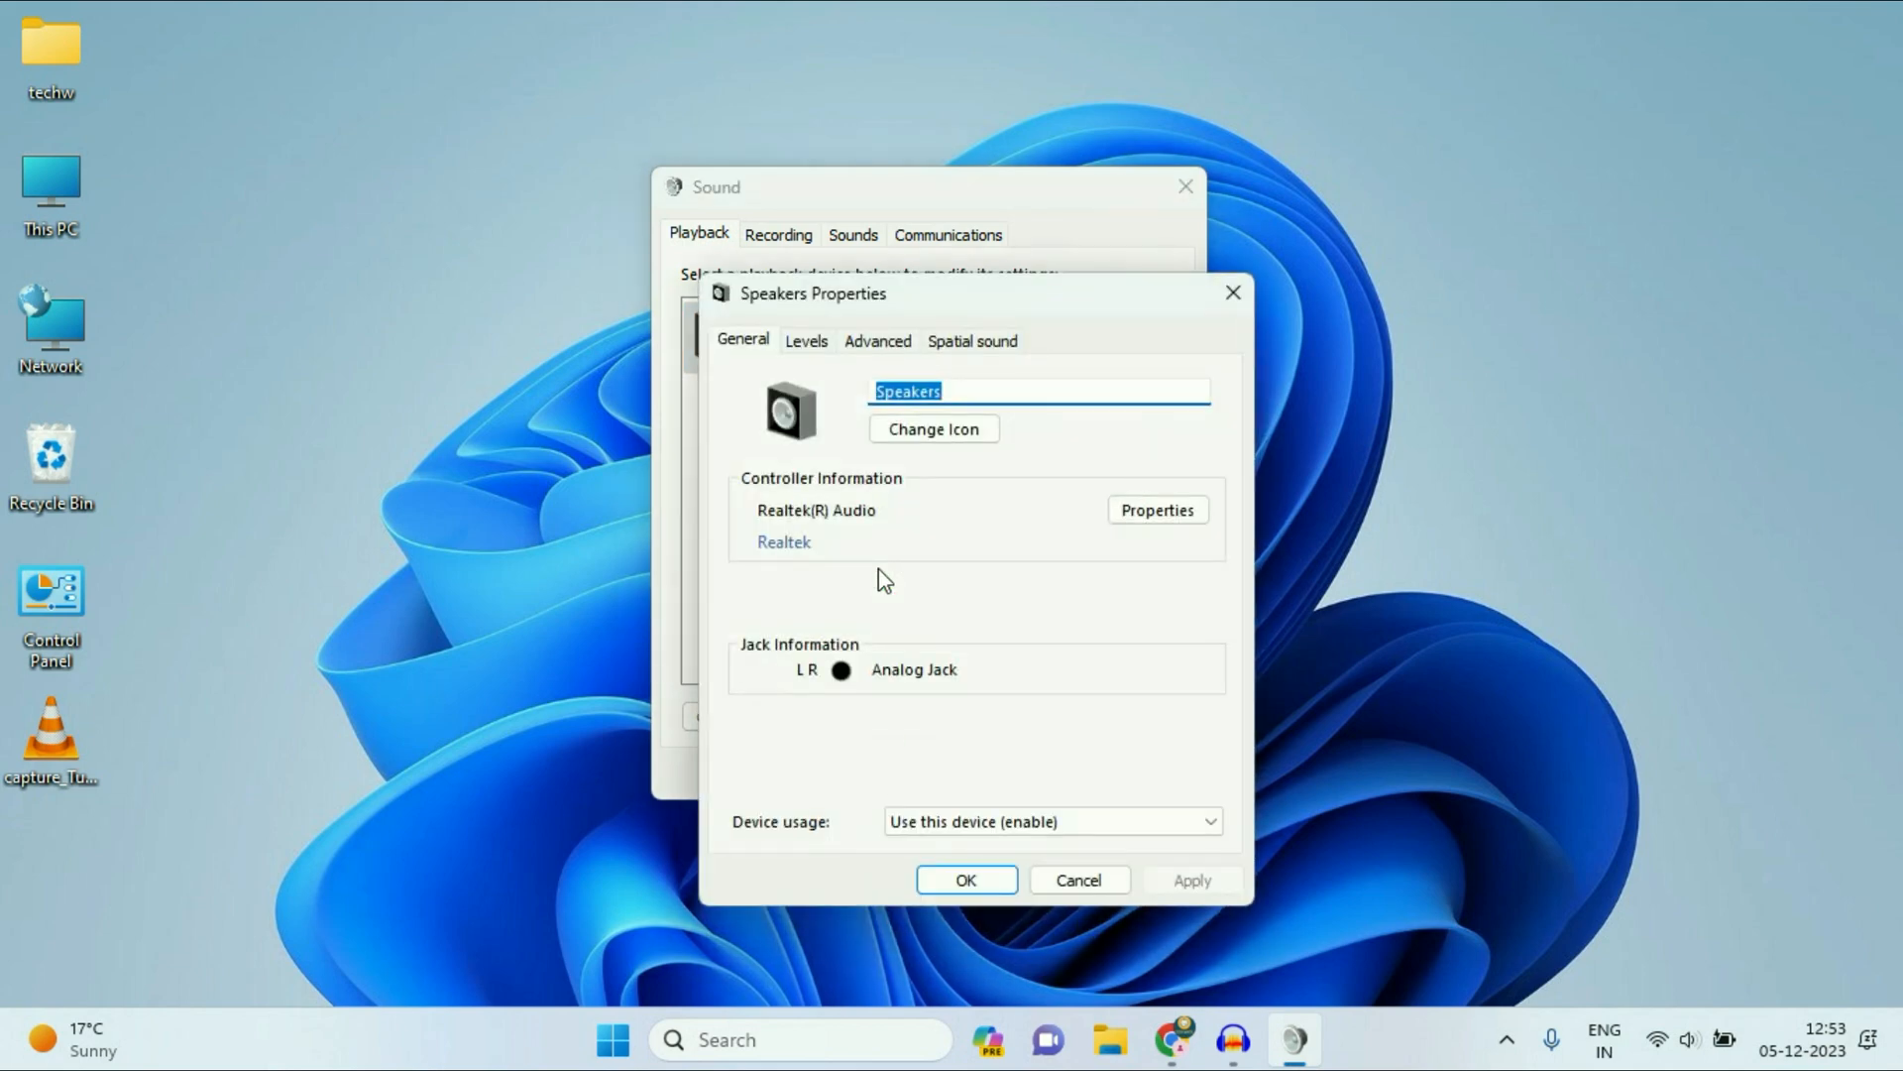
Step: Set speaker format to 16 bit, 48000 Hz, test it, and disable audio enhancements
{"action": "left_click", "coordinate": [997, 342]}
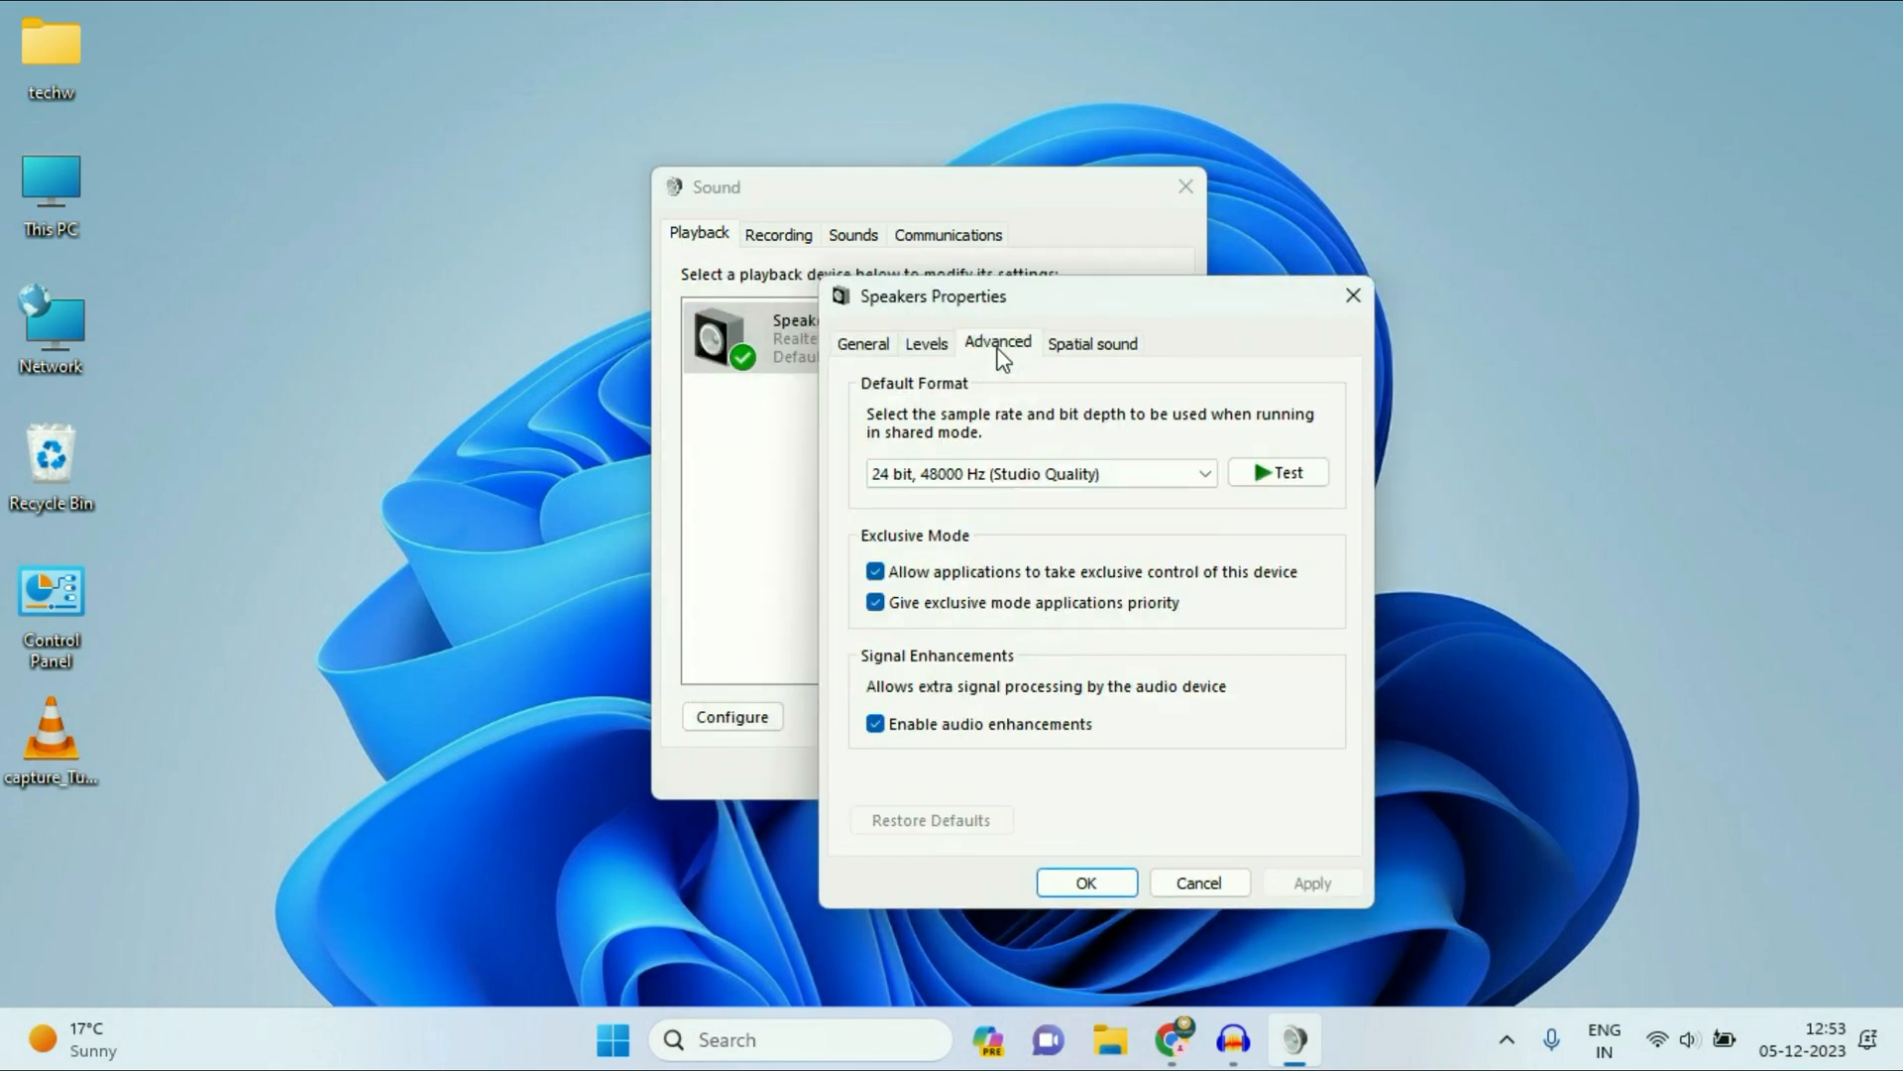
{"action": "left_click", "coordinate": [1037, 472]}
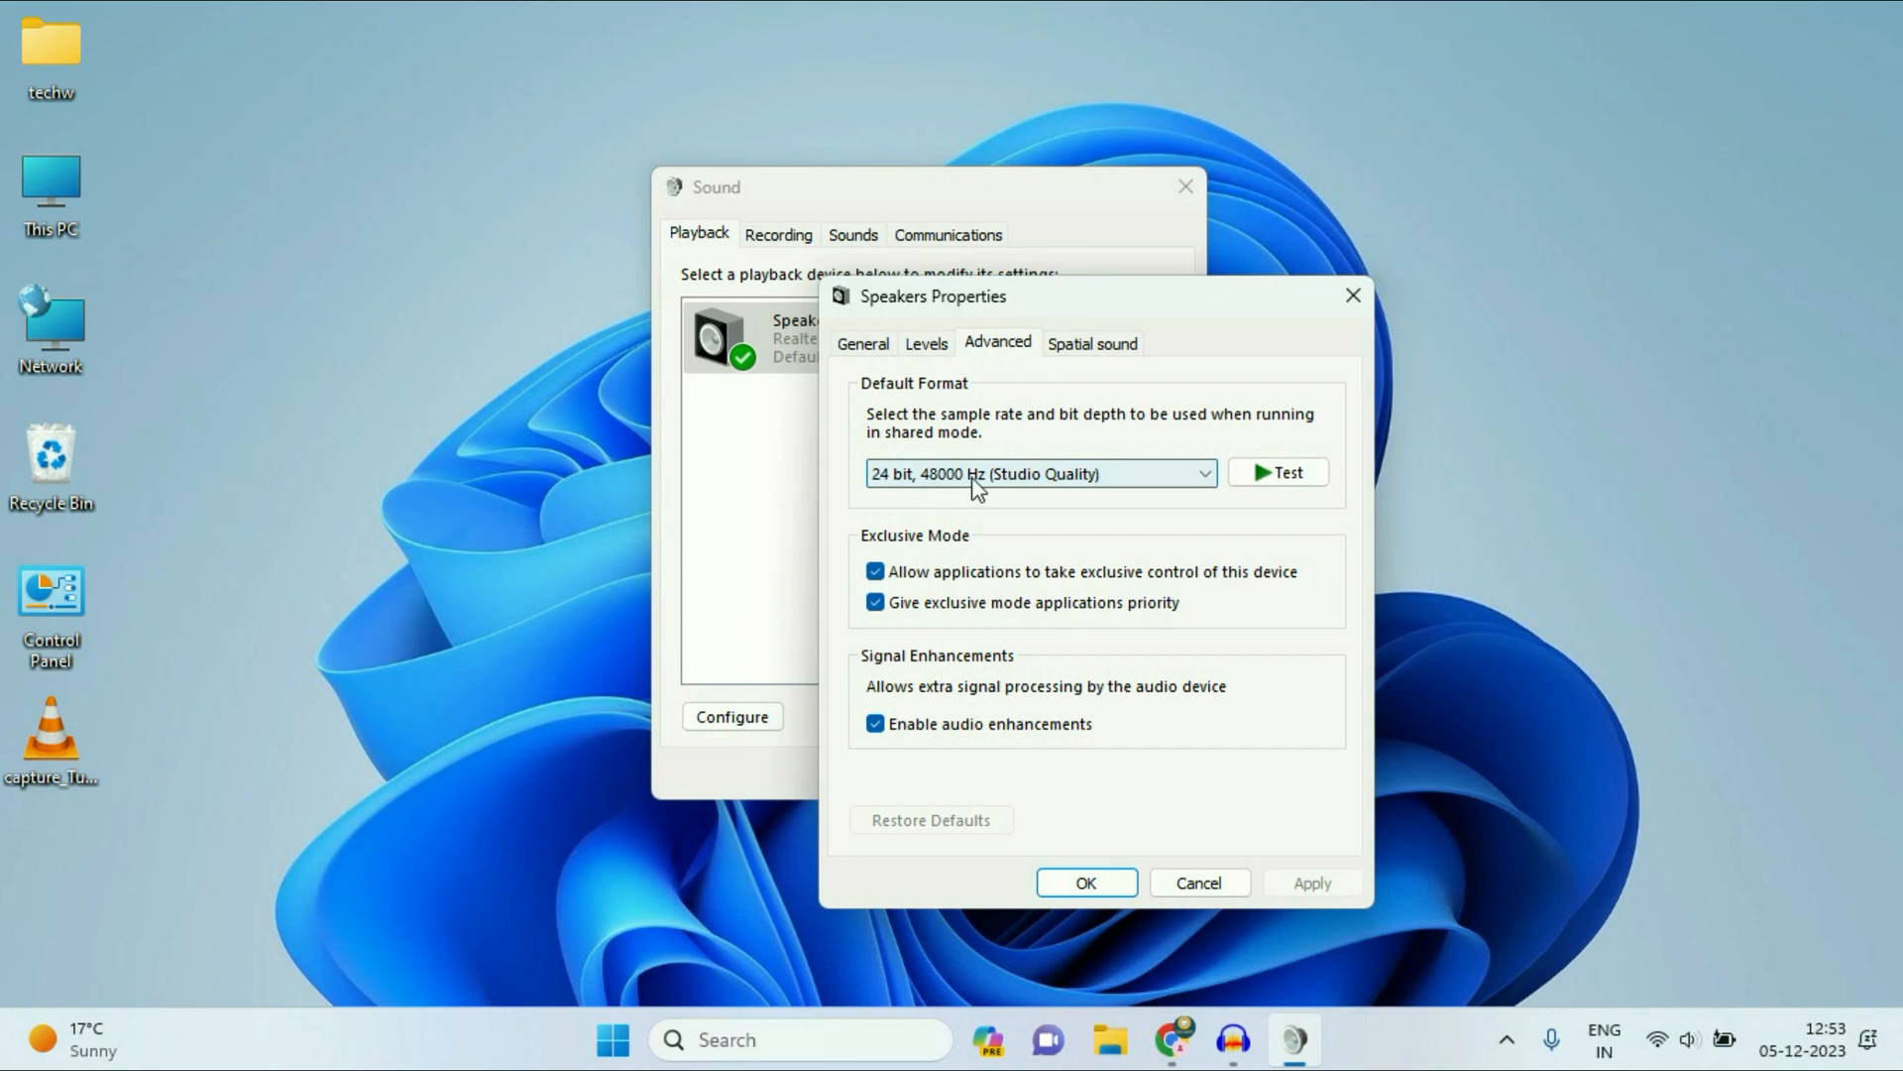
{"action": "mouse_move", "coordinate": [1189, 494]}
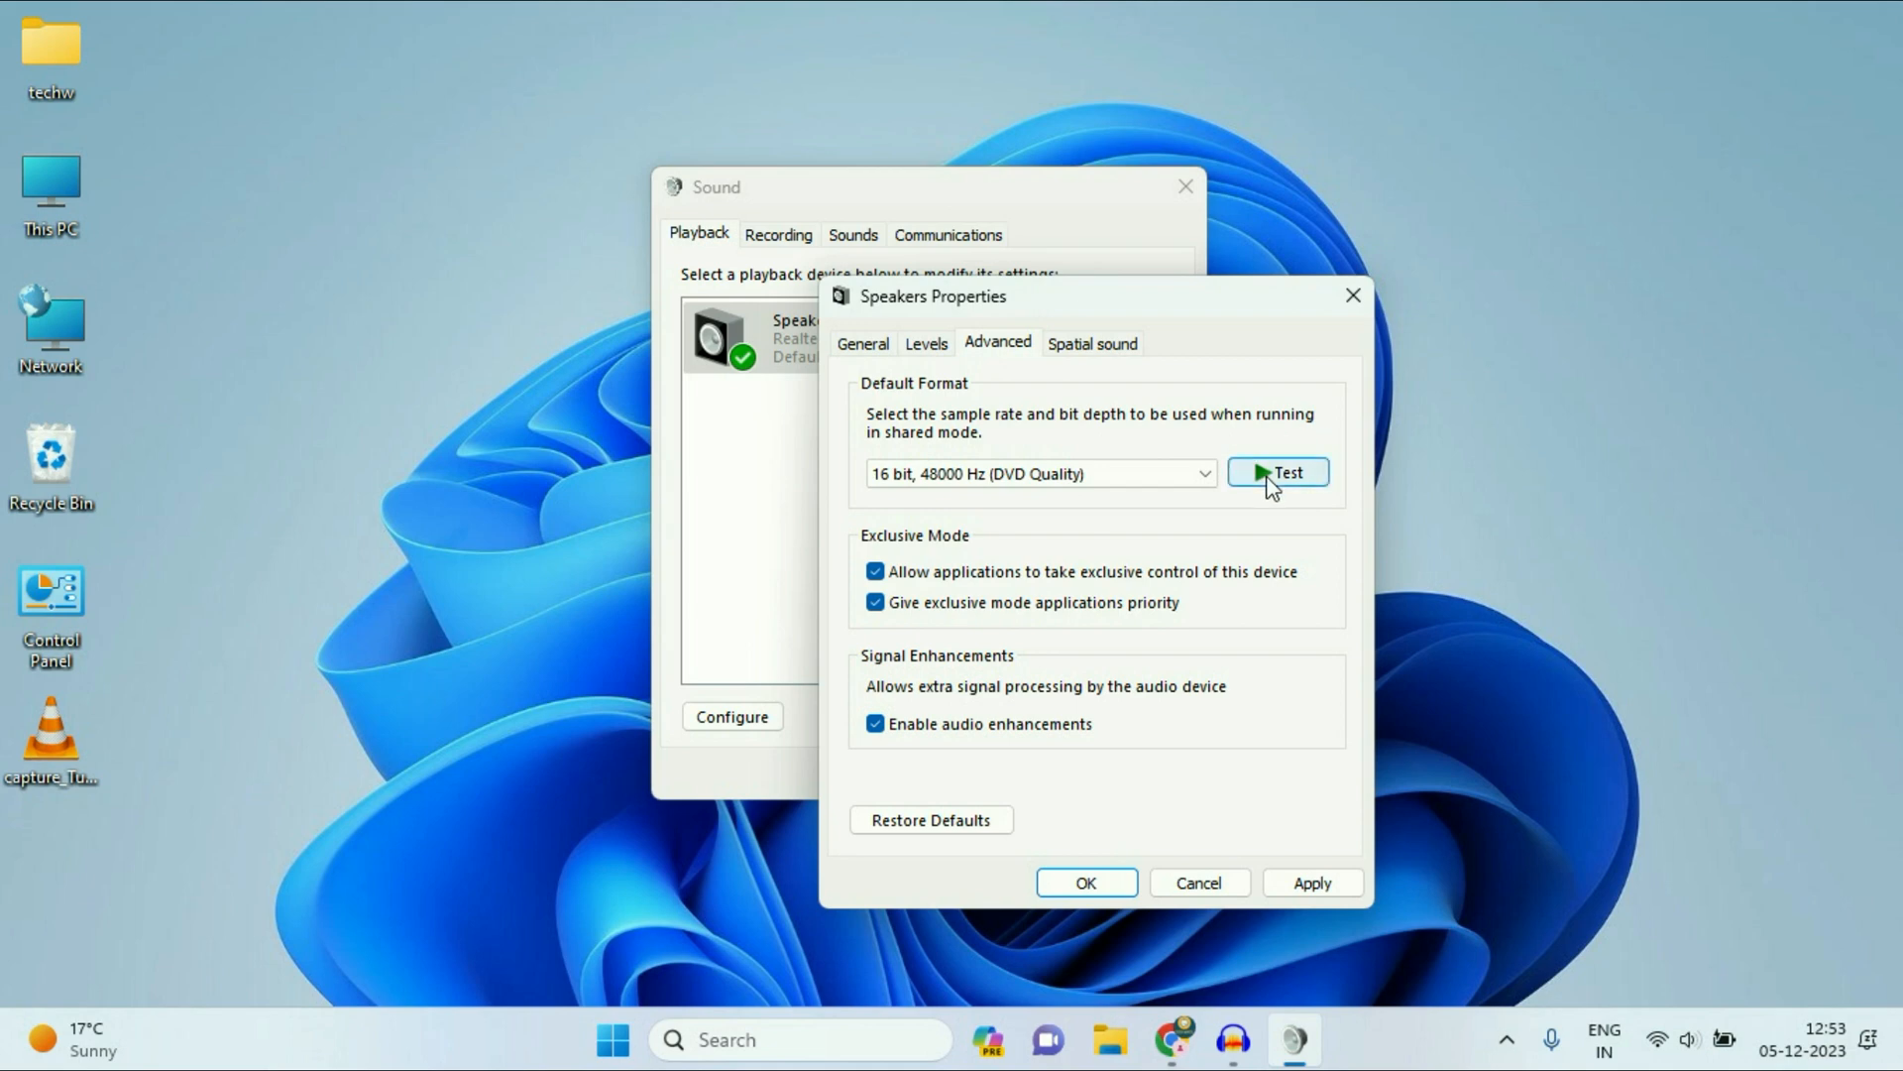
{"action": "left_click", "coordinate": [1277, 471]}
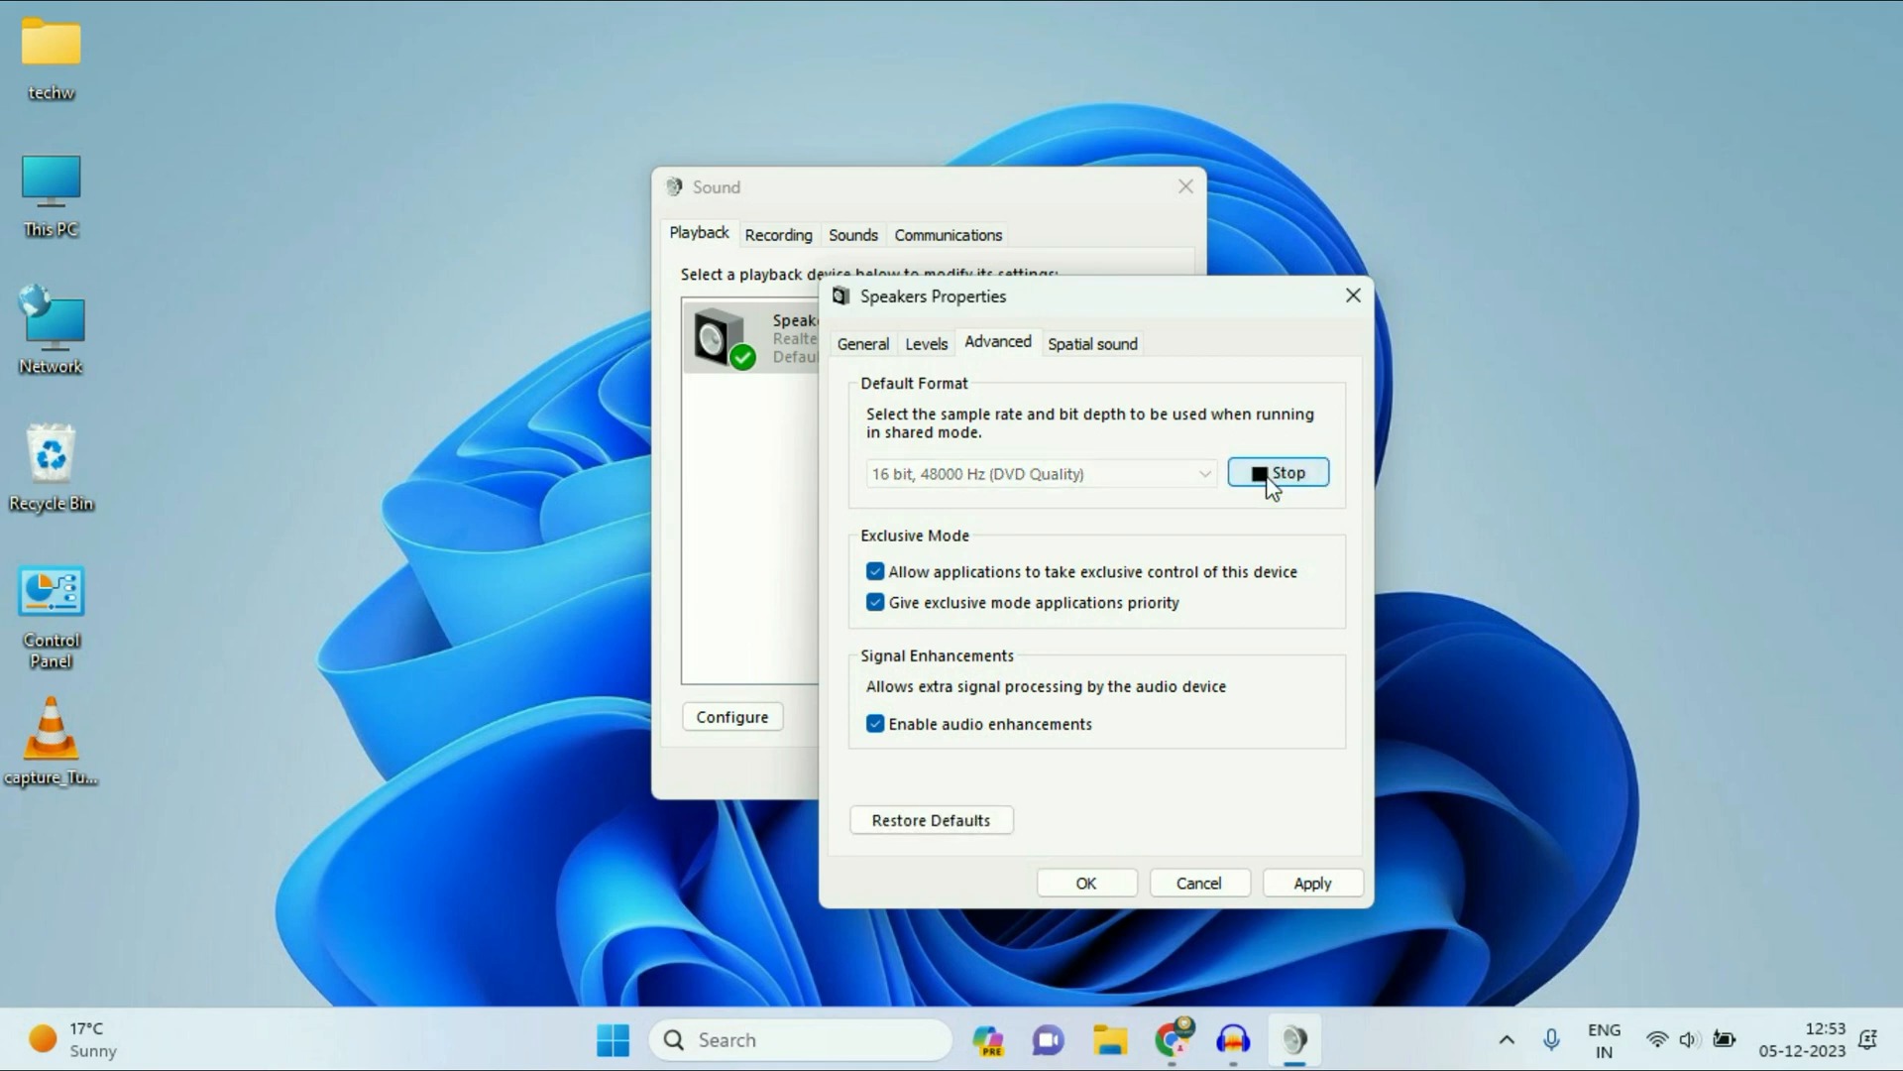
{"action": "left_click", "coordinate": [1277, 472]}
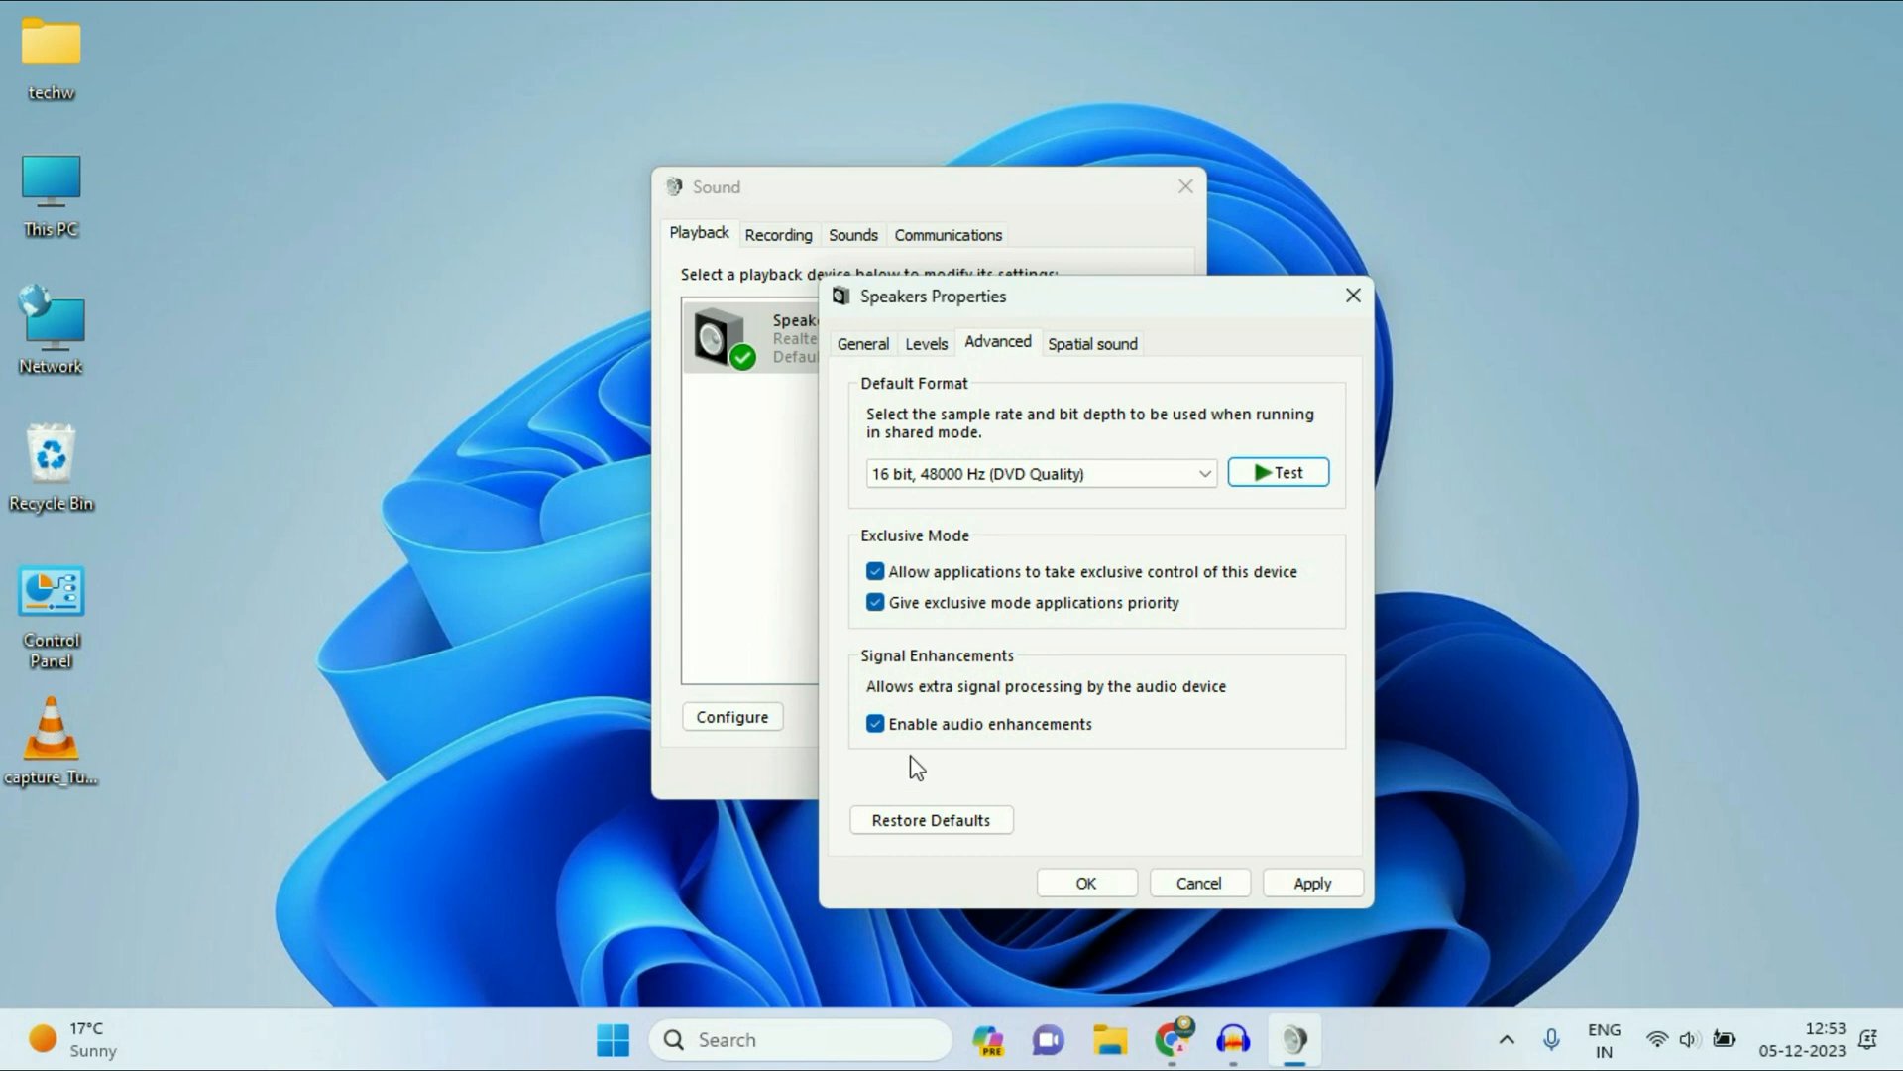
{"action": "left_click", "coordinate": [875, 724]}
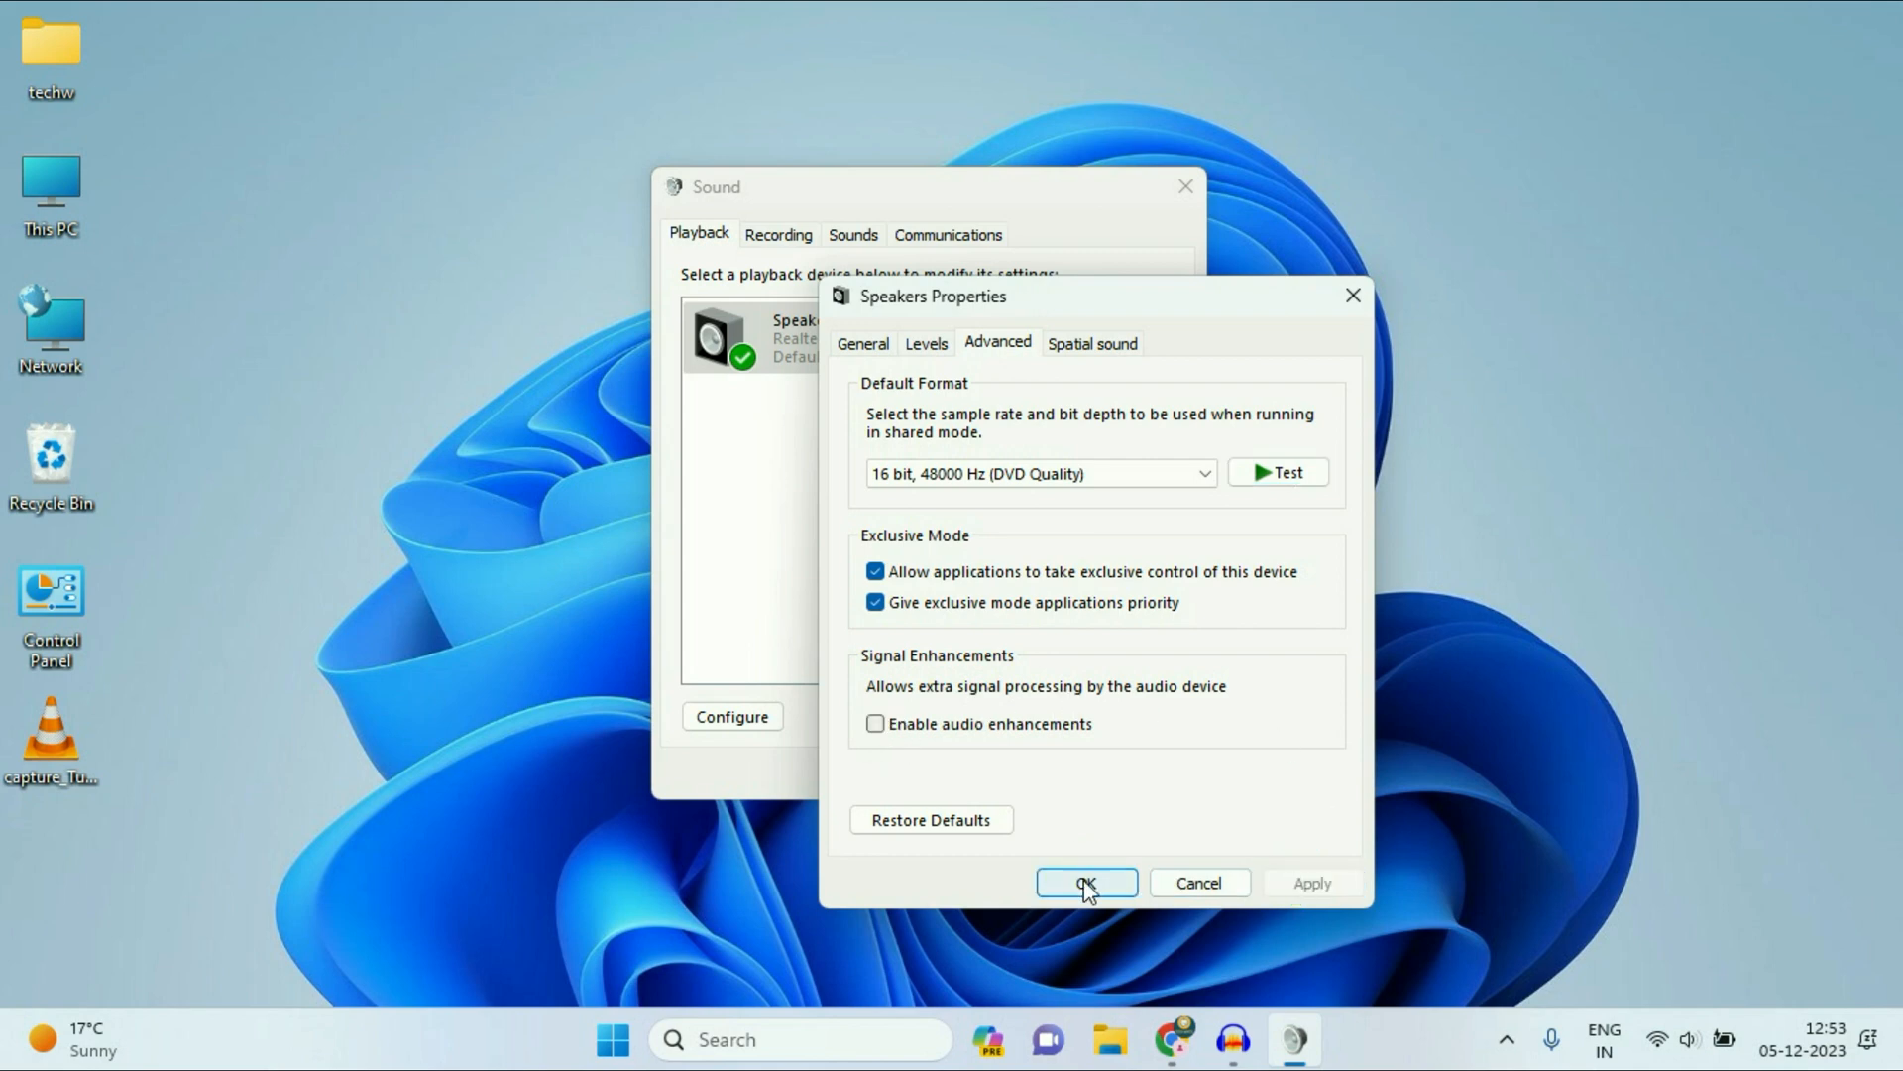
{"action": "left_click", "coordinate": [1084, 882]}
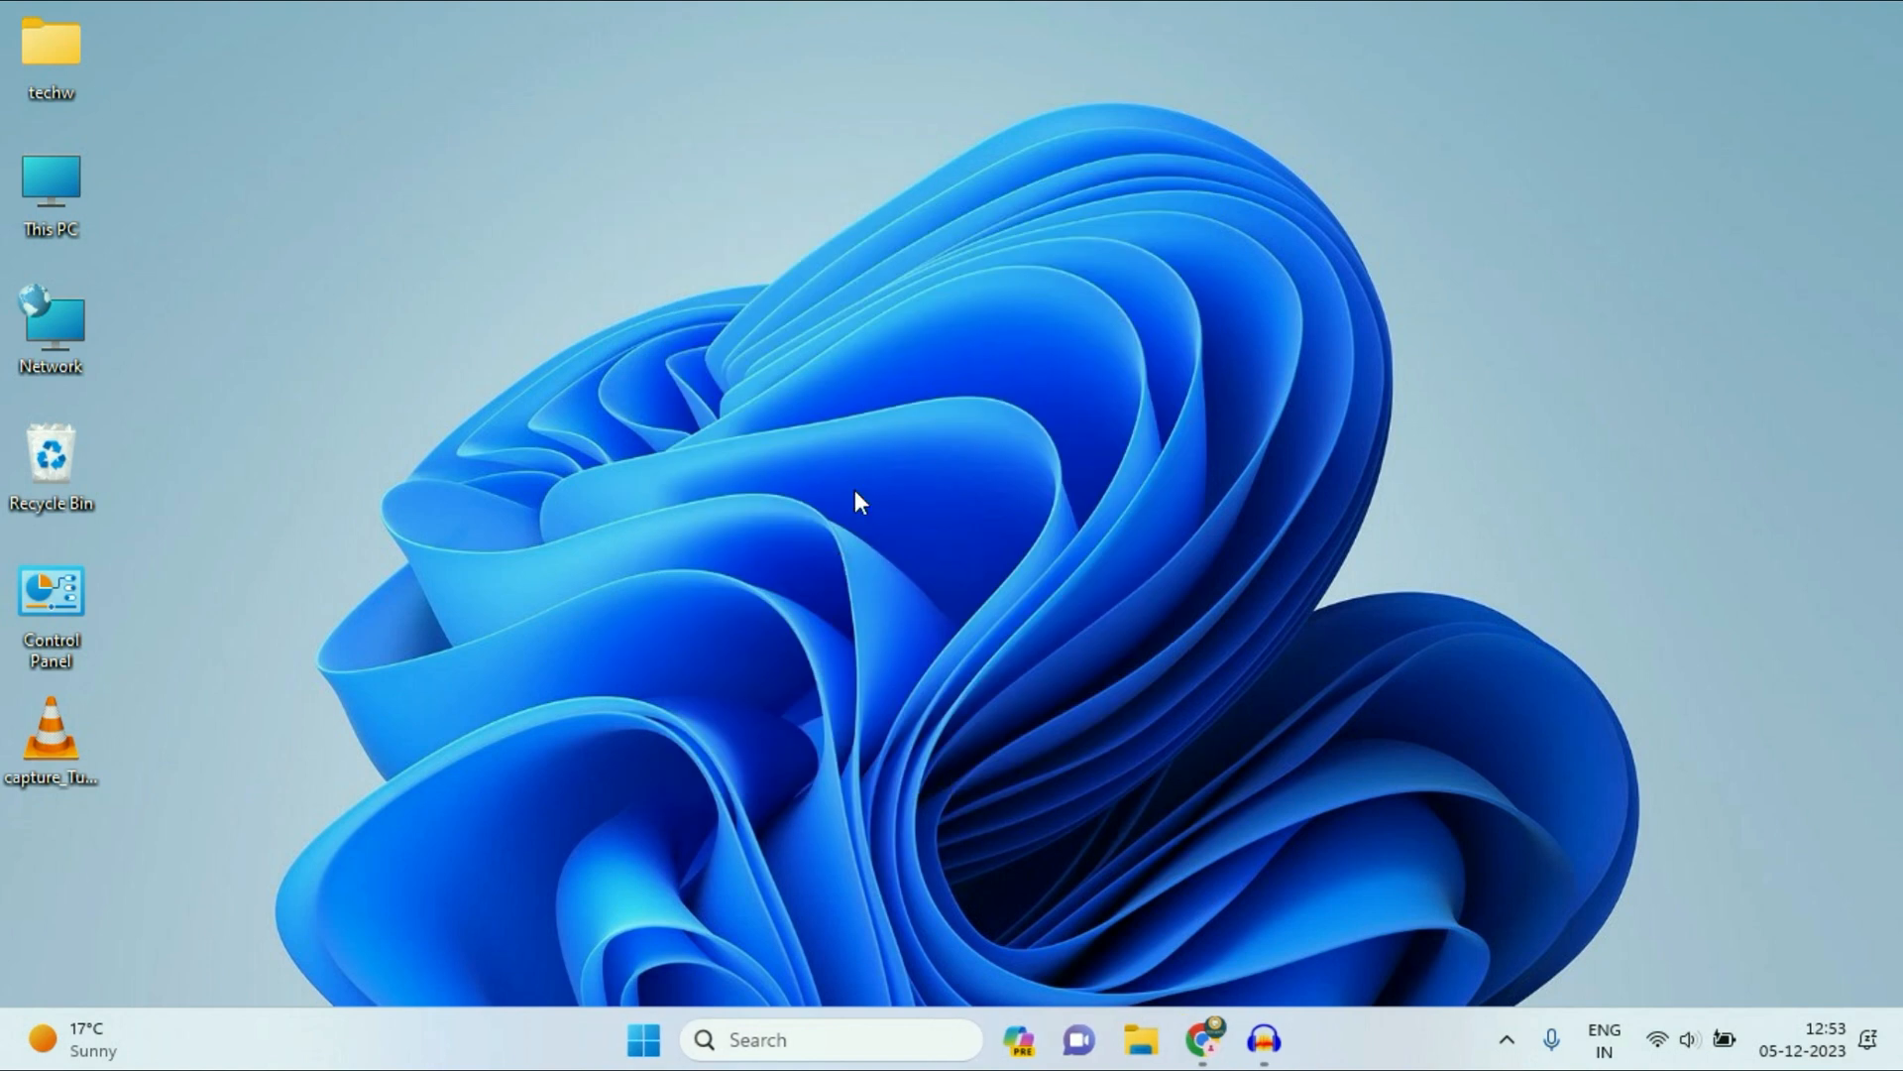
{"action": "mouse_move", "coordinate": [945, 443]}
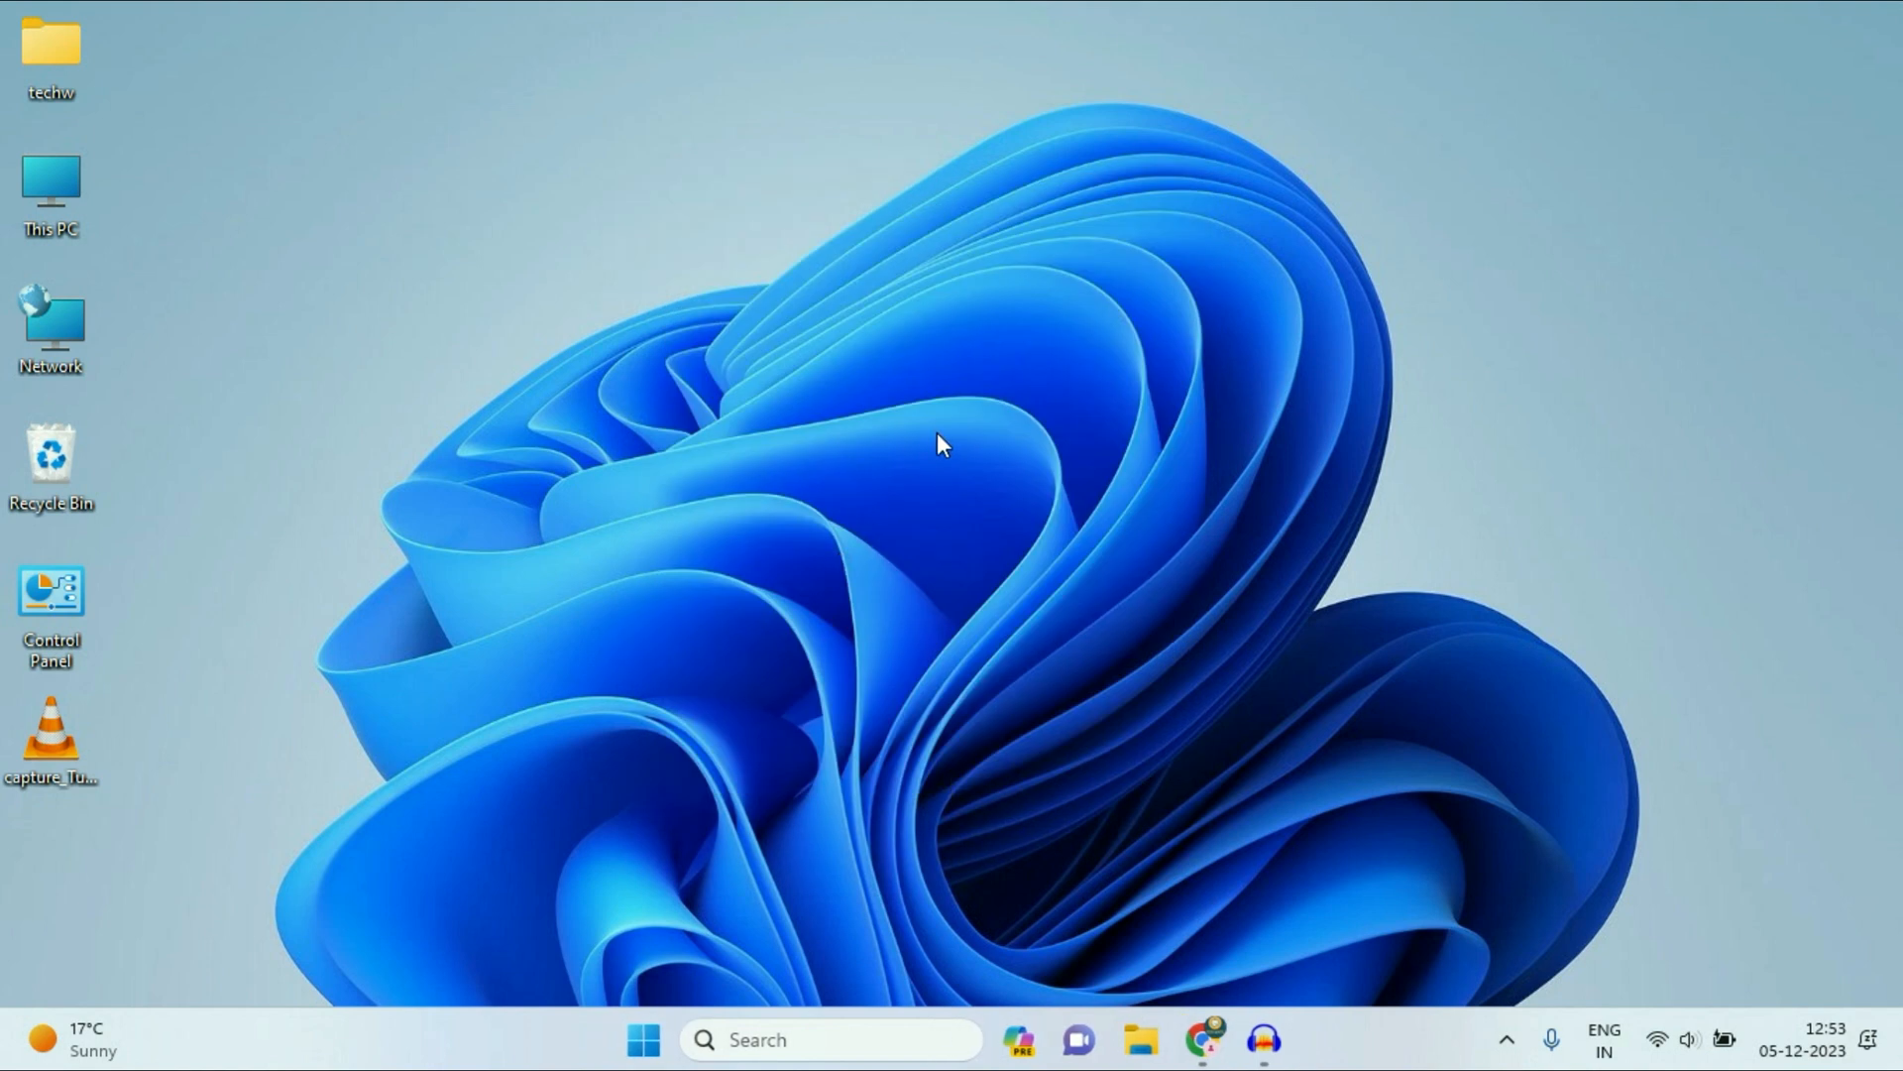